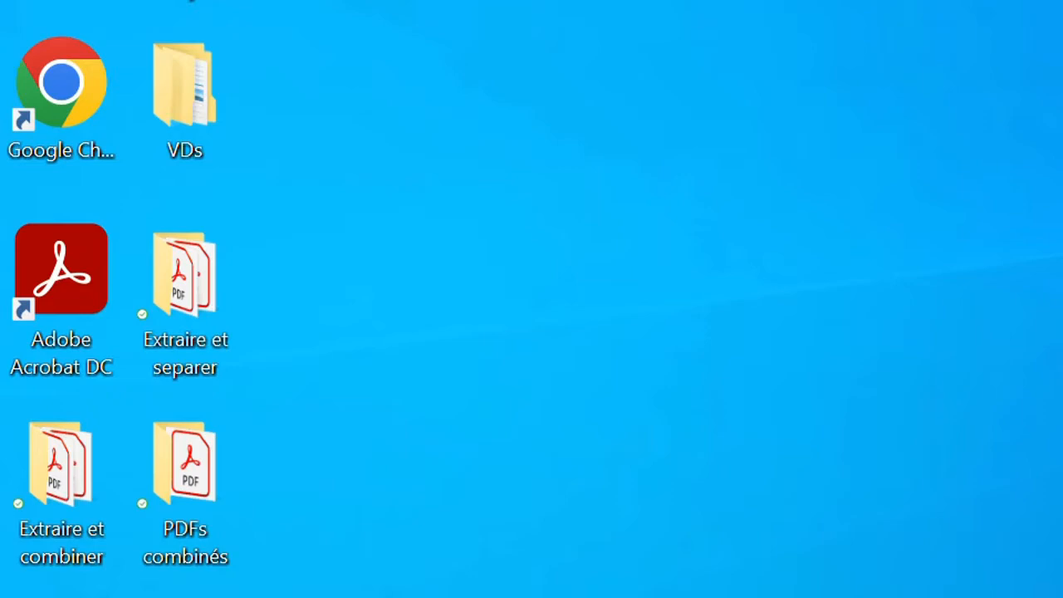
pyautogui.moveTo(518, 213)
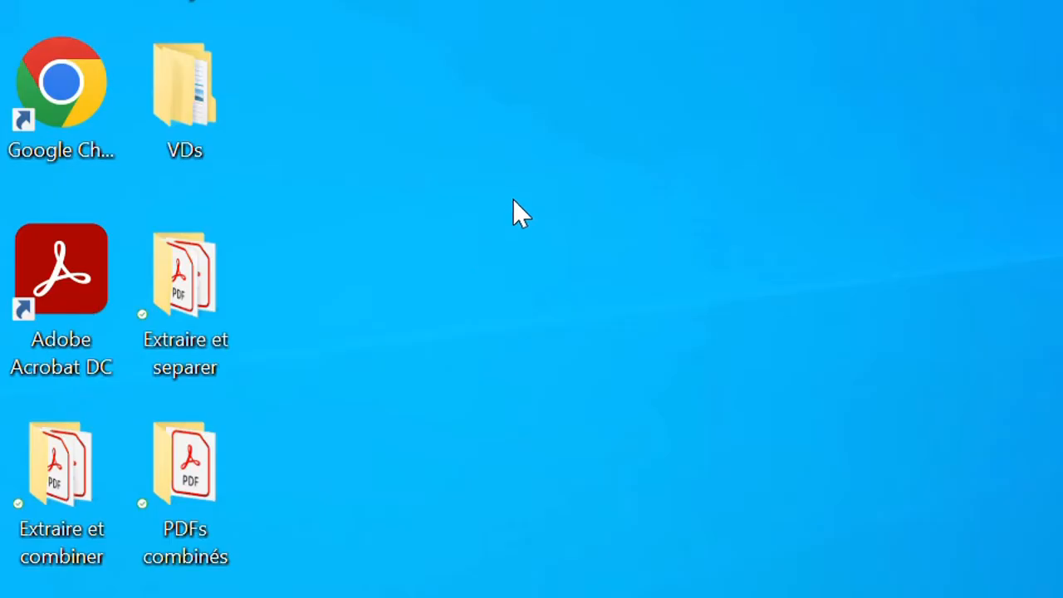
pyautogui.moveTo(548, 159)
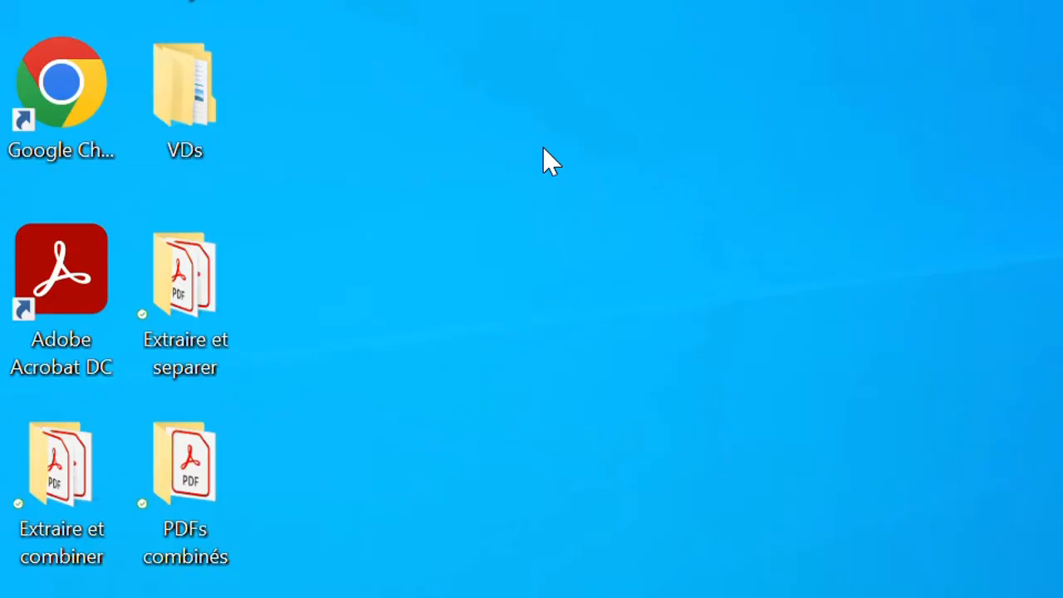
pyautogui.moveTo(568, 4)
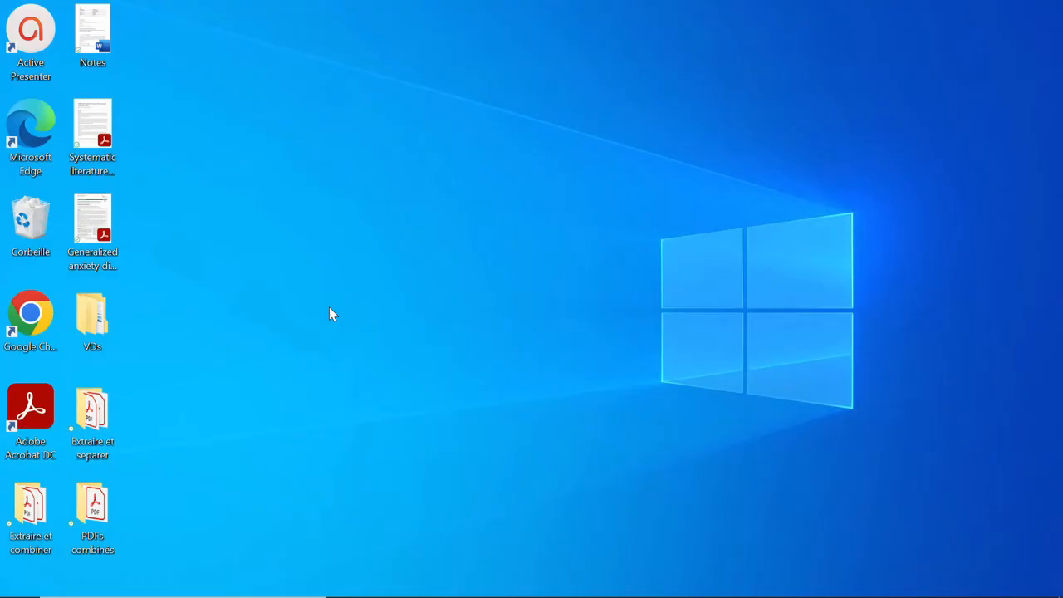
# - Navigate from the desktop into Extraire et separer > extraire toutes pages
pyautogui.rightClick(331, 314)
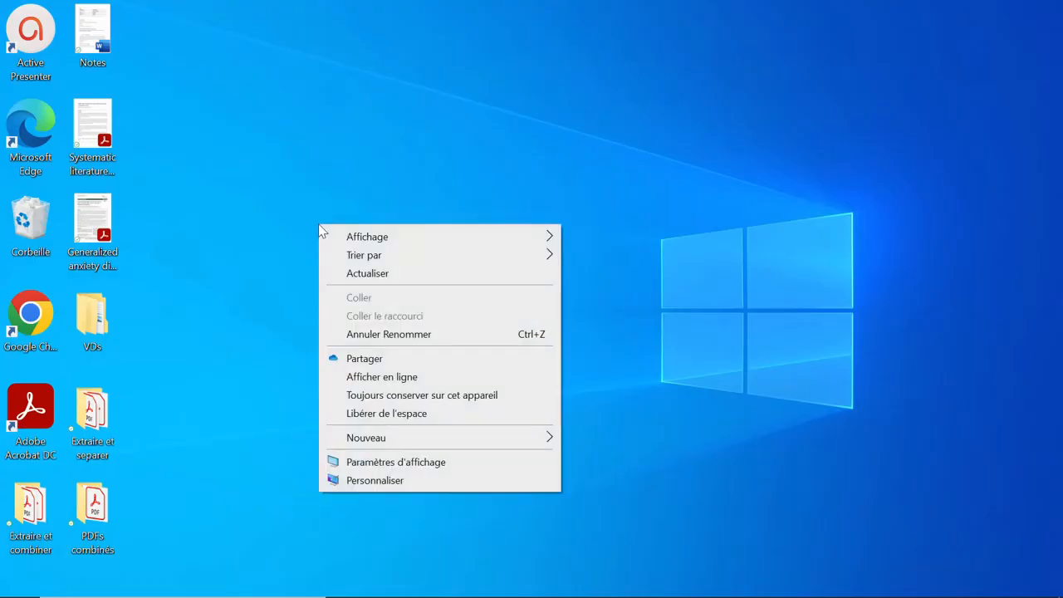
pyautogui.click(362, 276)
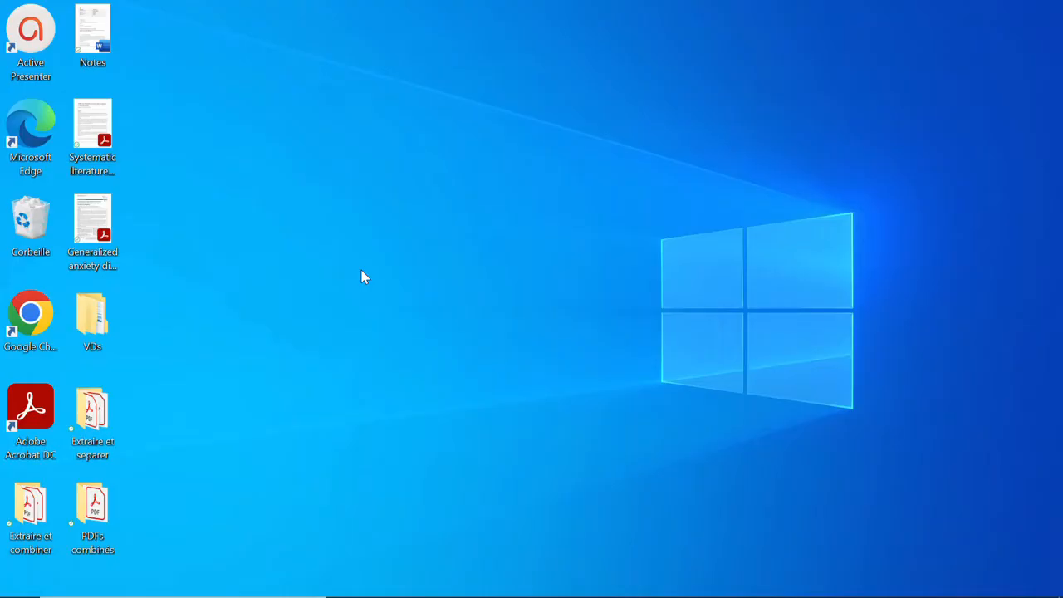
pyautogui.moveTo(170, 485)
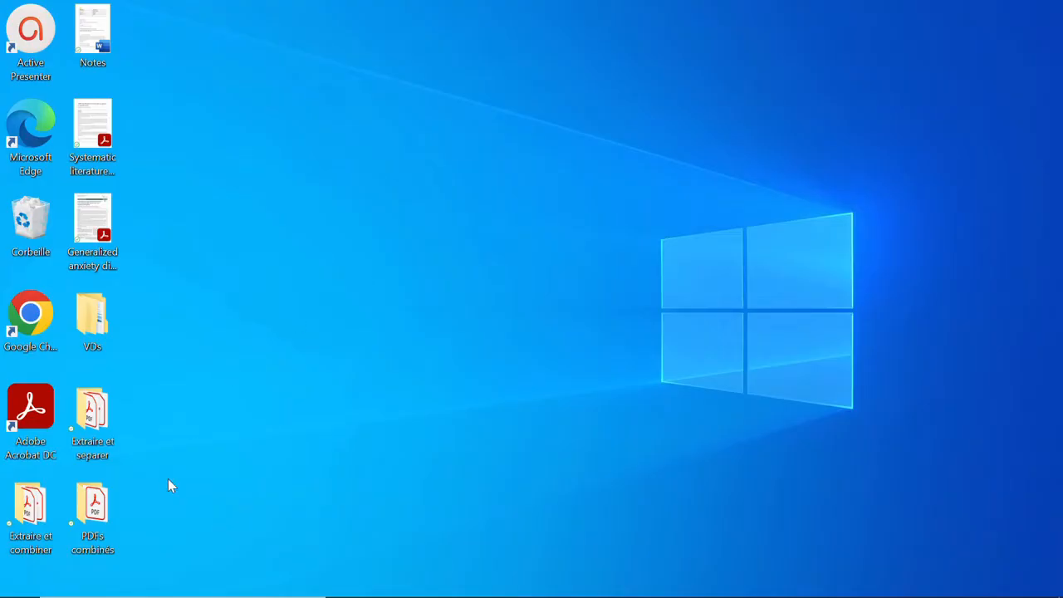
pyautogui.moveTo(120, 449)
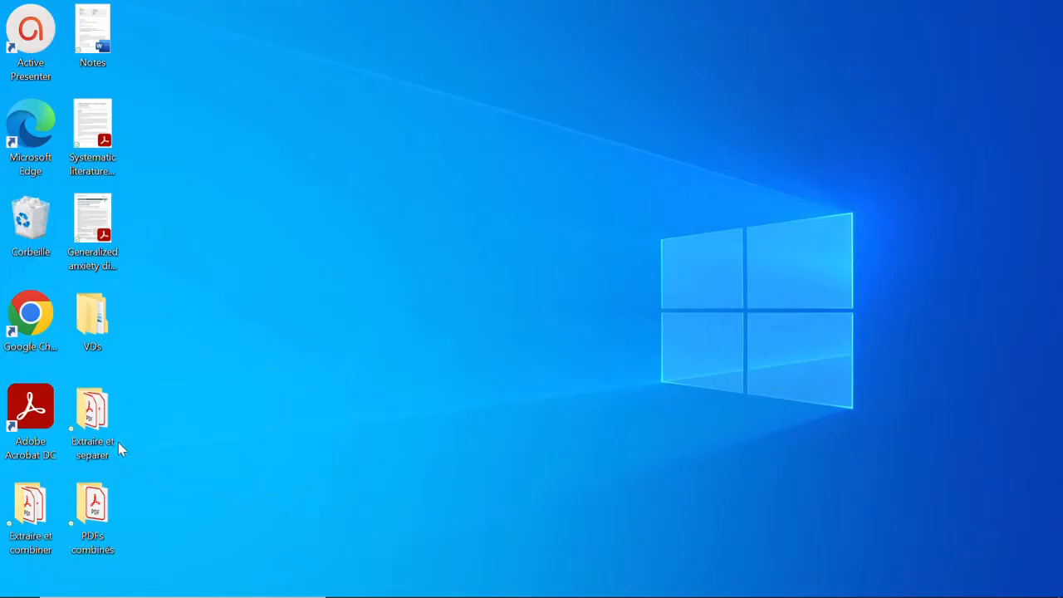
pyautogui.moveTo(181, 374)
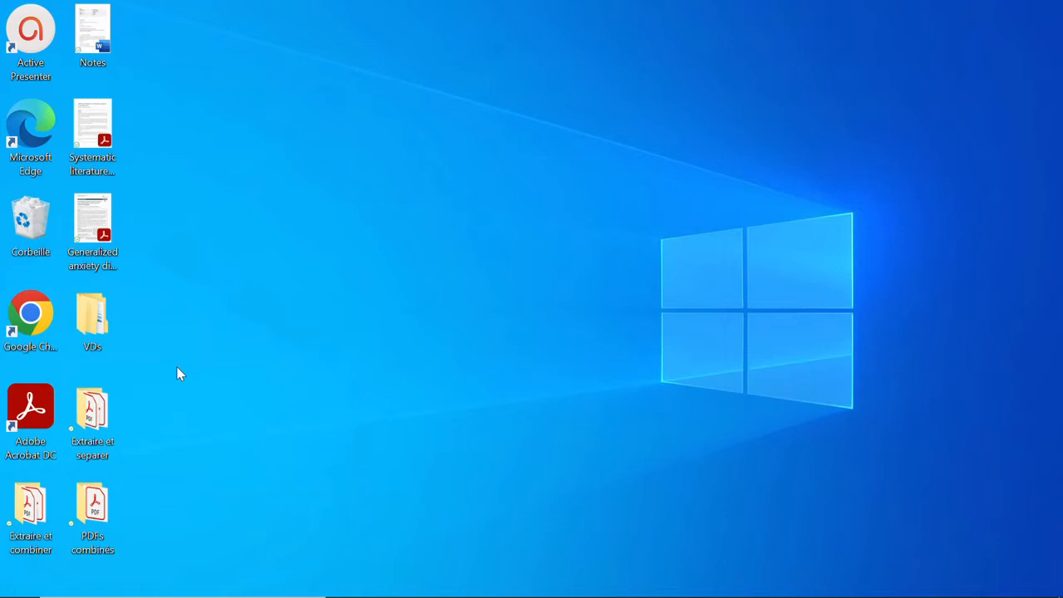
pyautogui.click(94, 415)
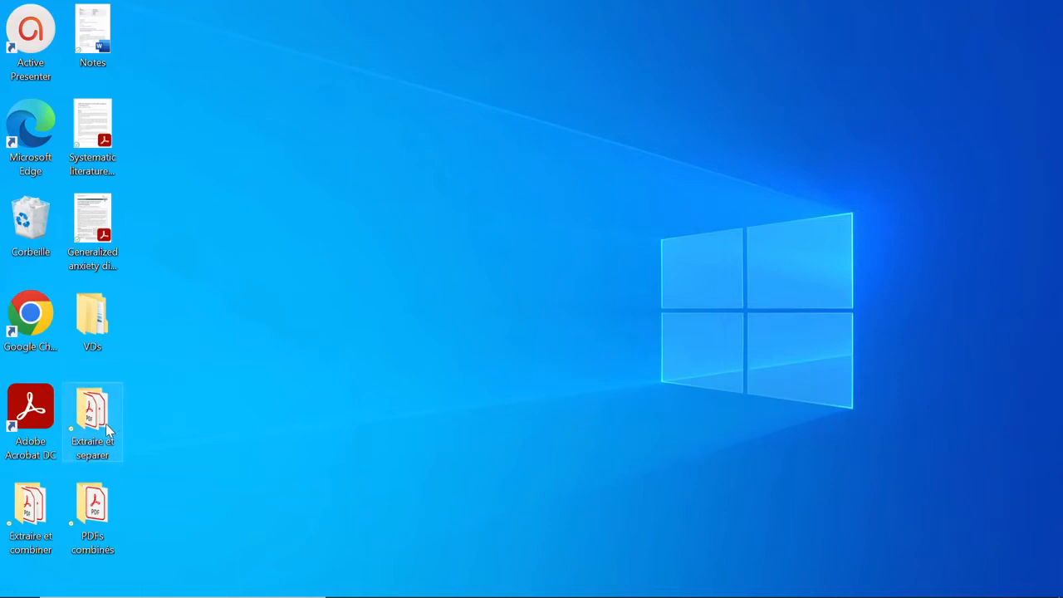
pyautogui.moveTo(93, 416)
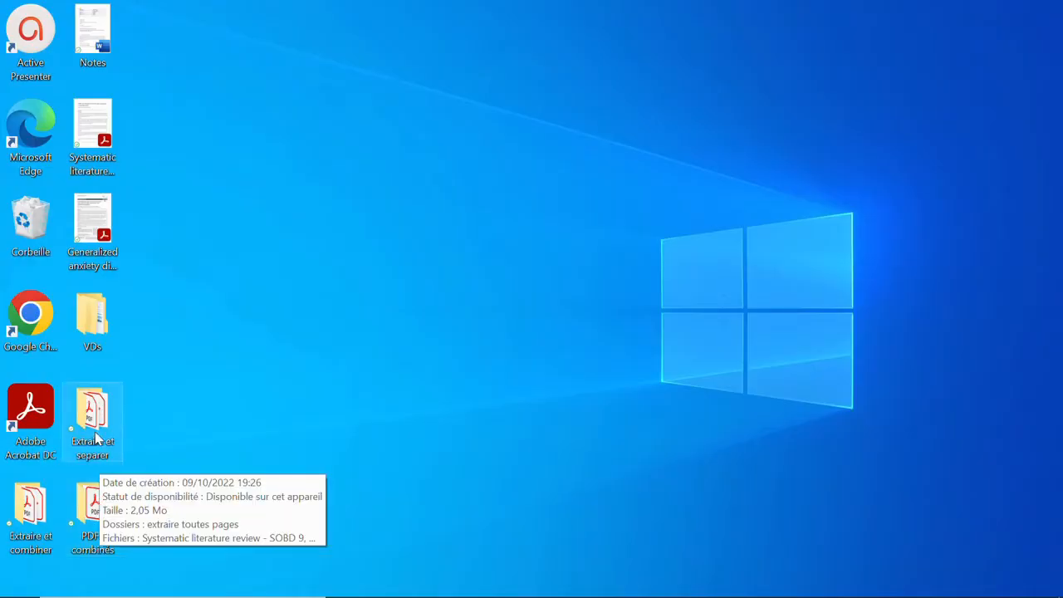
pyautogui.doubleClick(93, 415)
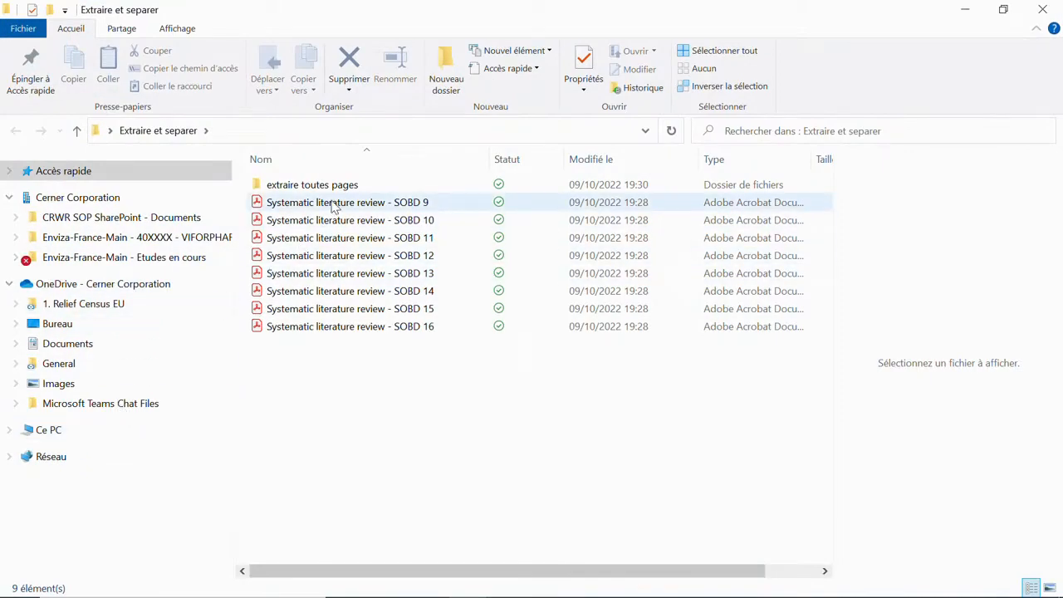
pyautogui.doubleClick(312, 184)
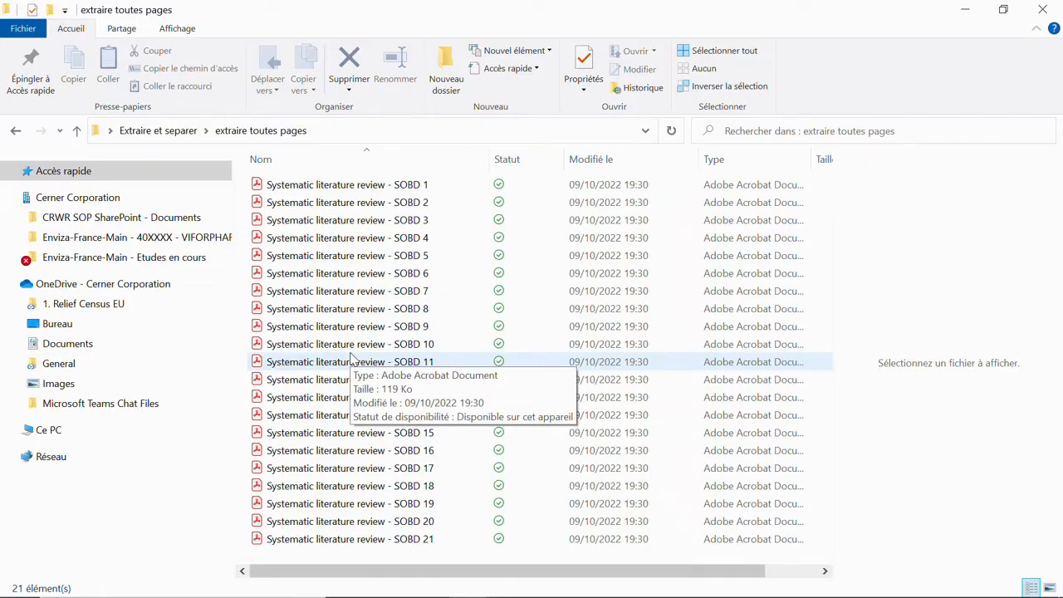
pyautogui.moveTo(387, 219)
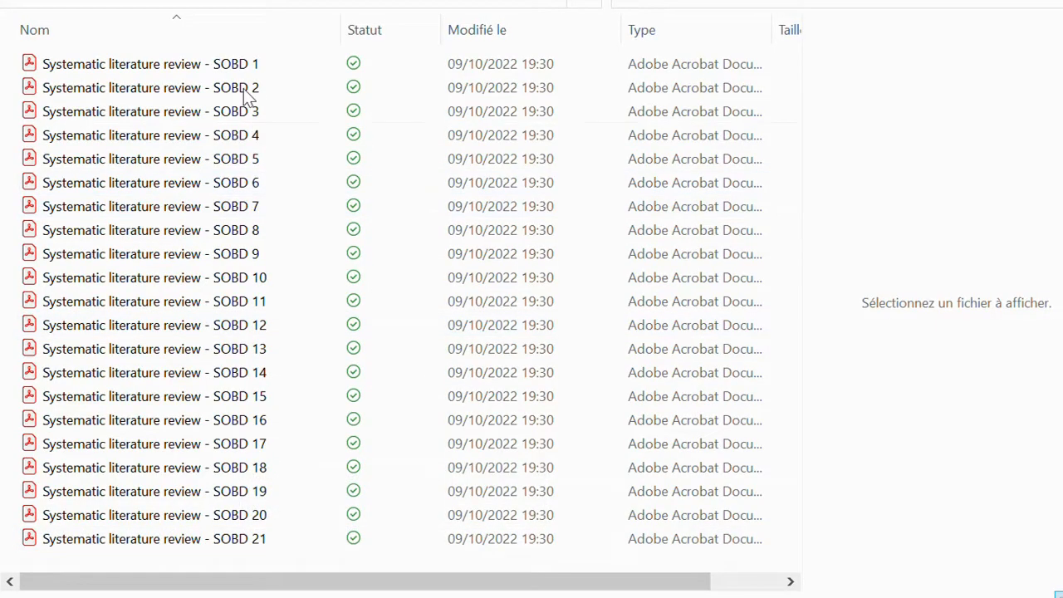
# - Preview the SOBD 1, SOBD 11 and SOBD 16 page PDFs in the folder
pyautogui.click(150, 64)
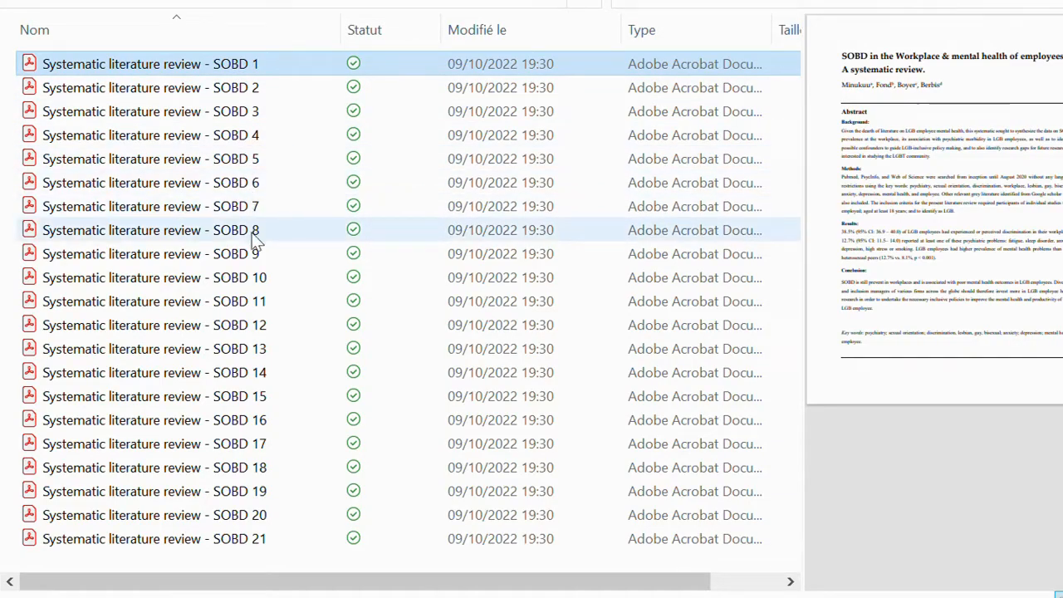
pyautogui.click(153, 301)
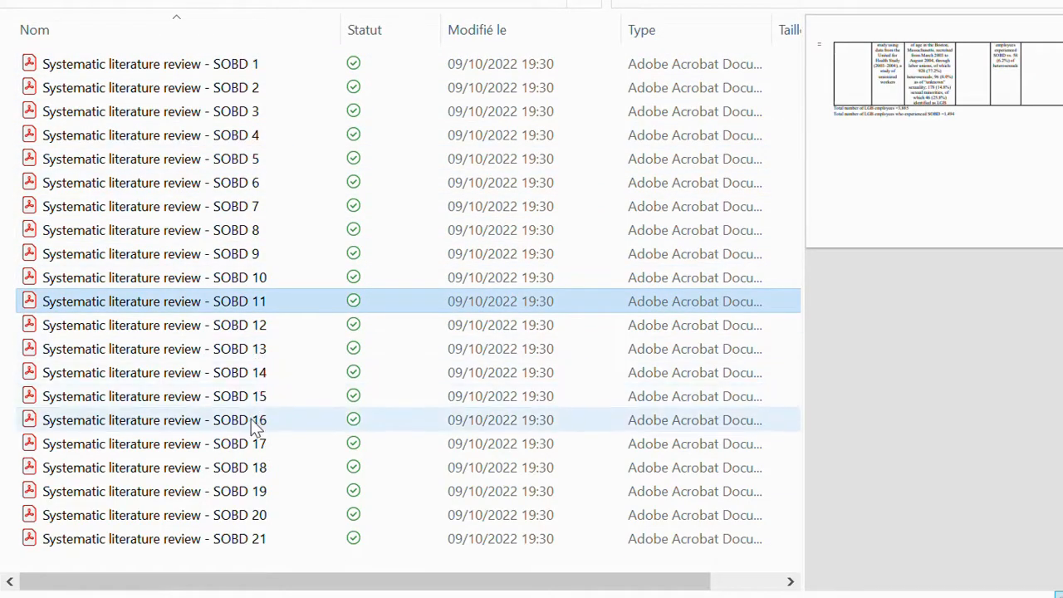
pyautogui.click(154, 419)
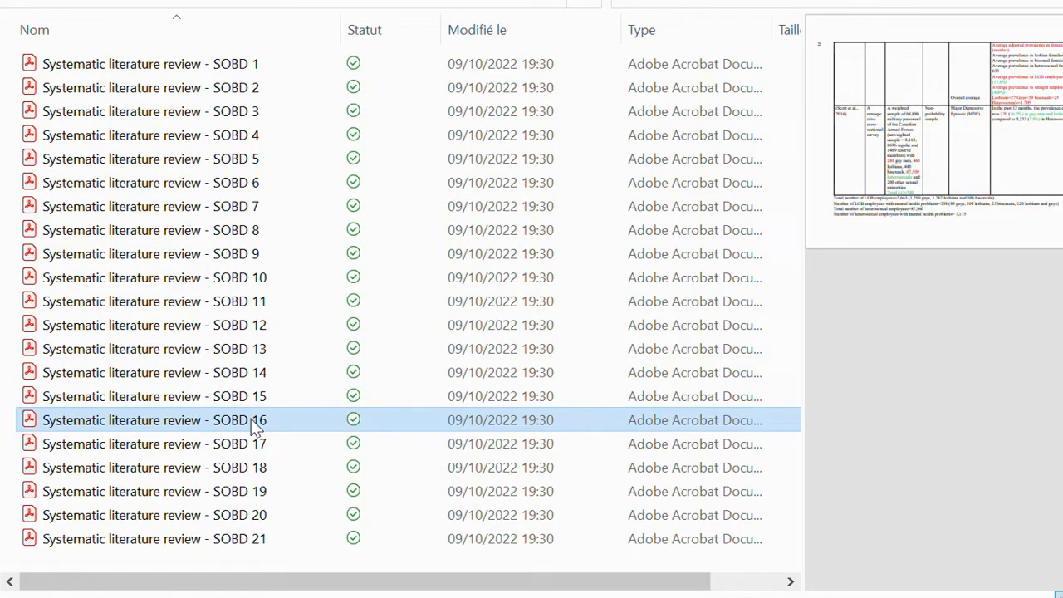
pyautogui.moveTo(191, 385)
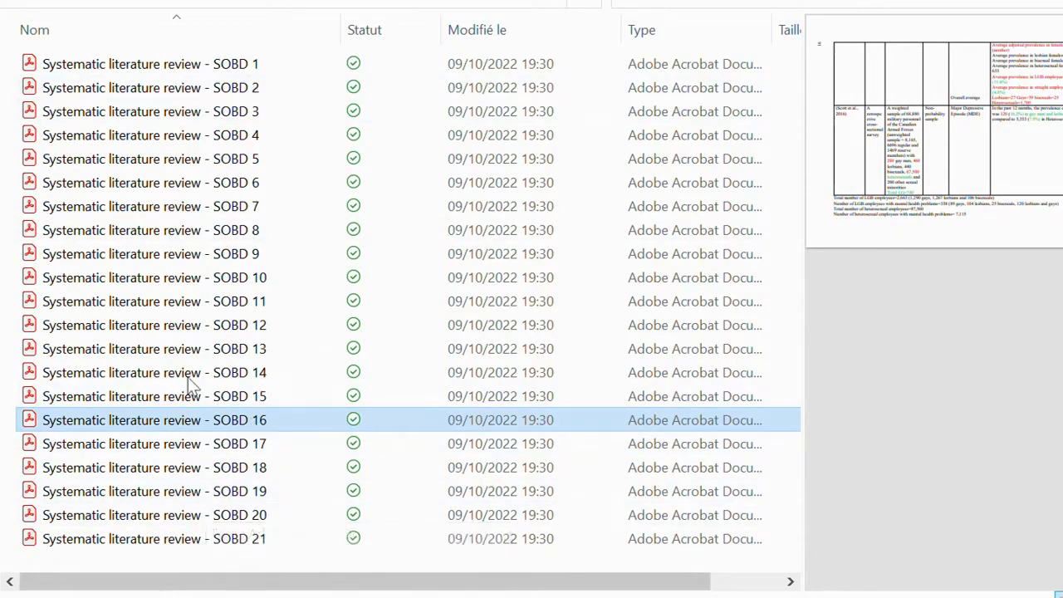
pyautogui.moveTo(206, 499)
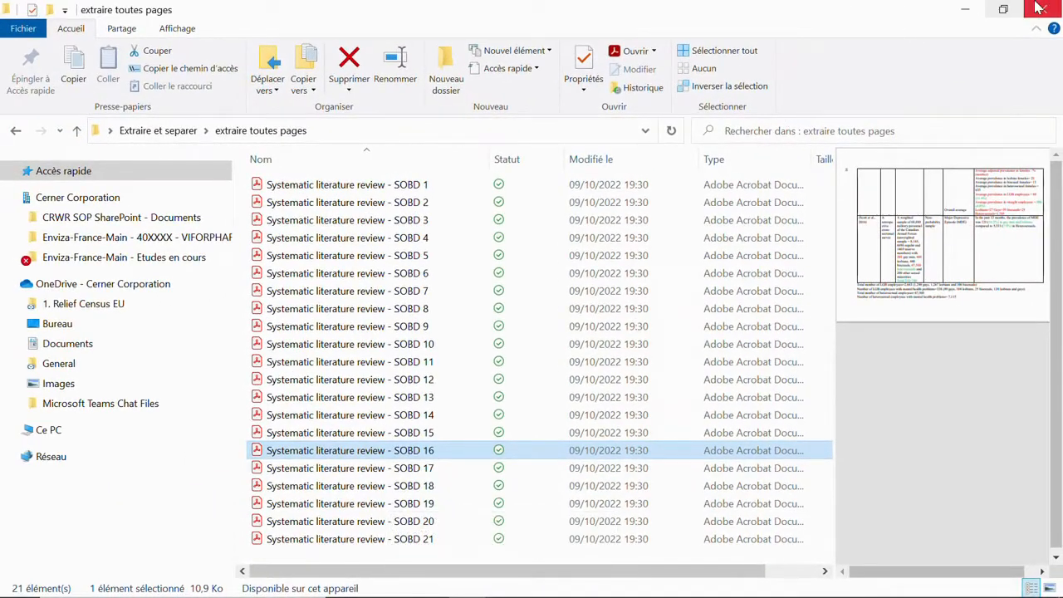
# - Close the folder window and select the Adobe Acrobat DC desktop shortcut
pyautogui.click(1042, 8)
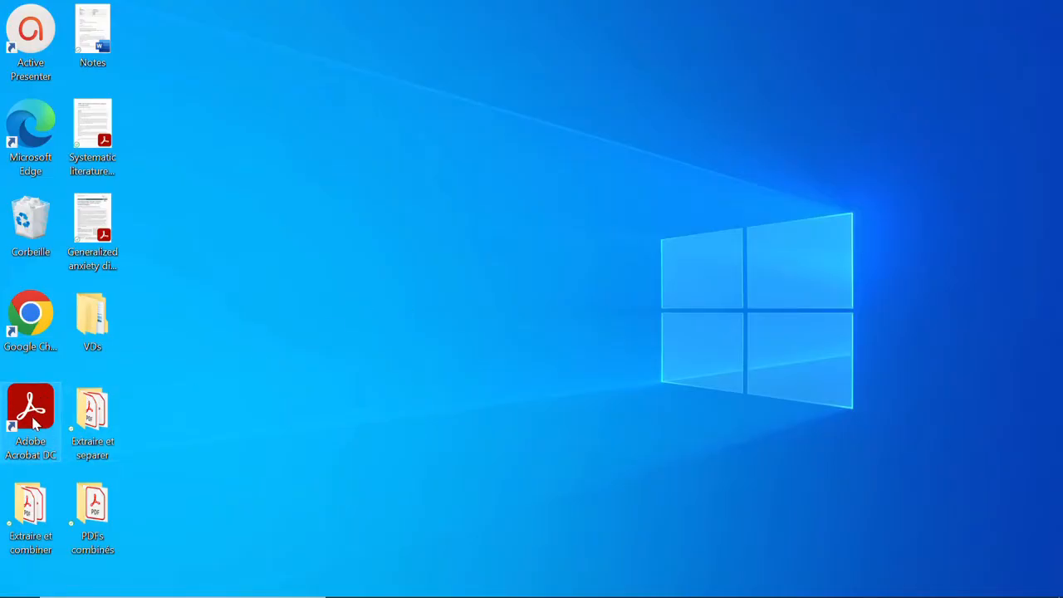
pyautogui.moveTo(65, 419)
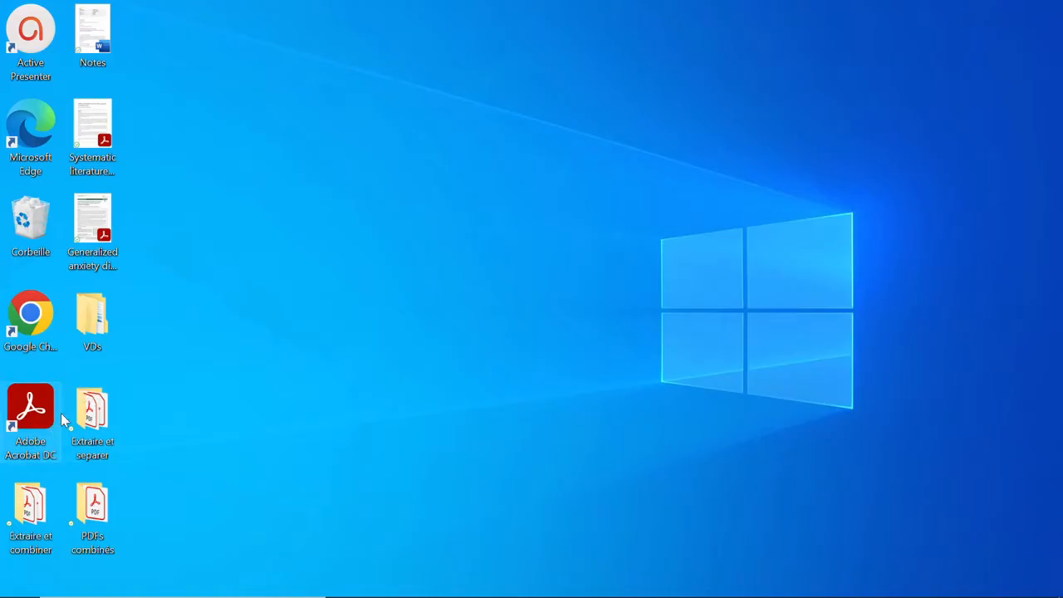
pyautogui.moveTo(199, 394)
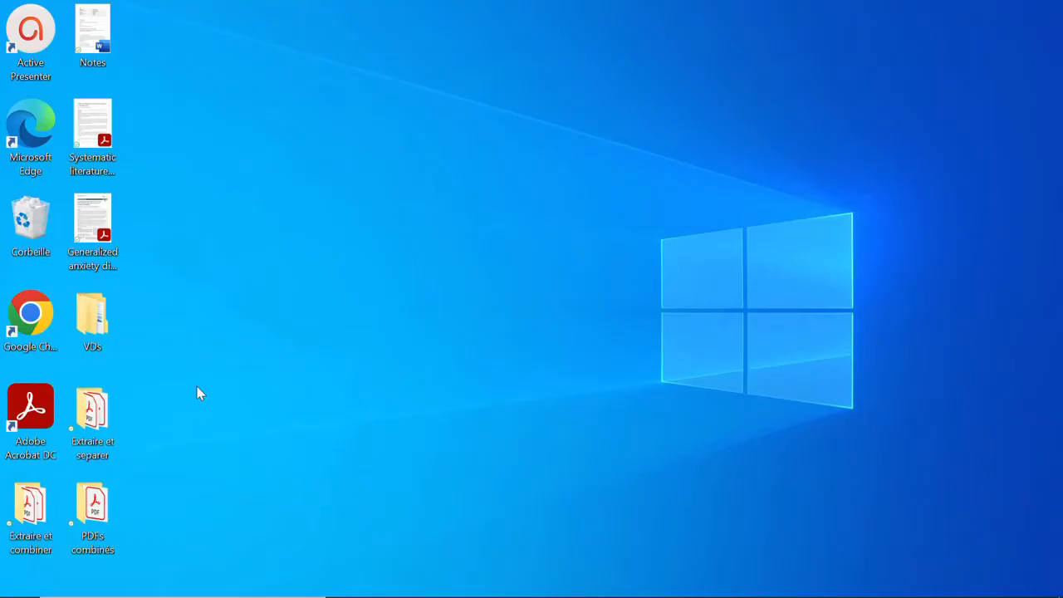
pyautogui.moveTo(239, 392)
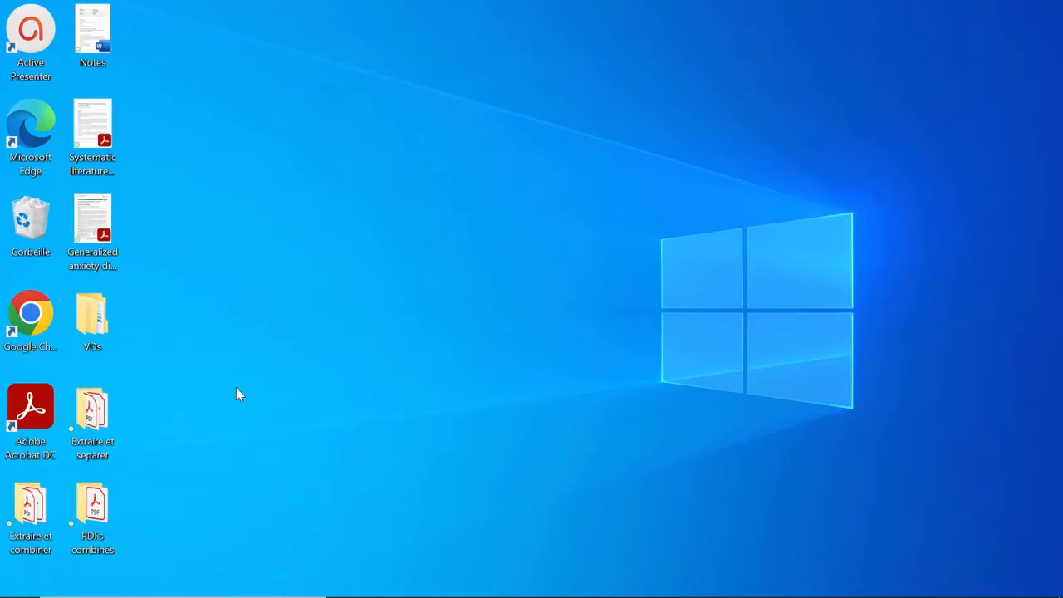
pyautogui.click(93, 407)
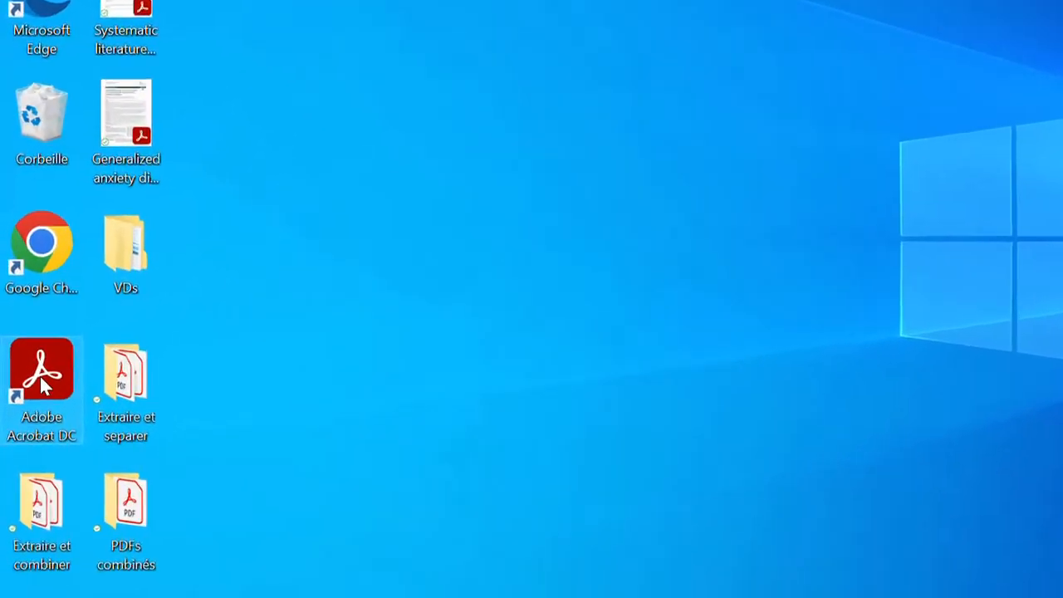
# - Launch Adobe Acrobat and confirm English as the interface language
pyautogui.doubleClick(42, 369)
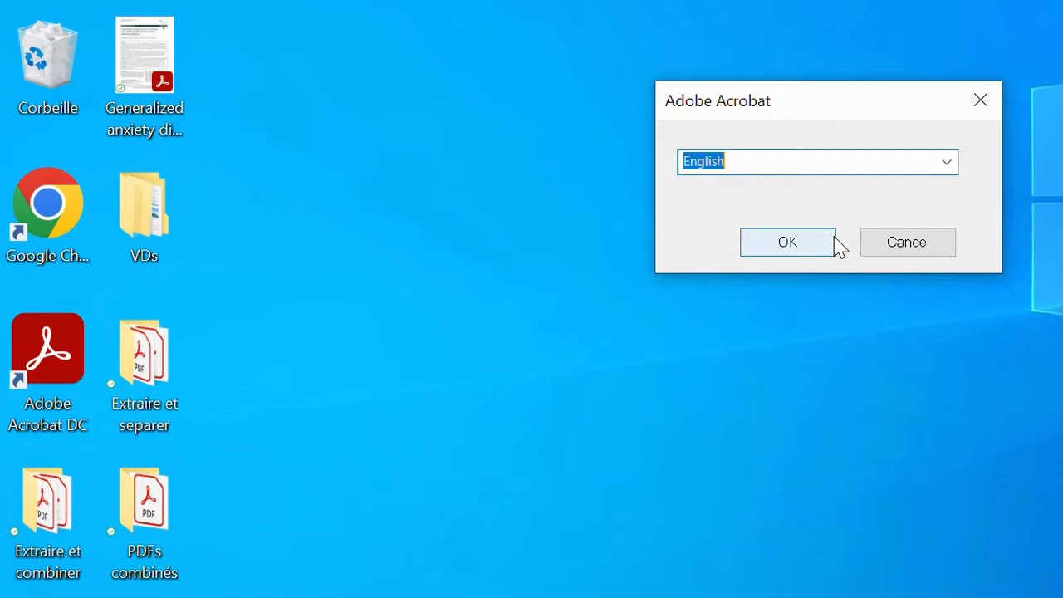
pyautogui.click(788, 243)
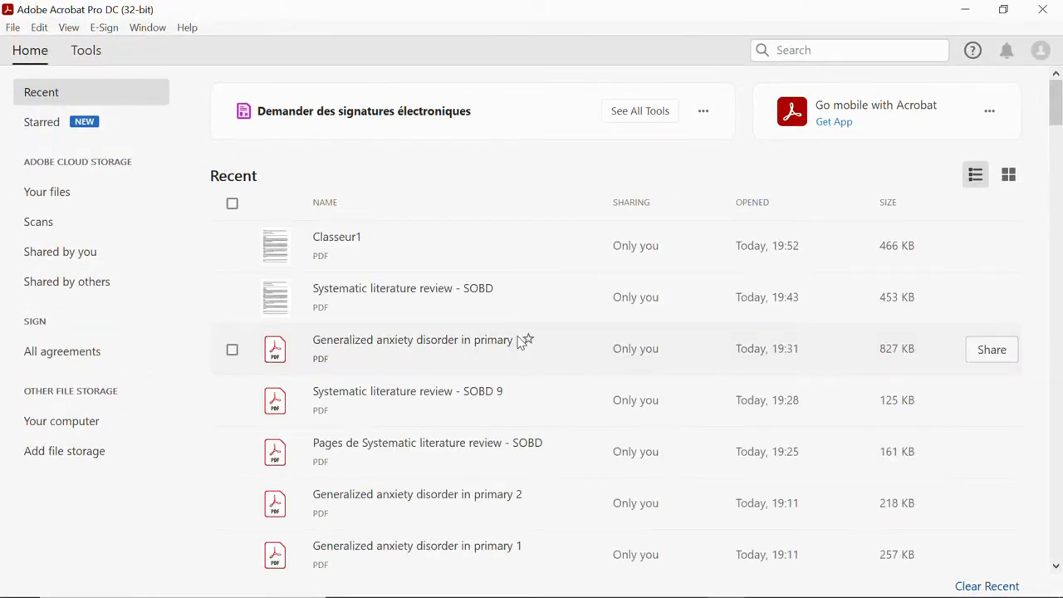
pyautogui.moveTo(466, 233)
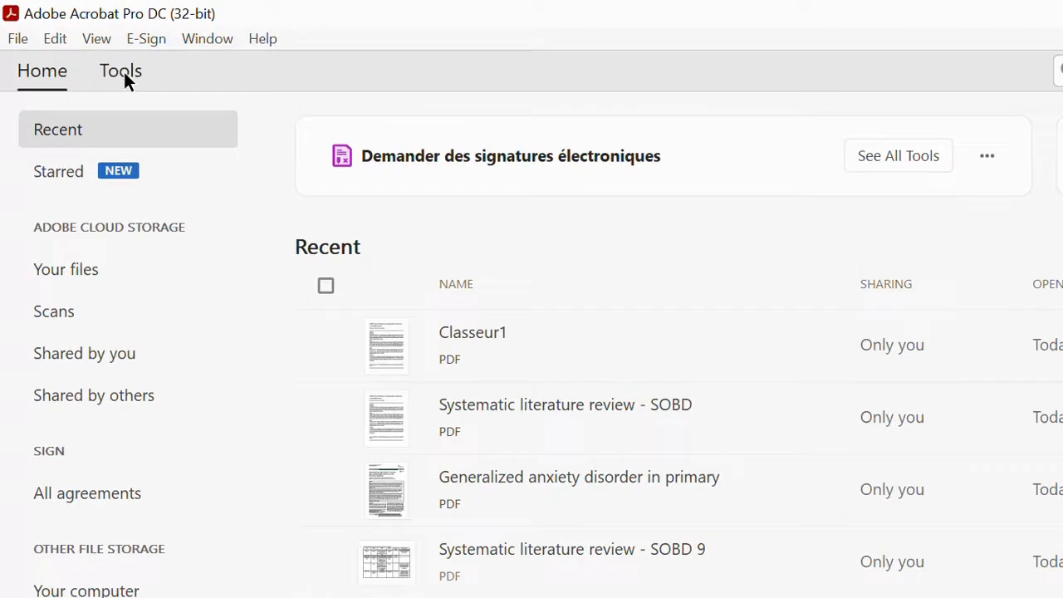
pyautogui.click(119, 70)
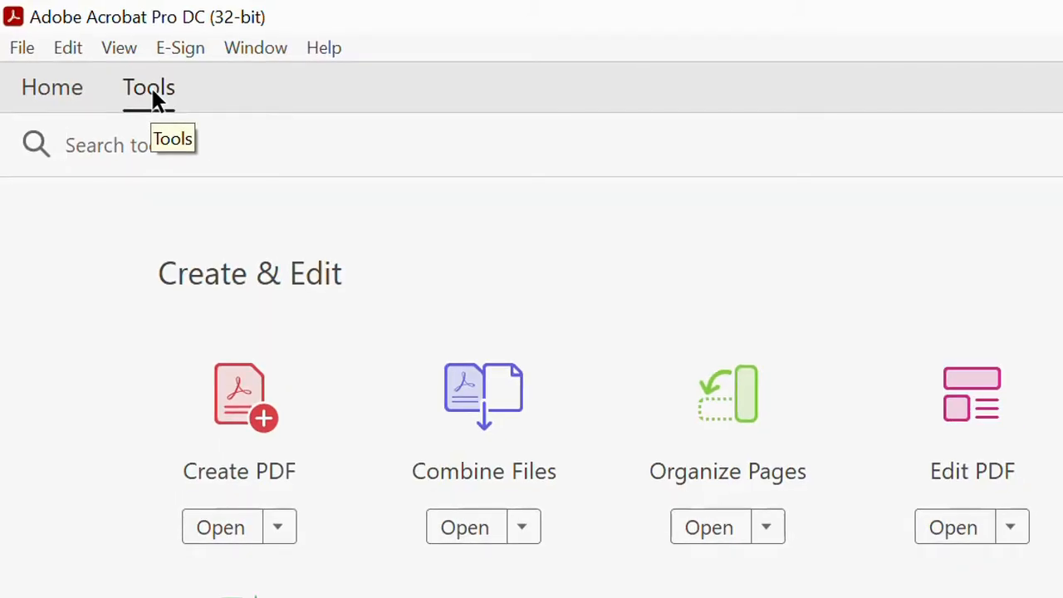
pyautogui.click(108, 144)
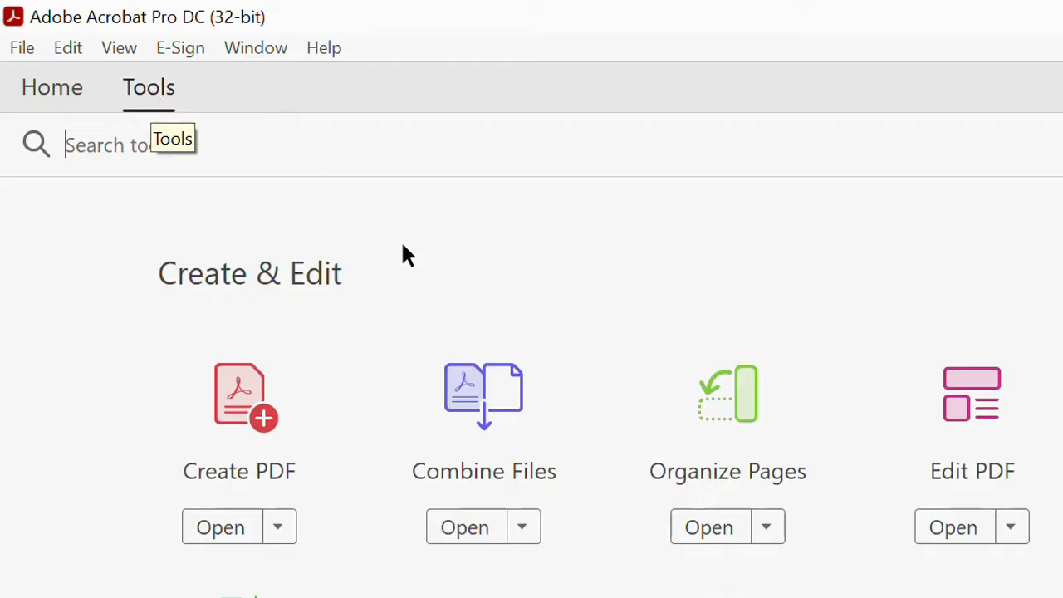
pyautogui.moveTo(558, 489)
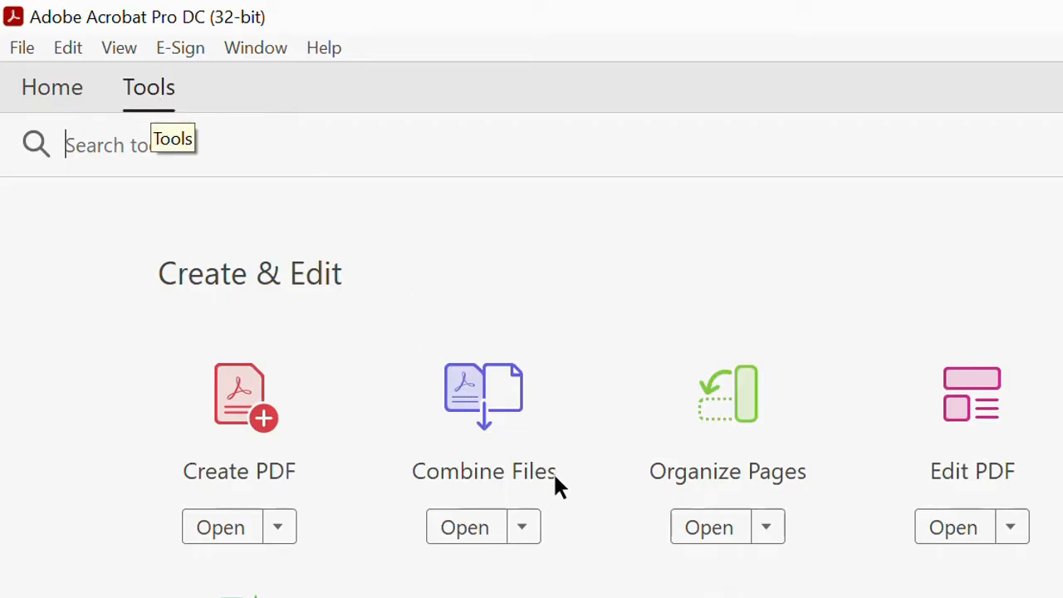
pyautogui.moveTo(501, 486)
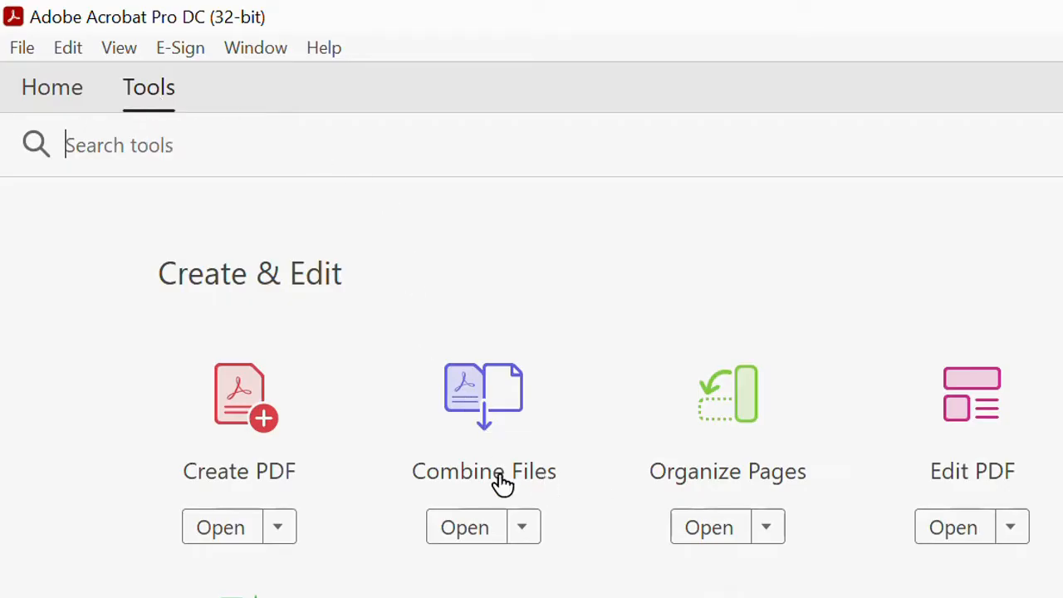
pyautogui.moveTo(490, 464)
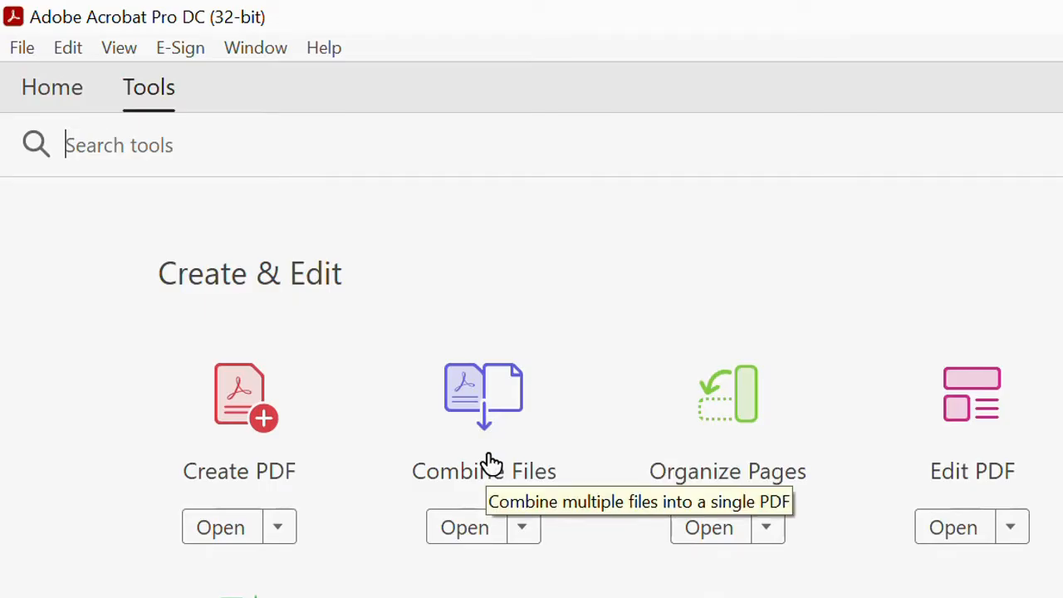
pyautogui.moveTo(555, 431)
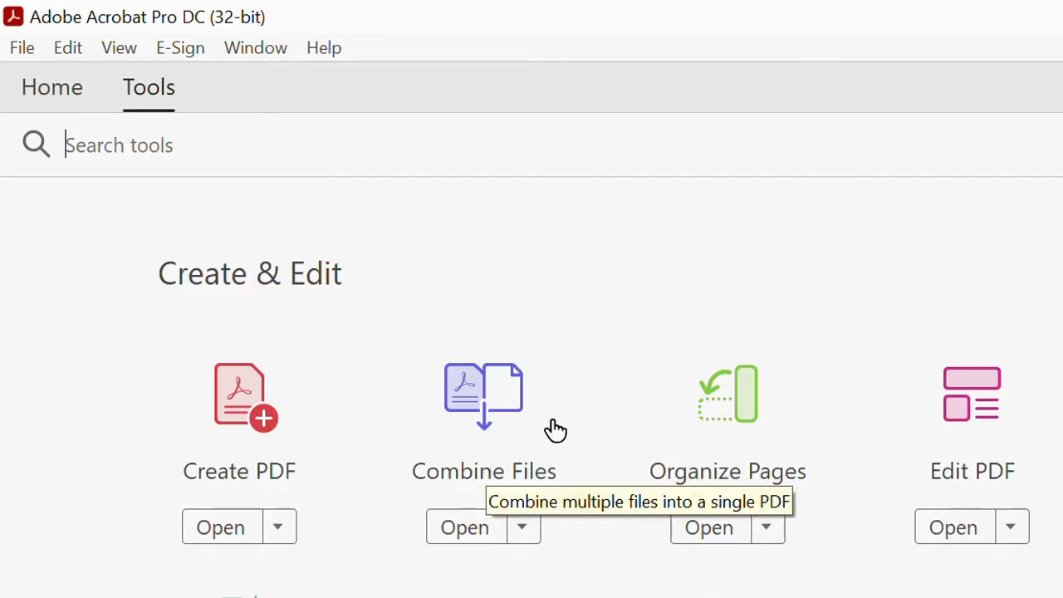
pyautogui.moveTo(518, 485)
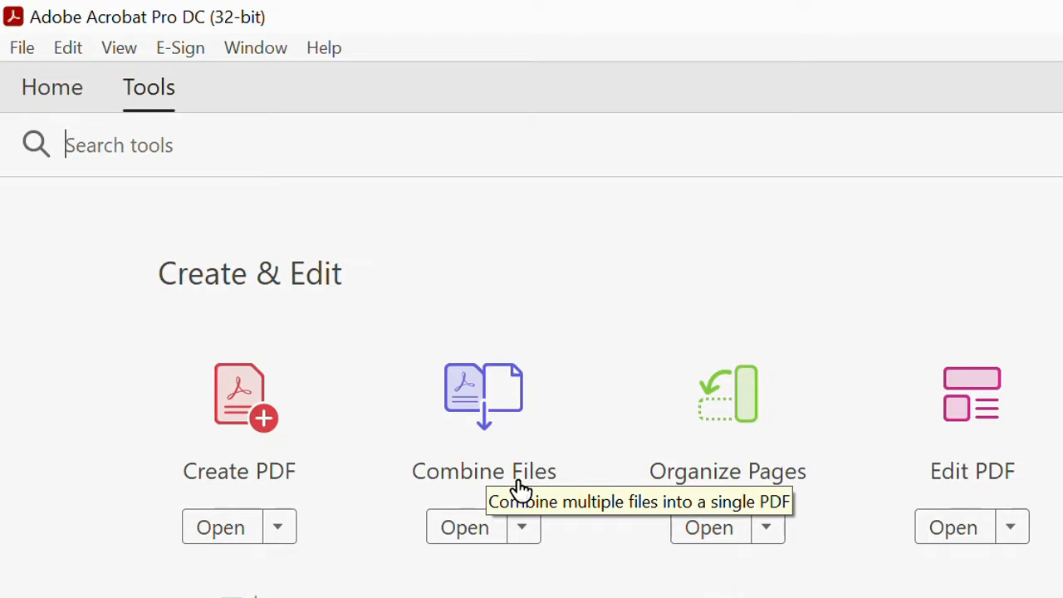
pyautogui.moveTo(519, 479)
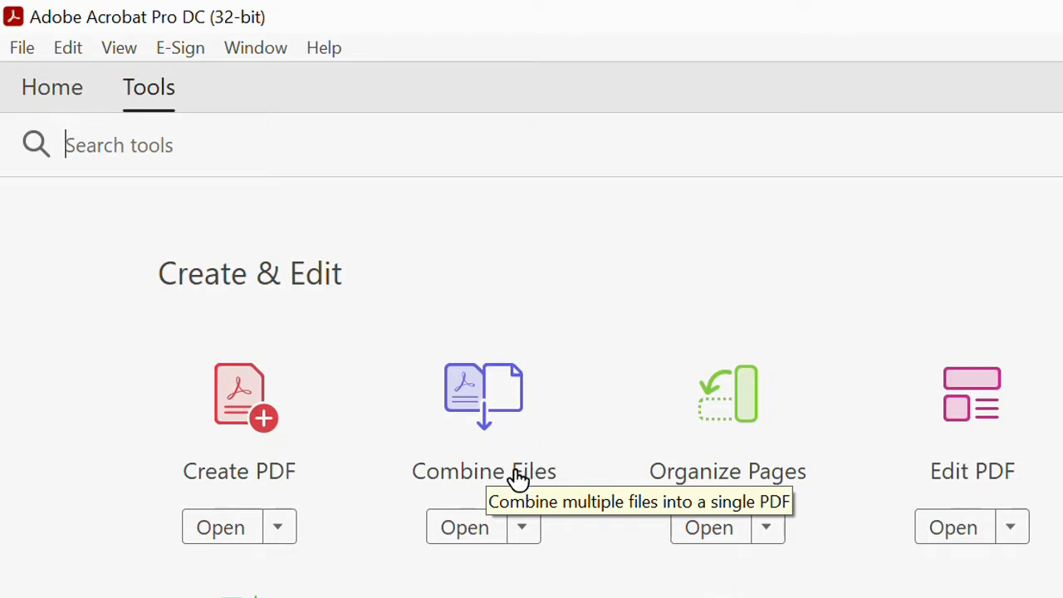
pyautogui.moveTo(757, 472)
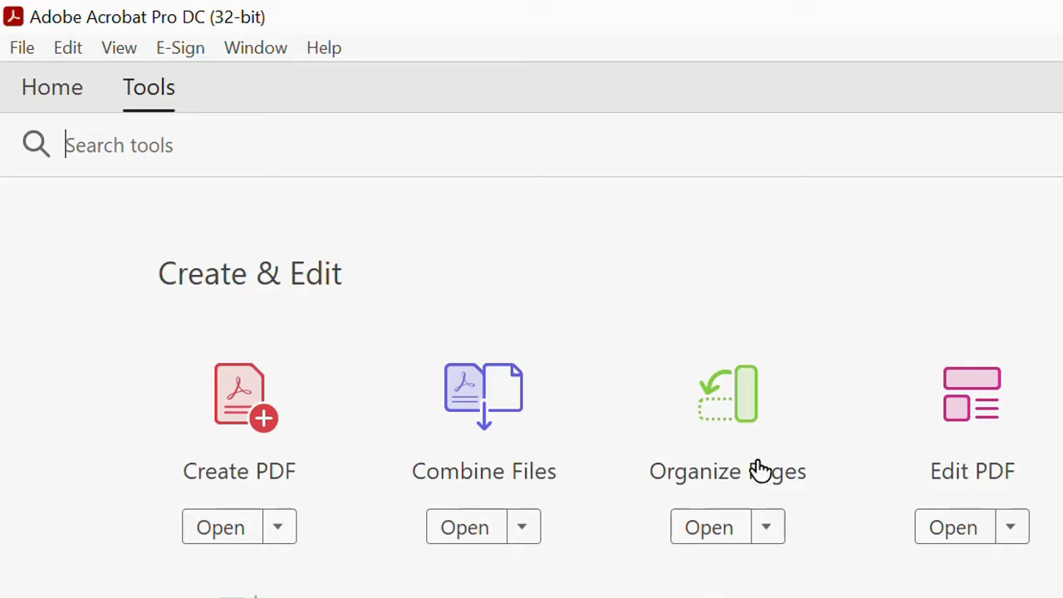
pyautogui.moveTo(784, 490)
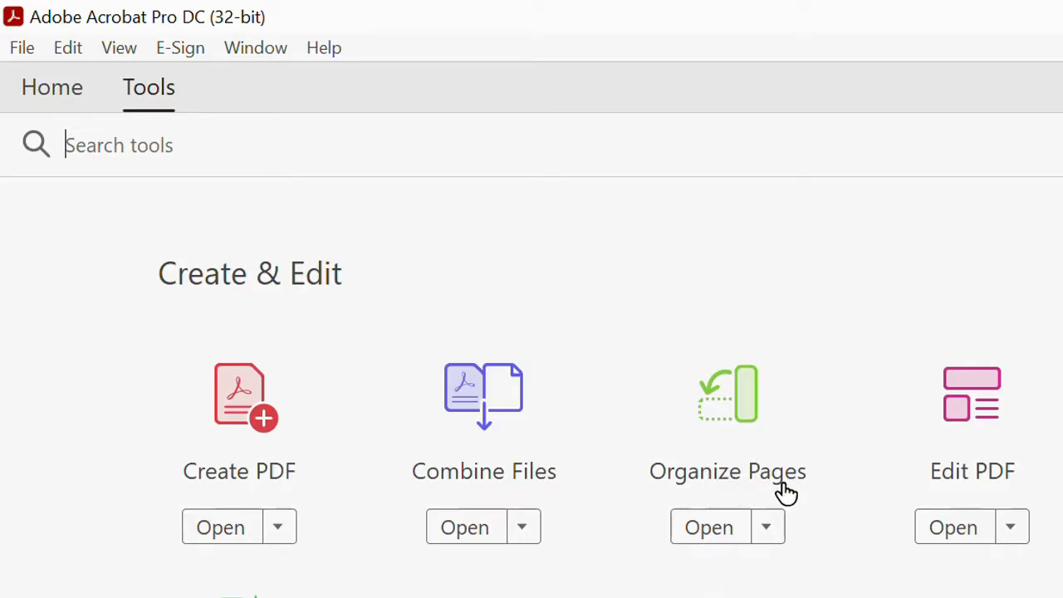
pyautogui.moveTo(734, 485)
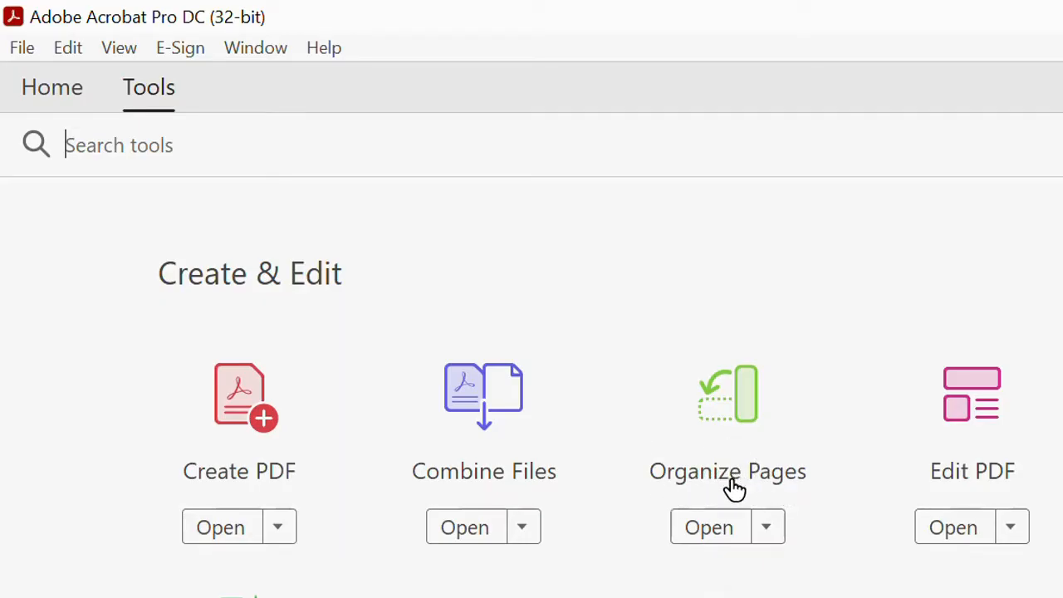
pyautogui.moveTo(485, 459)
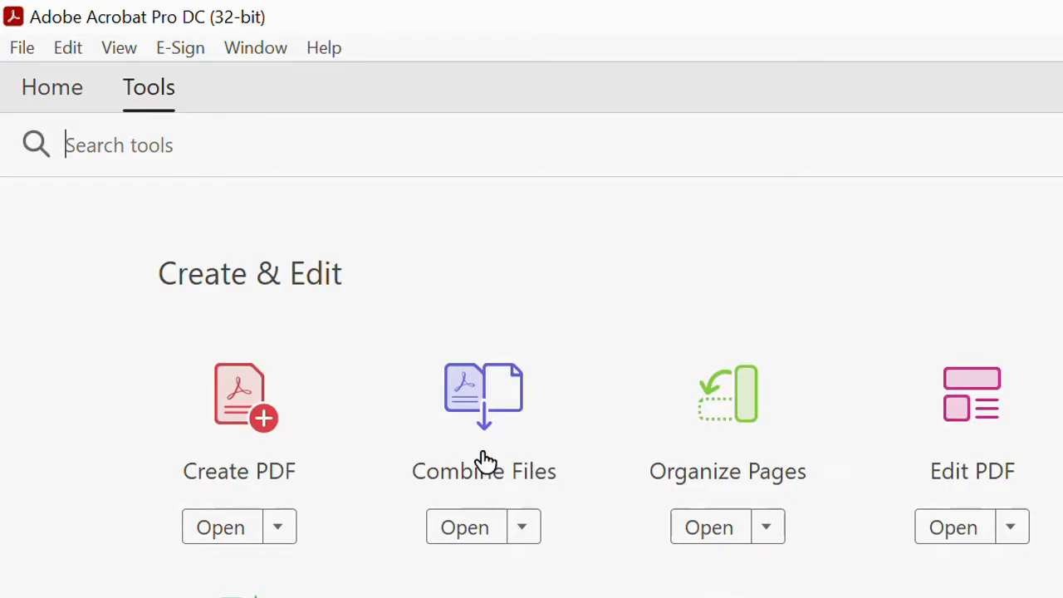
pyautogui.moveTo(485, 462)
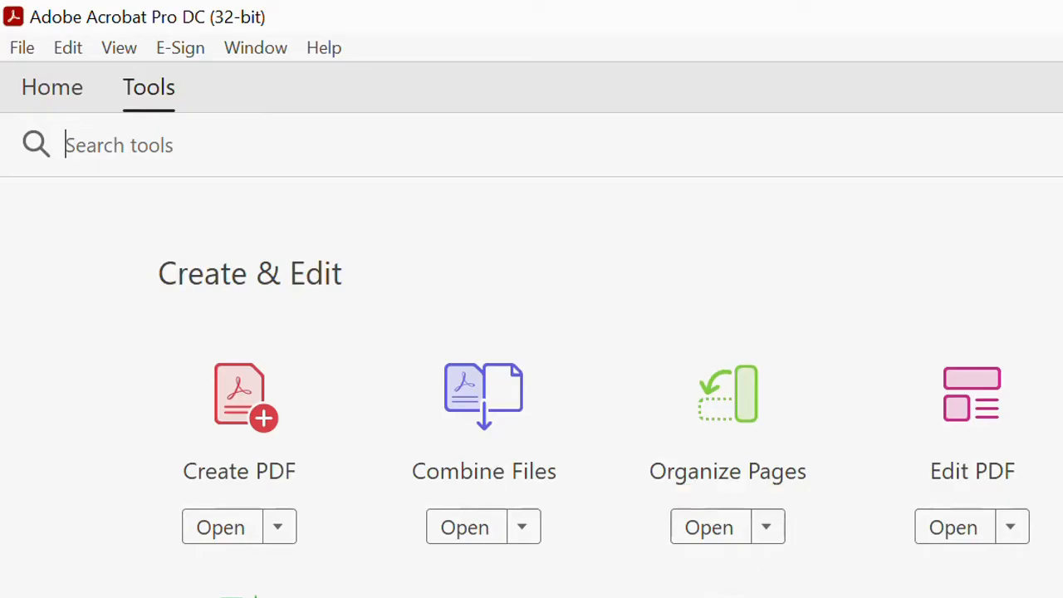
pyautogui.scroll(-3)
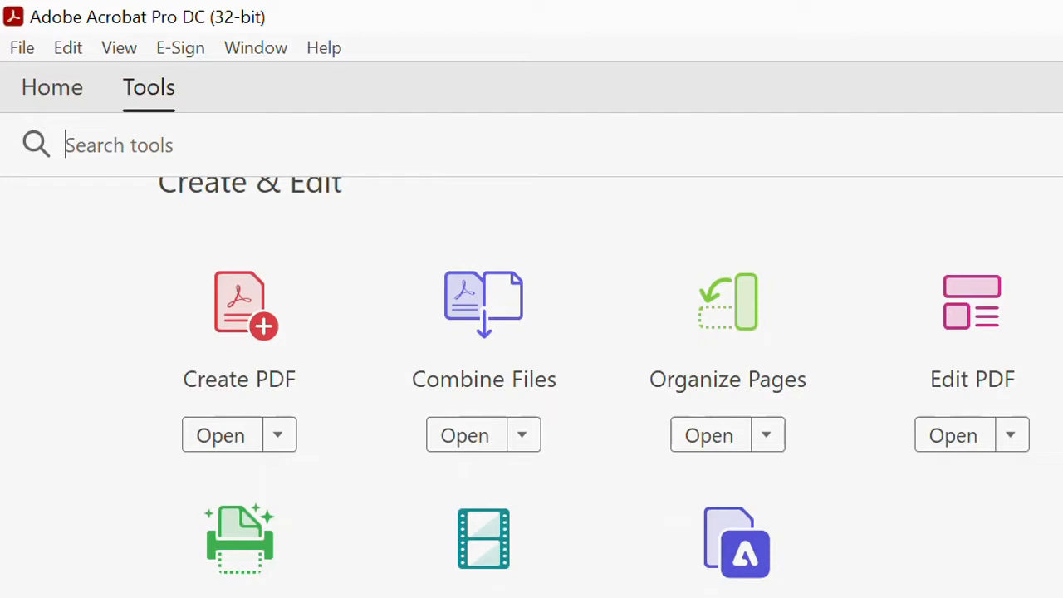
pyautogui.moveTo(558, 406)
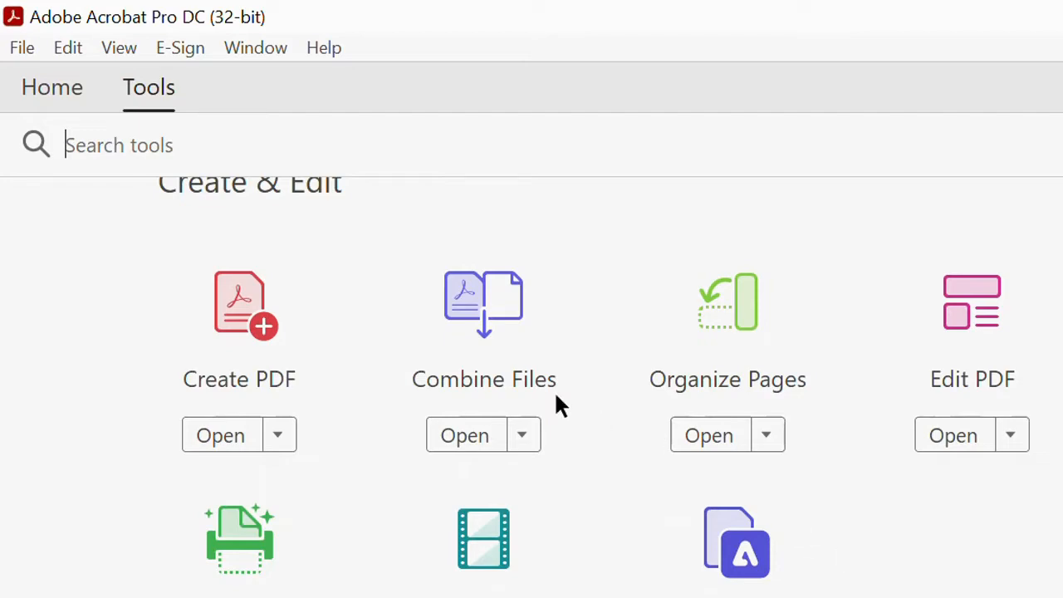
# - Start the Combine Files tool and begin adding files to it
pyautogui.click(465, 435)
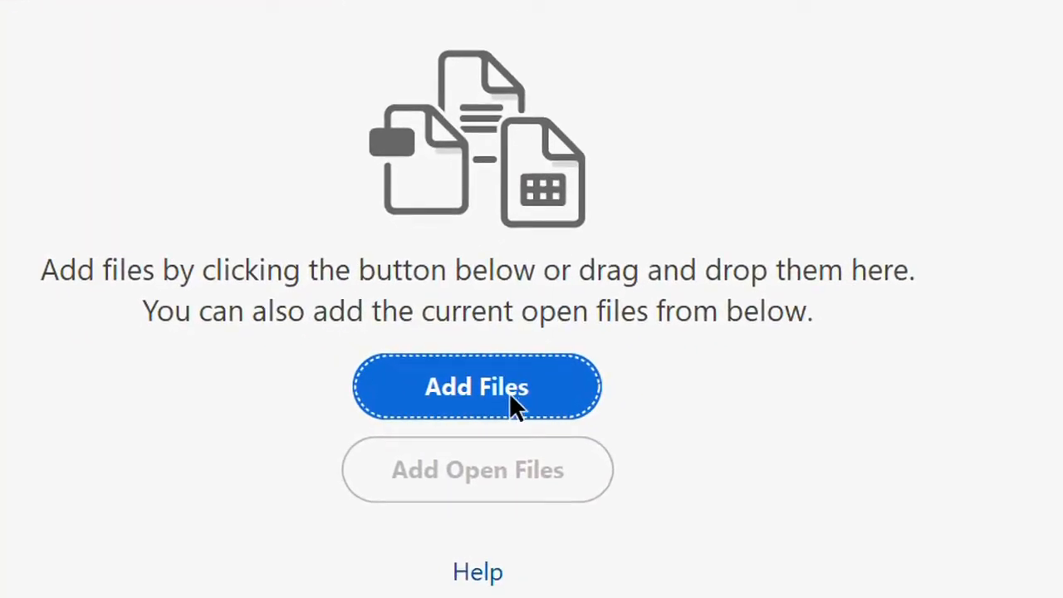
pyautogui.moveTo(490, 390)
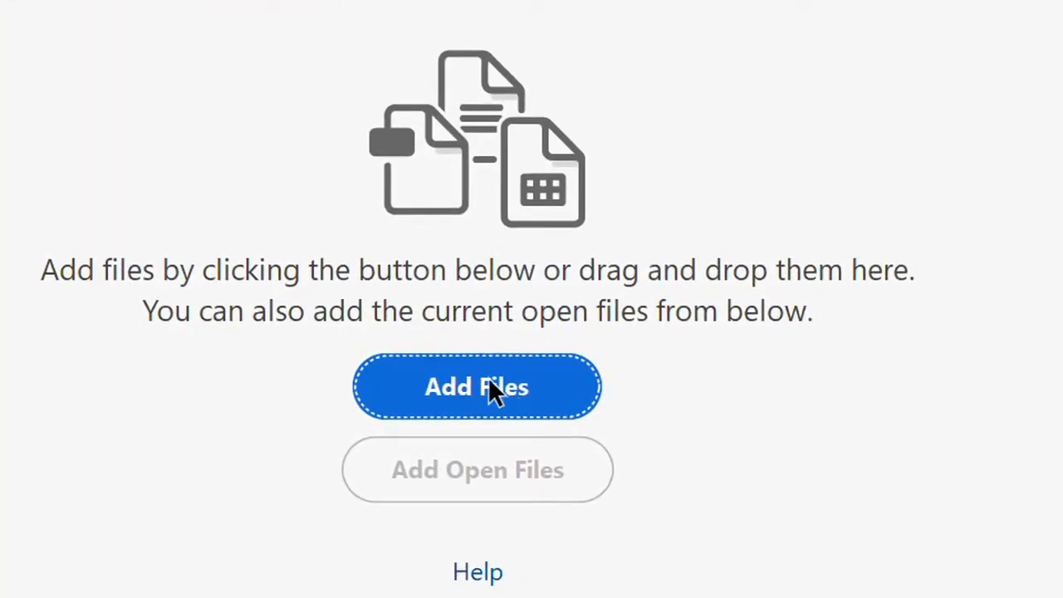
pyautogui.click(477, 386)
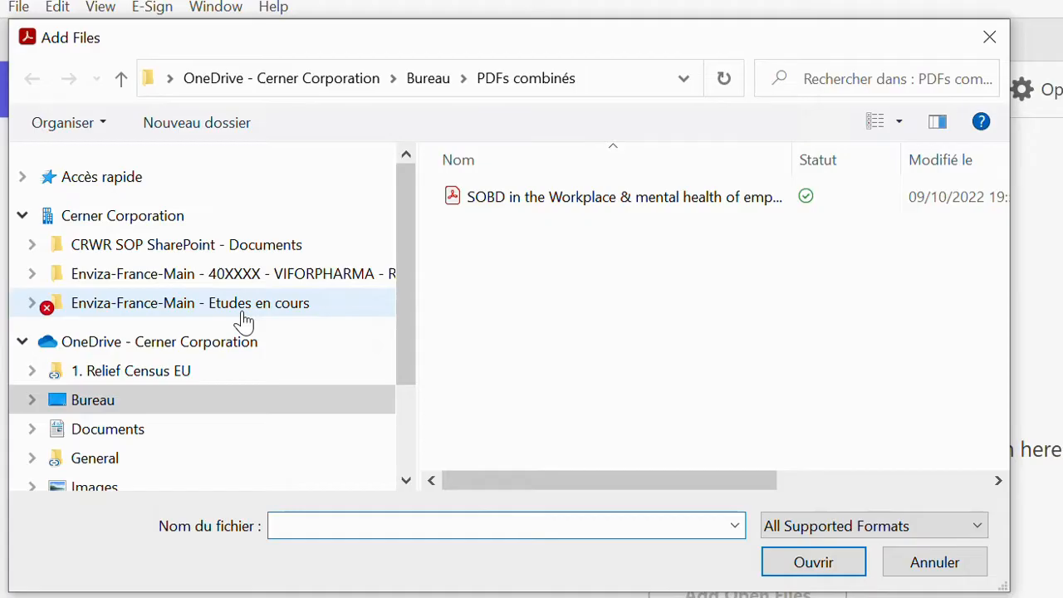
# - Browse the Add Files dialog to Bureau > Extraire et separer > extraire toutes pages
pyautogui.click(93, 399)
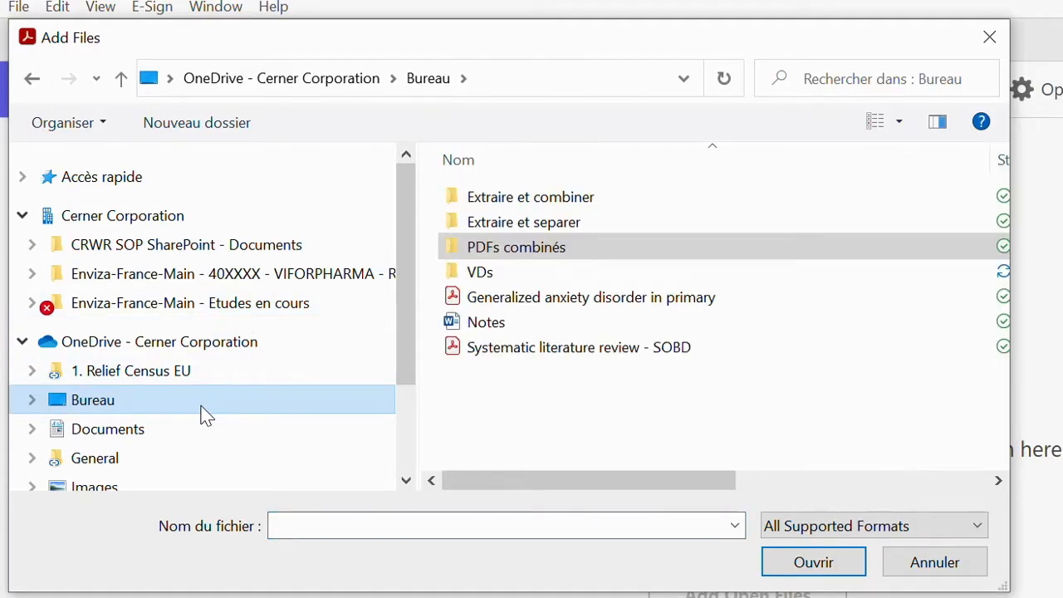
pyautogui.click(31, 399)
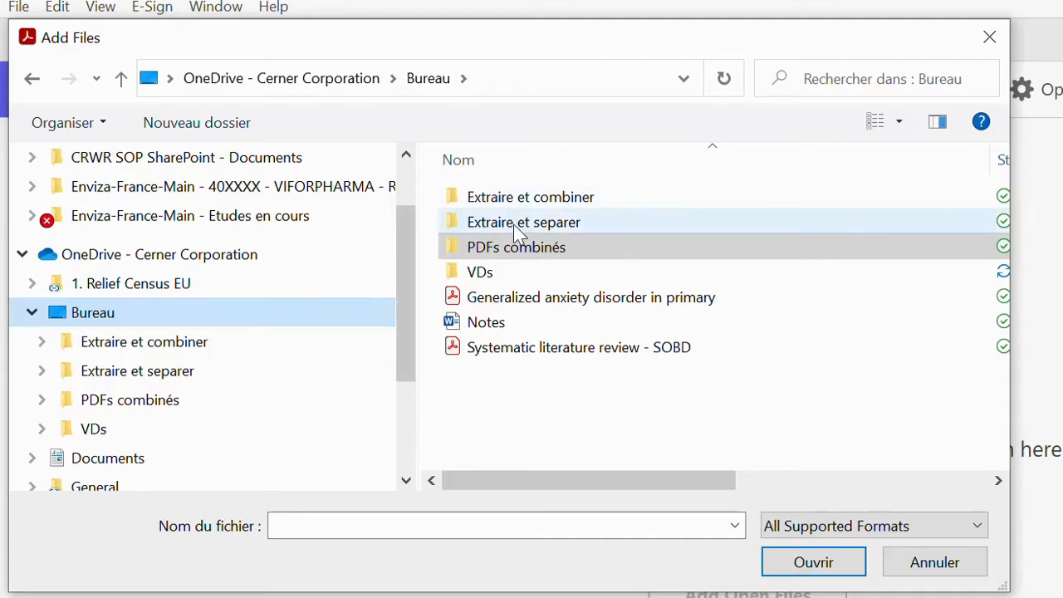
pyautogui.click(523, 222)
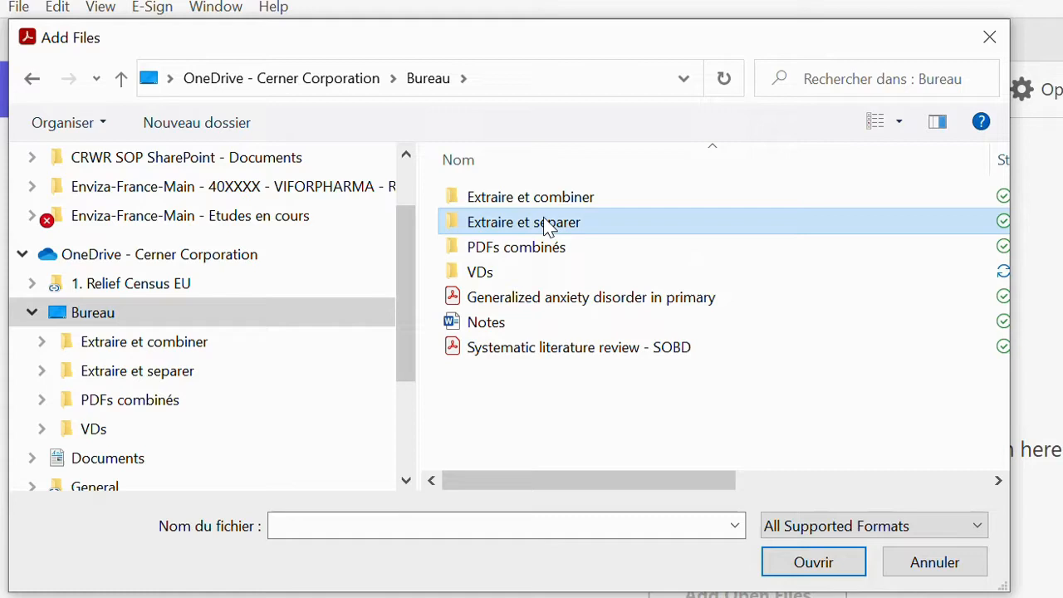
pyautogui.doubleClick(523, 223)
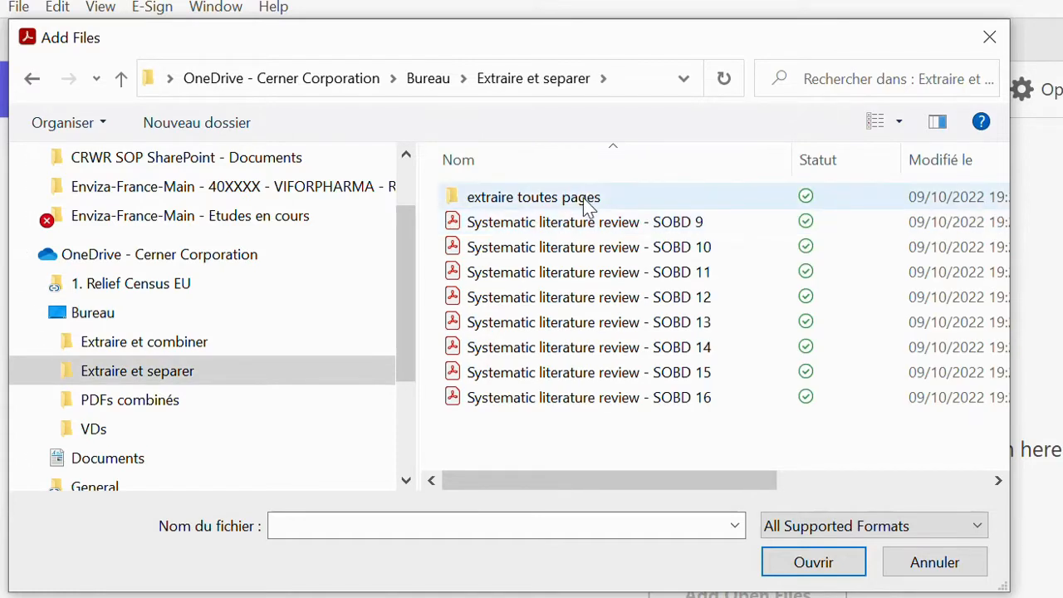
pyautogui.doubleClick(534, 196)
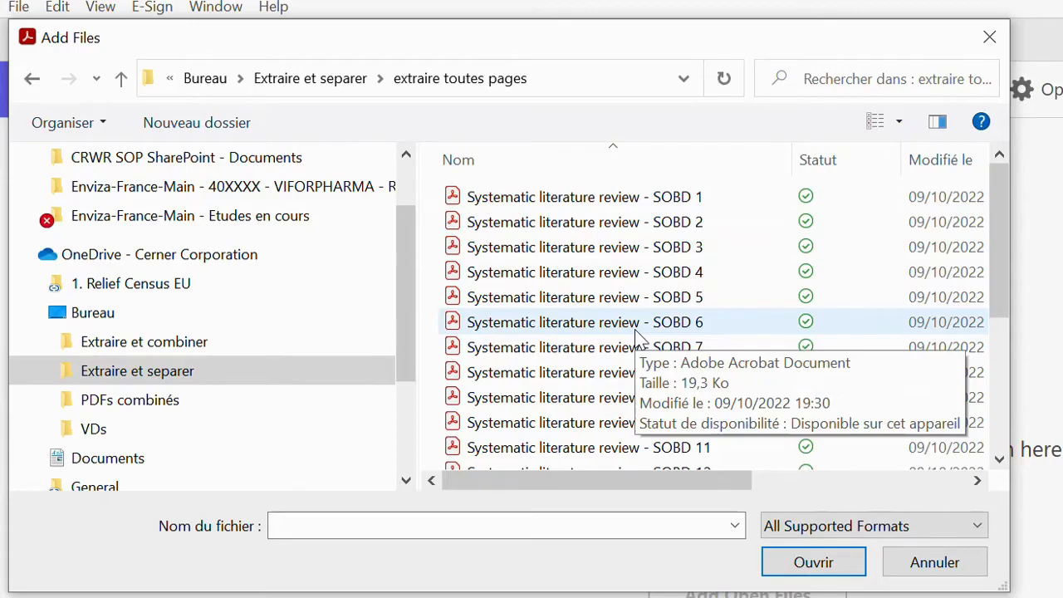
pyautogui.moveTo(702, 223)
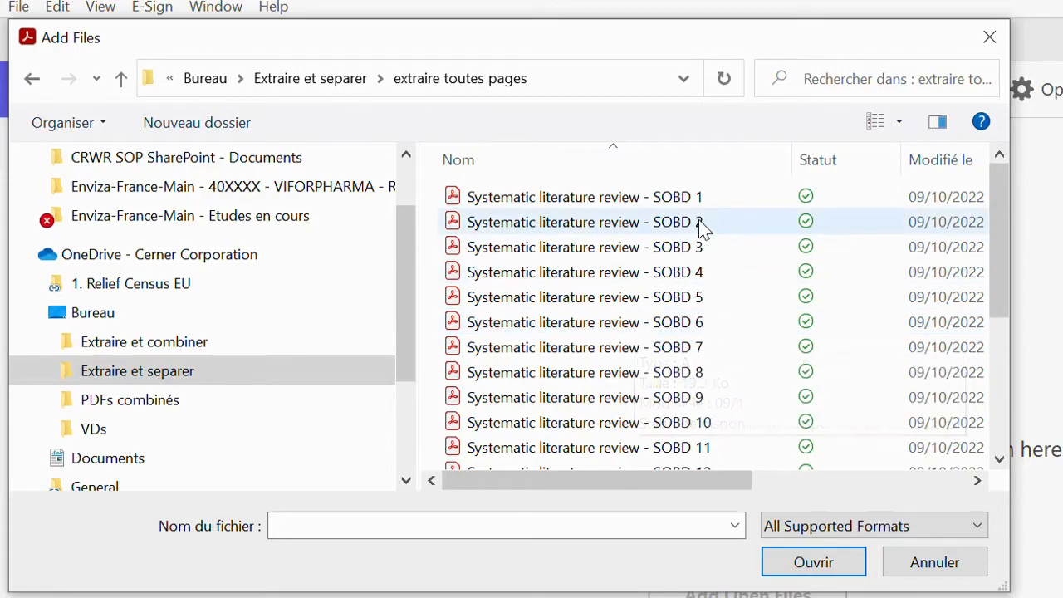
pyautogui.moveTo(696, 197)
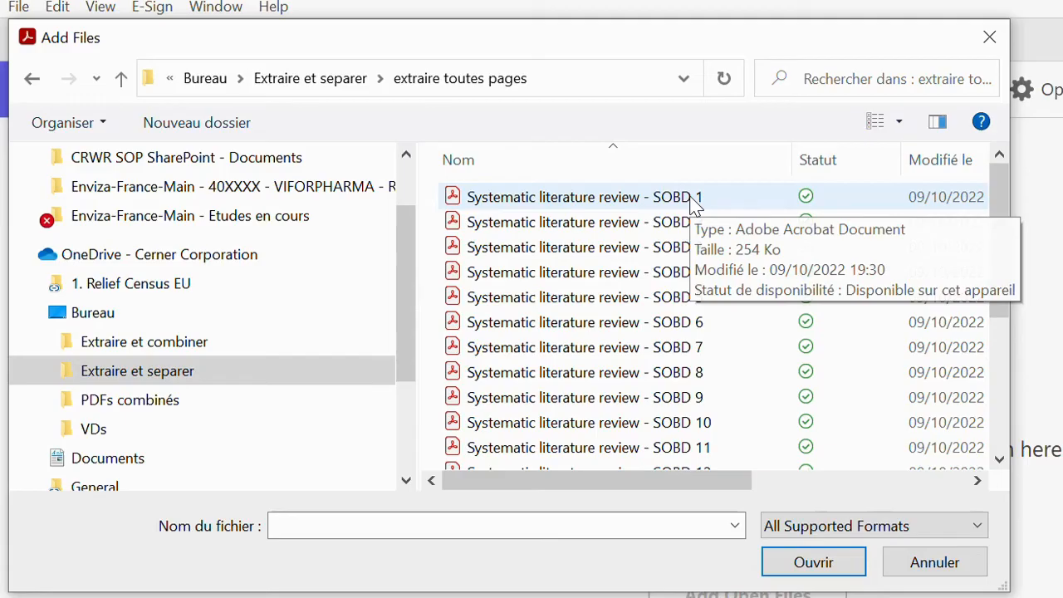
# - Pick individual SOBD page files one after another in the folder list
pyautogui.click(585, 196)
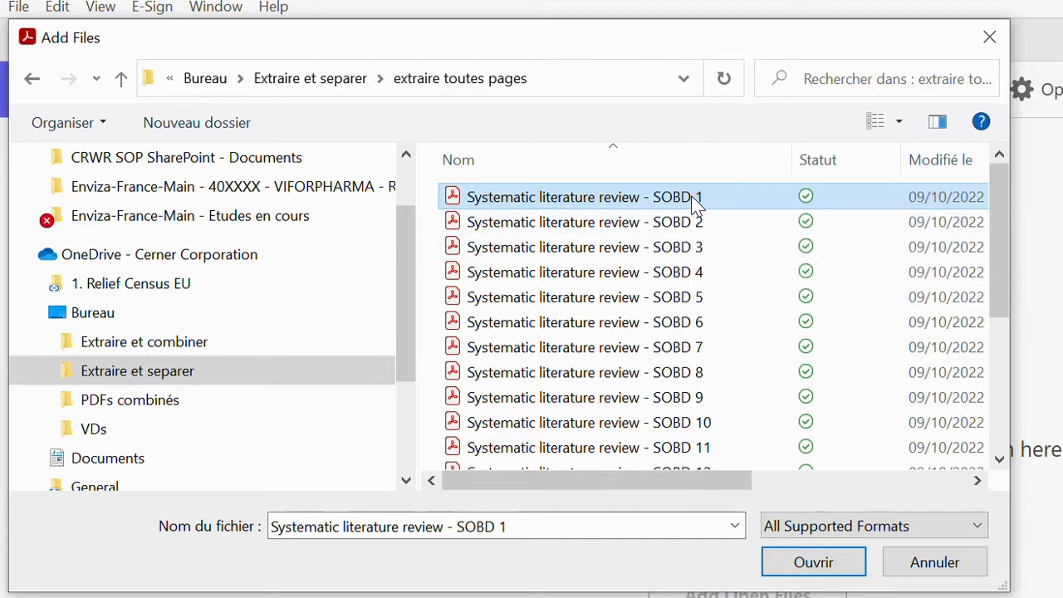
pyautogui.click(585, 223)
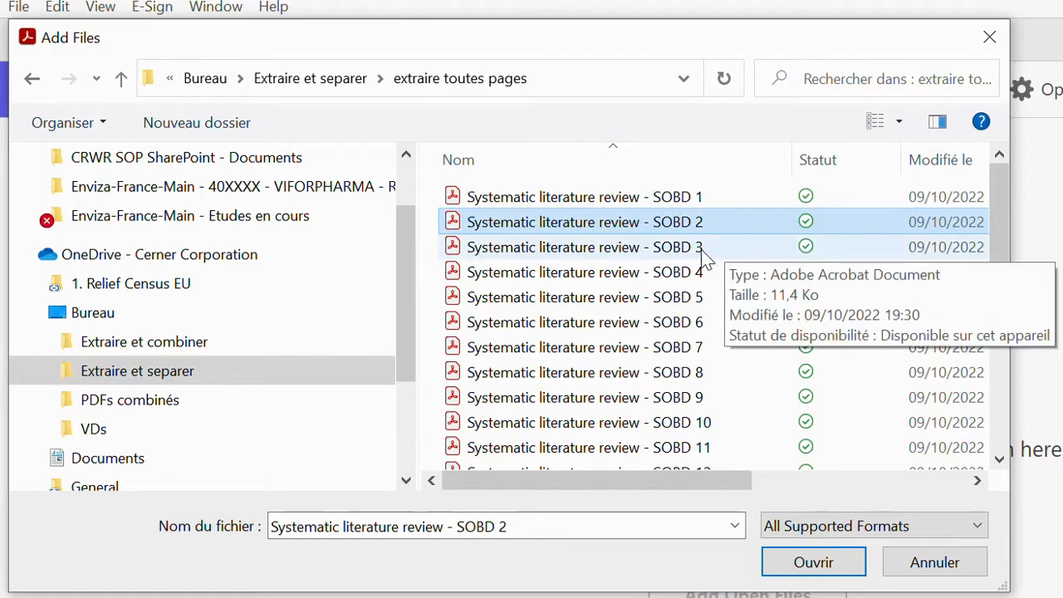
pyautogui.click(585, 397)
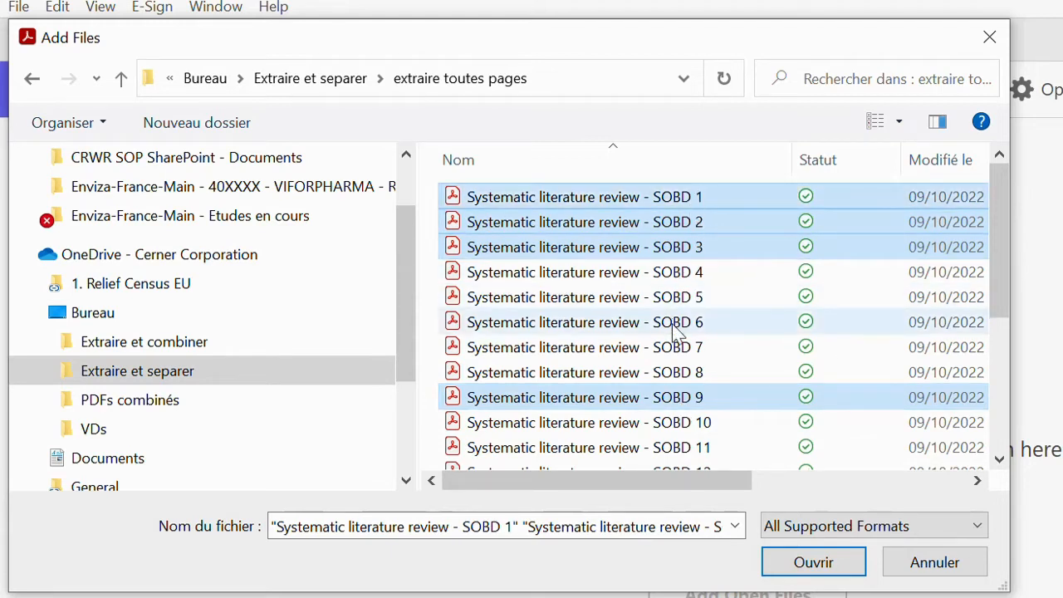
pyautogui.click(585, 372)
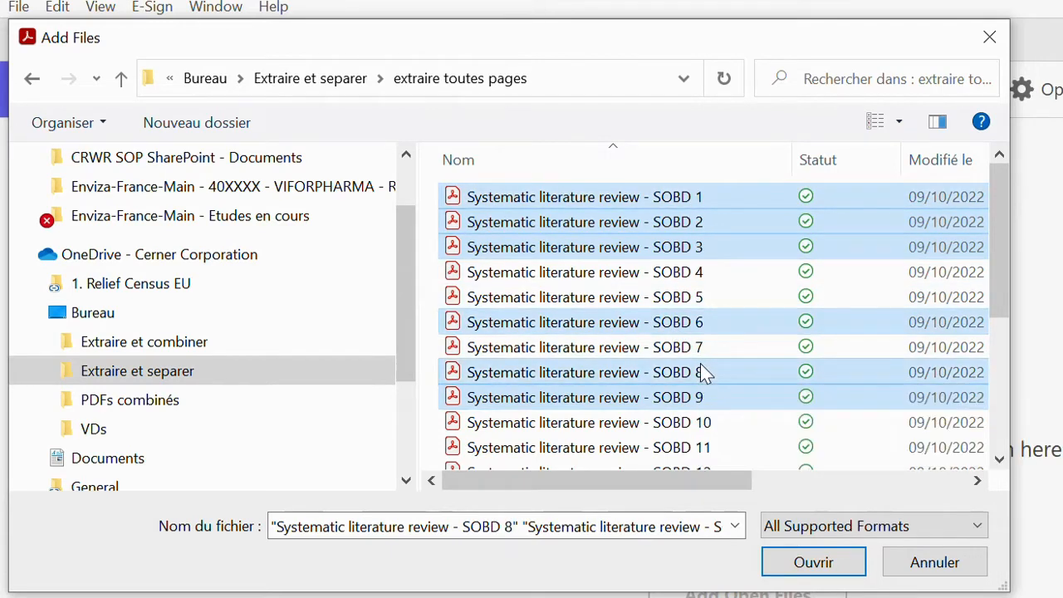
pyautogui.click(588, 447)
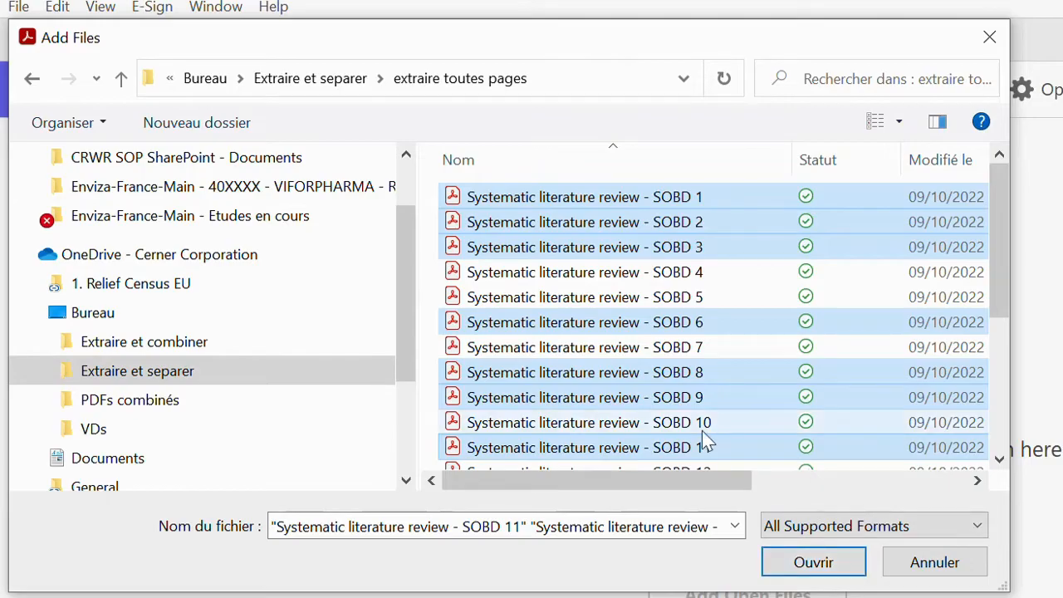
pyautogui.click(589, 422)
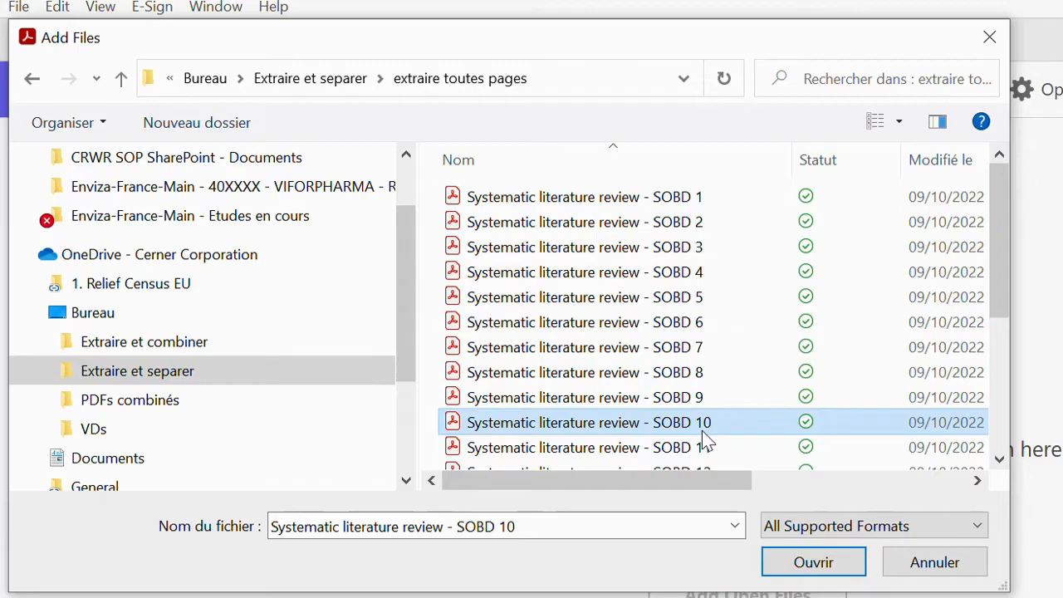
# - Select all SOBD page files with Ctrl+A and add them to the combine list
pyautogui.press('ctrl+a')
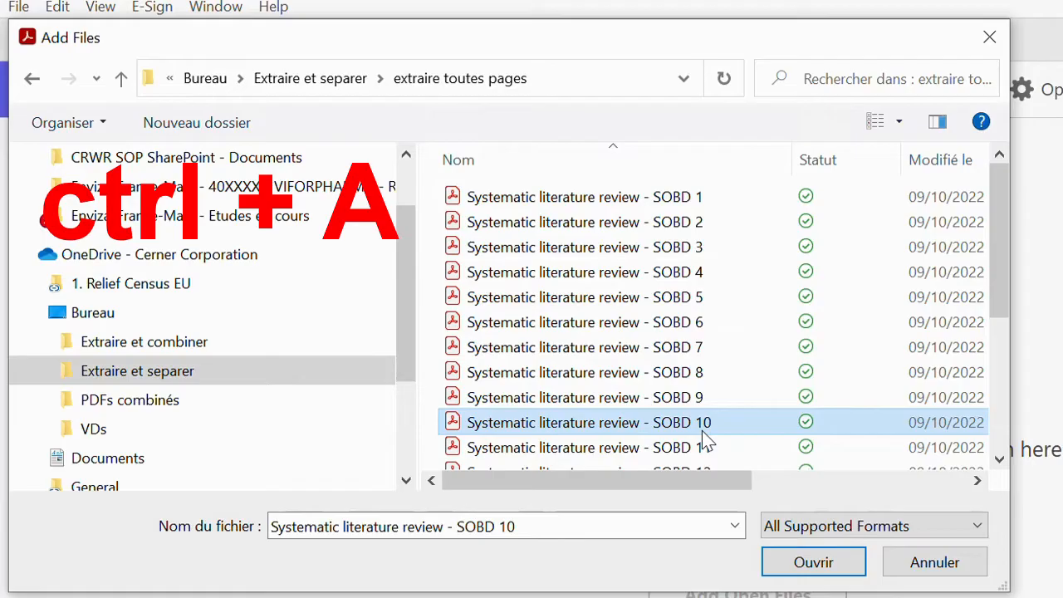
pyautogui.press('ctrl+a')
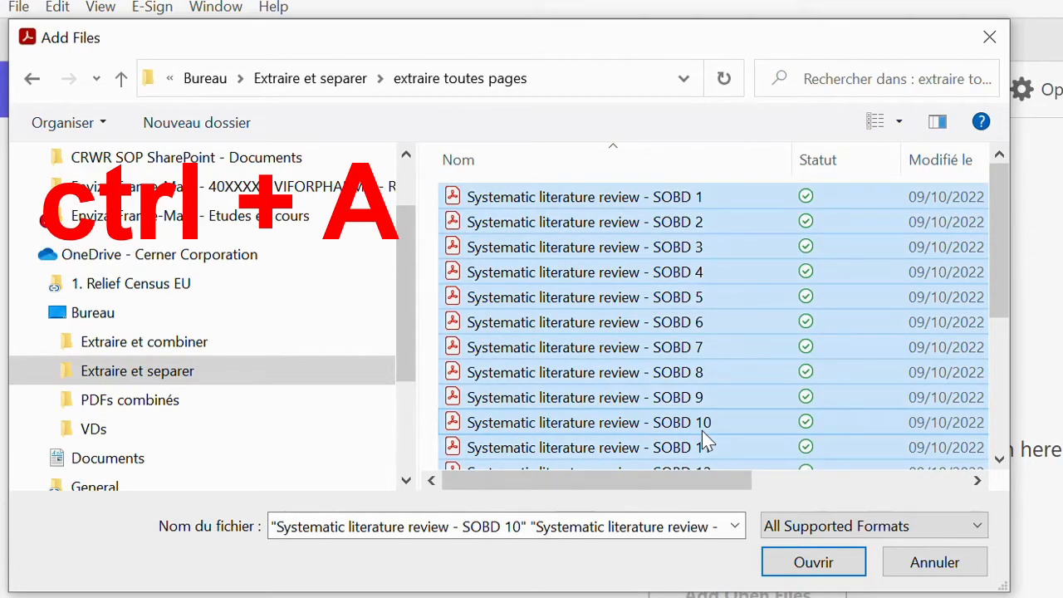
pyautogui.press('ctrl+a')
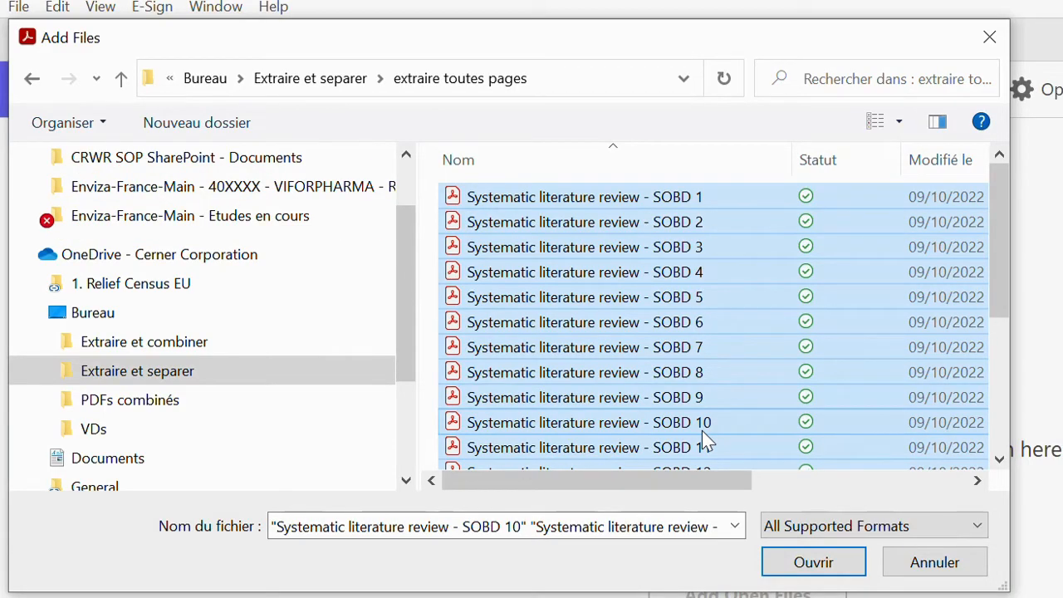
pyautogui.scroll(-3)
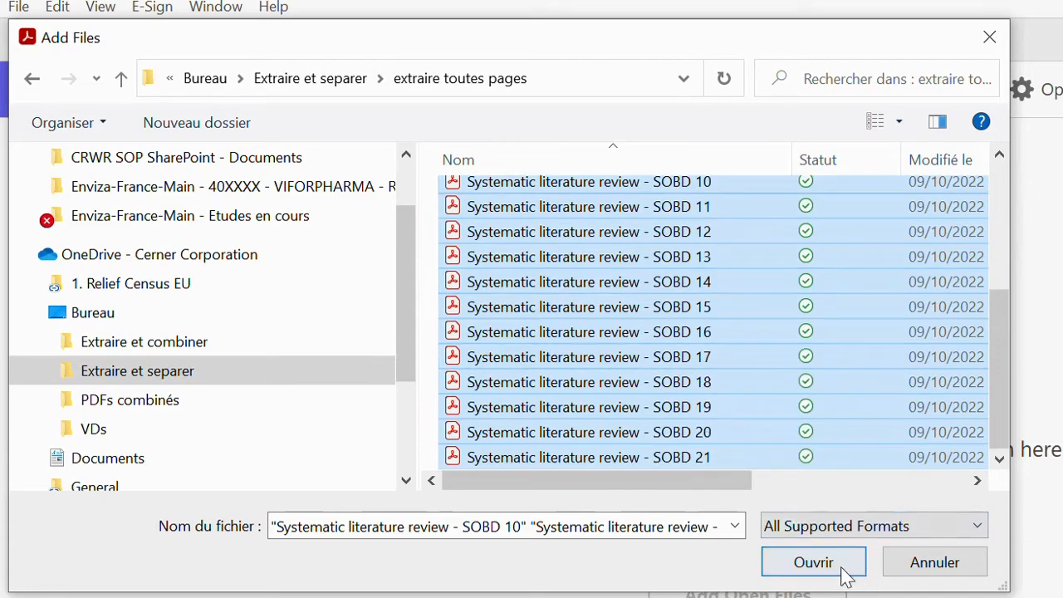
pyautogui.click(814, 561)
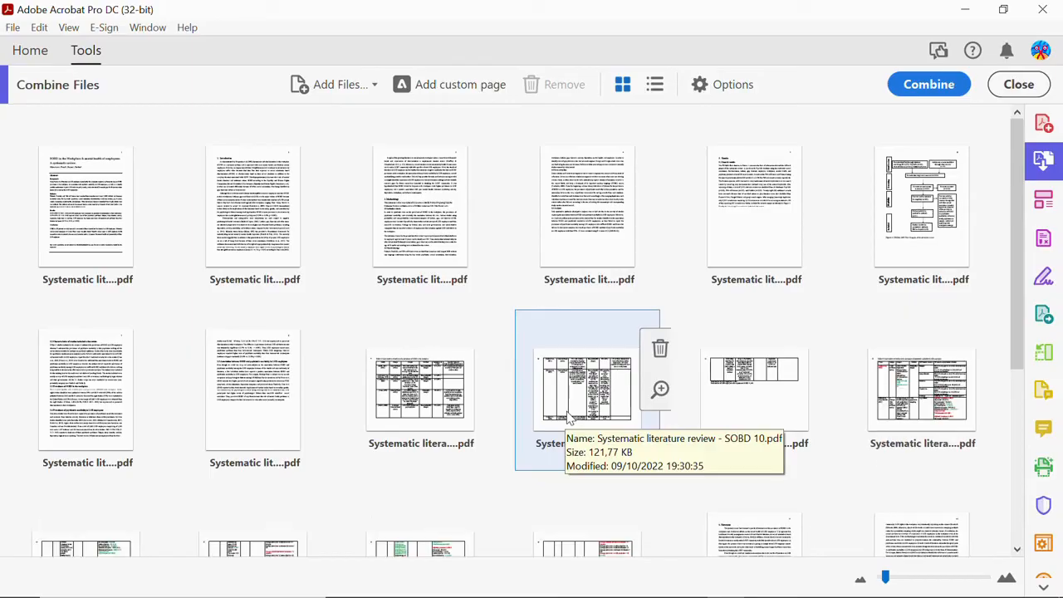
# - Scroll through the thumbnail grid of the added SOBD page PDFs
pyautogui.scroll(-3)
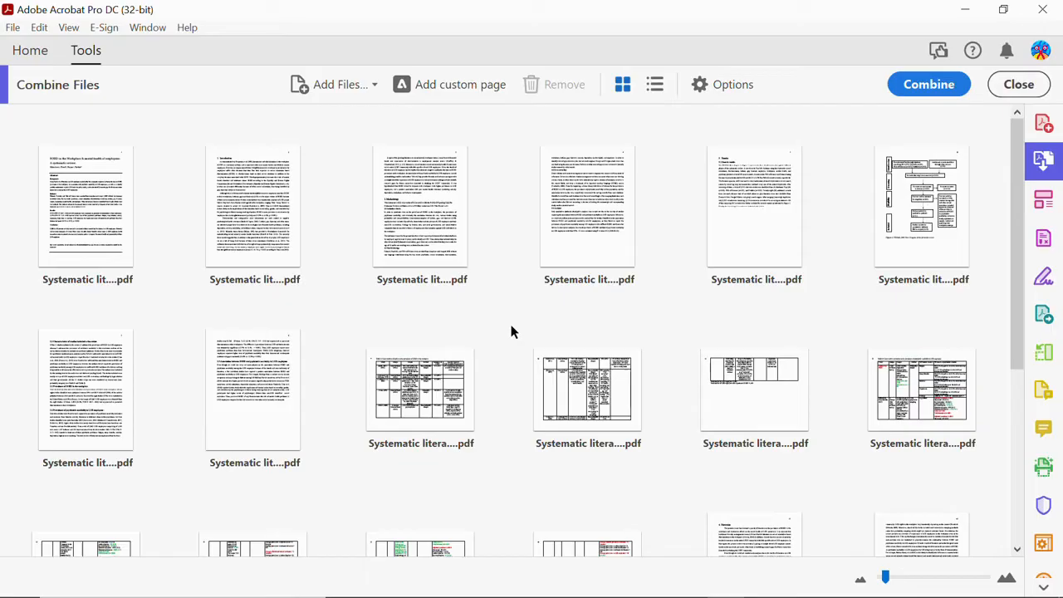
pyautogui.scroll(-3)
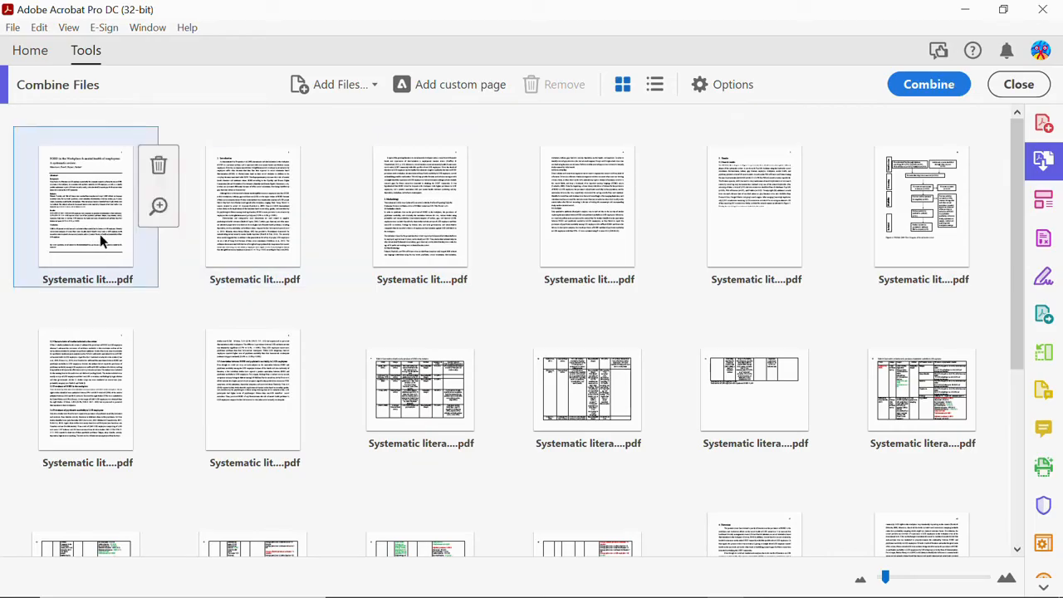
pyautogui.moveTo(120, 251)
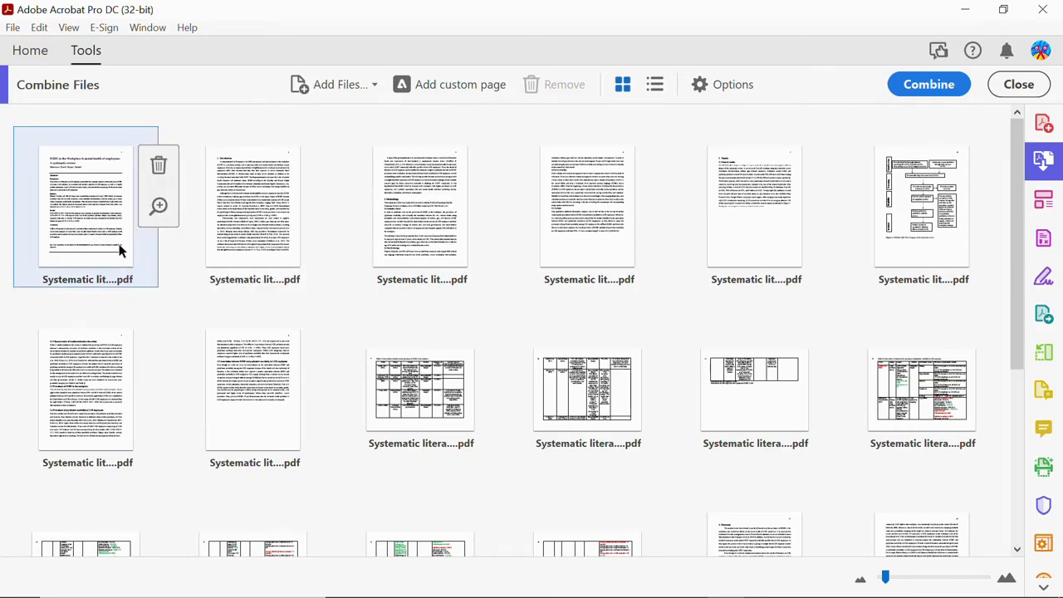
pyautogui.moveTo(922, 199)
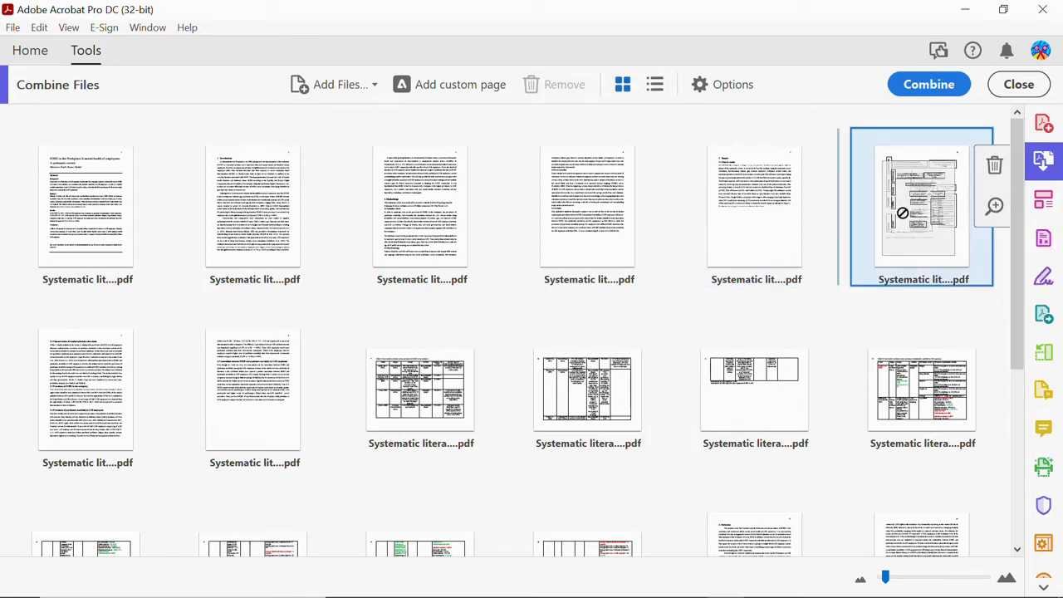
pyautogui.moveTo(922, 200)
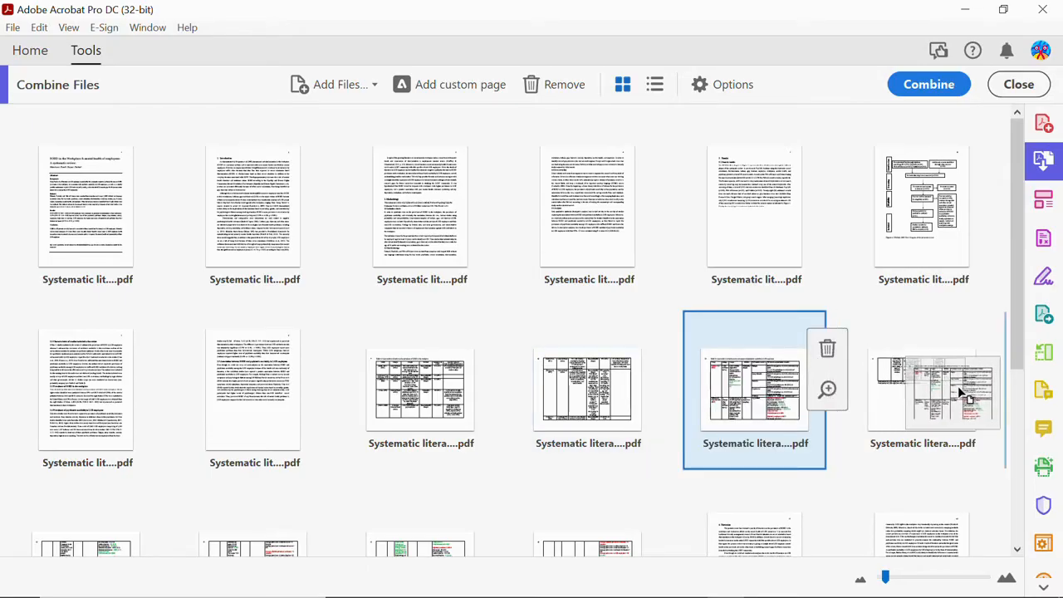
pyautogui.moveTo(768, 389)
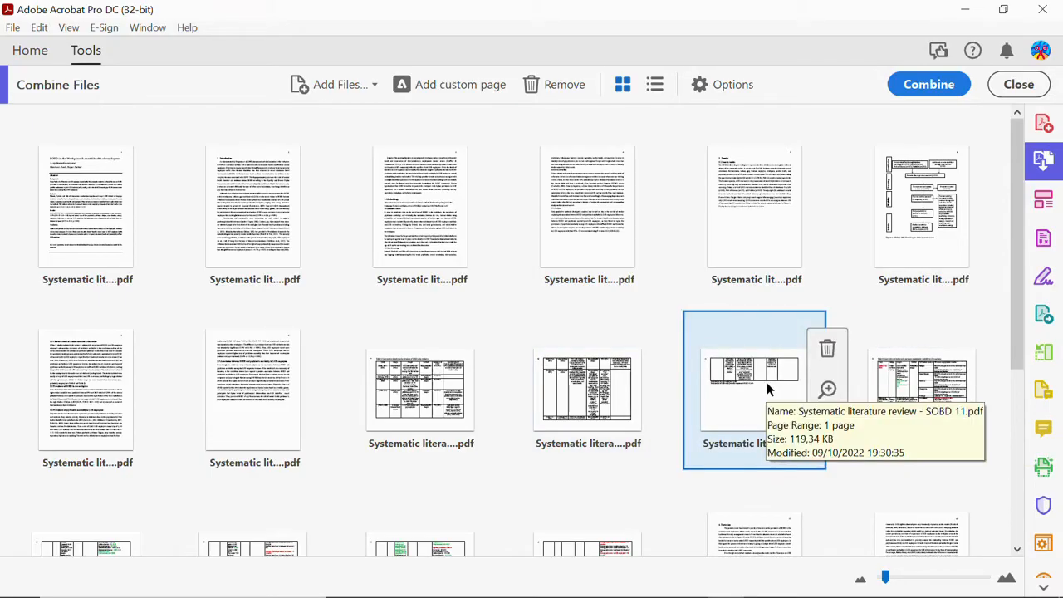
pyautogui.moveTo(668, 303)
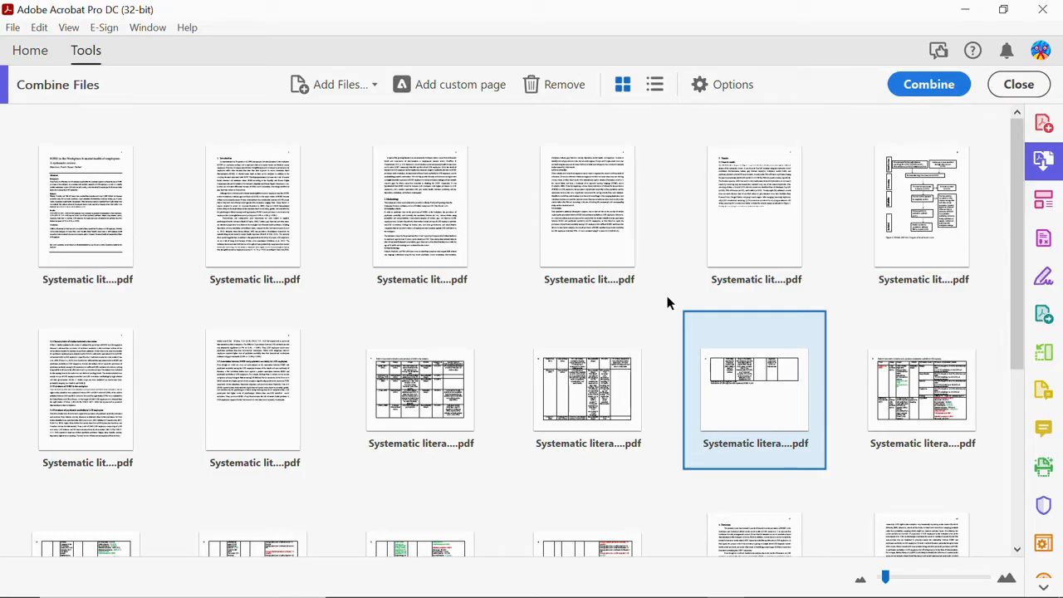
pyautogui.moveTo(339, 120)
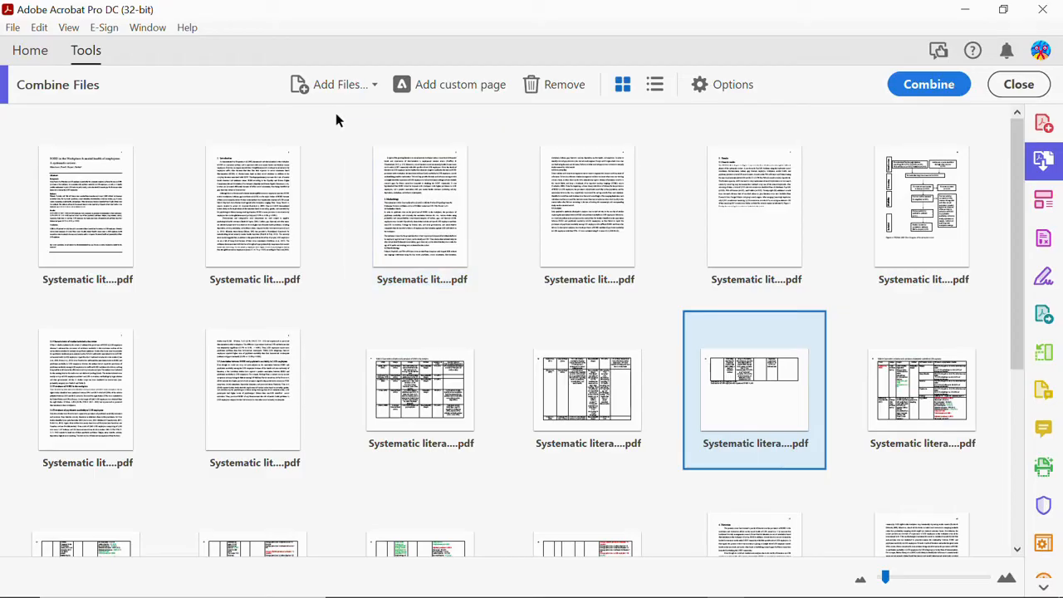
# - Add SOBD page files from the parent Extraire et separer folder to the combine list
pyautogui.click(341, 83)
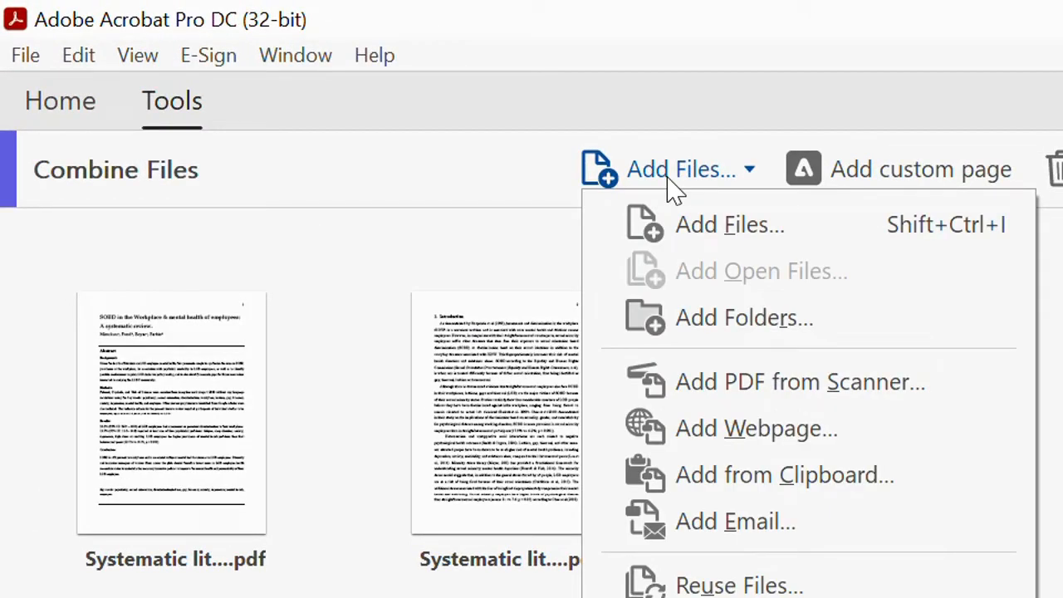
pyautogui.moveTo(718, 225)
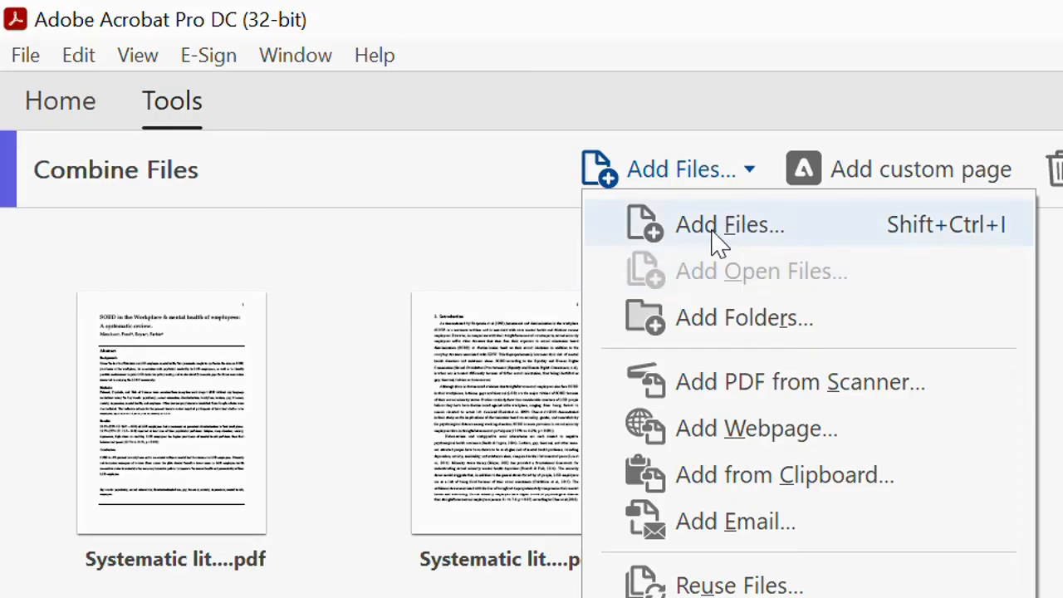
pyautogui.moveTo(731, 236)
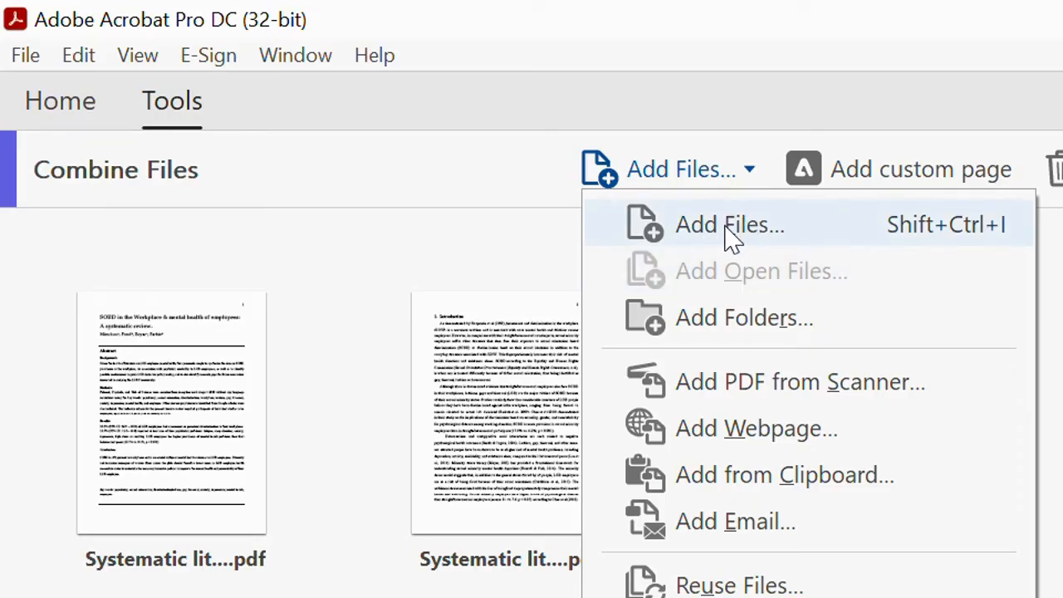
pyautogui.click(729, 225)
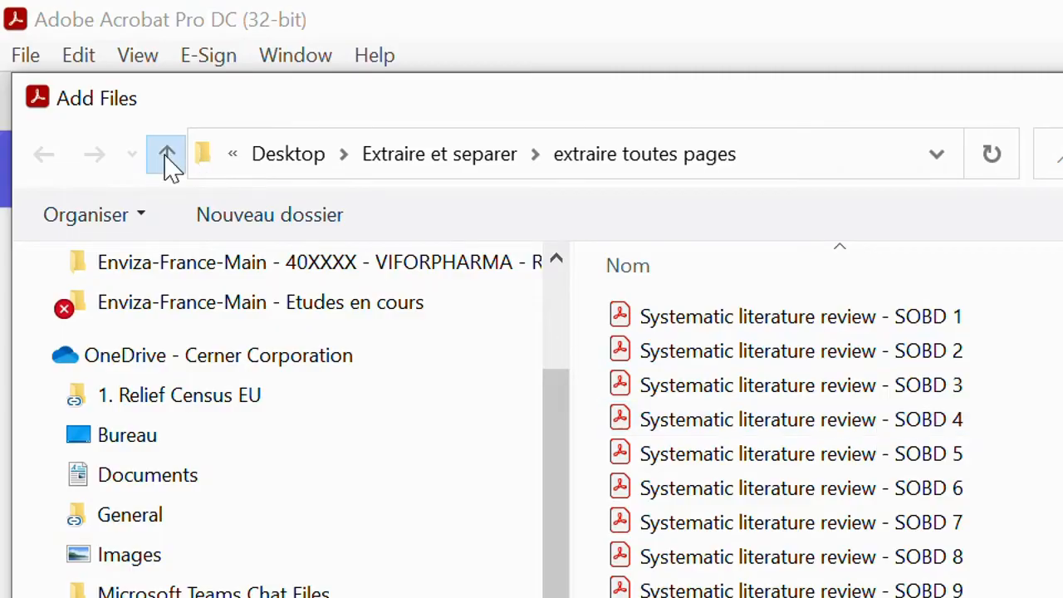
pyautogui.click(166, 153)
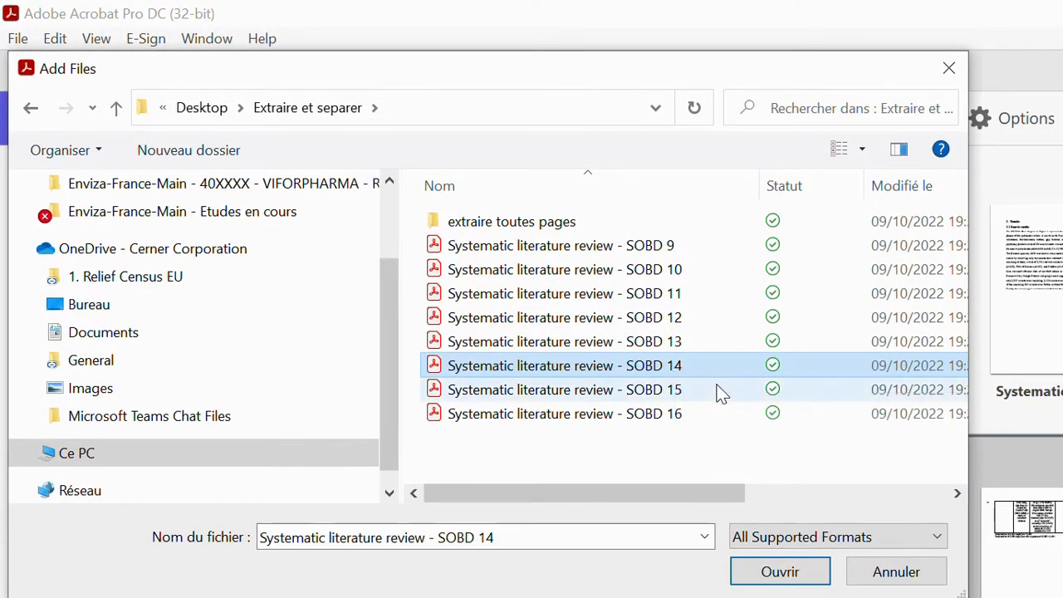
pyautogui.click(780, 572)
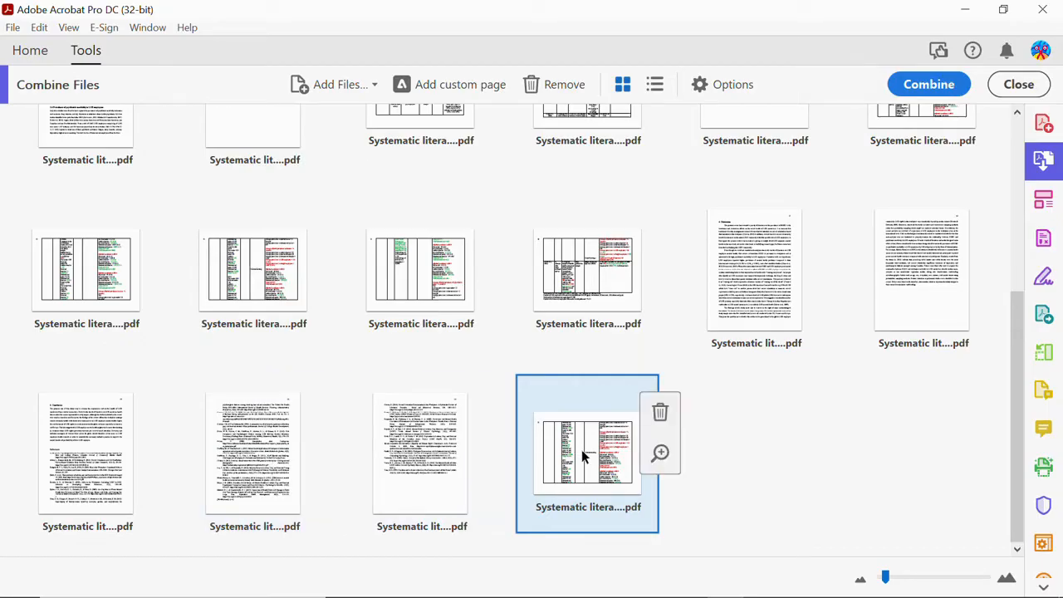
pyautogui.moveTo(585, 457)
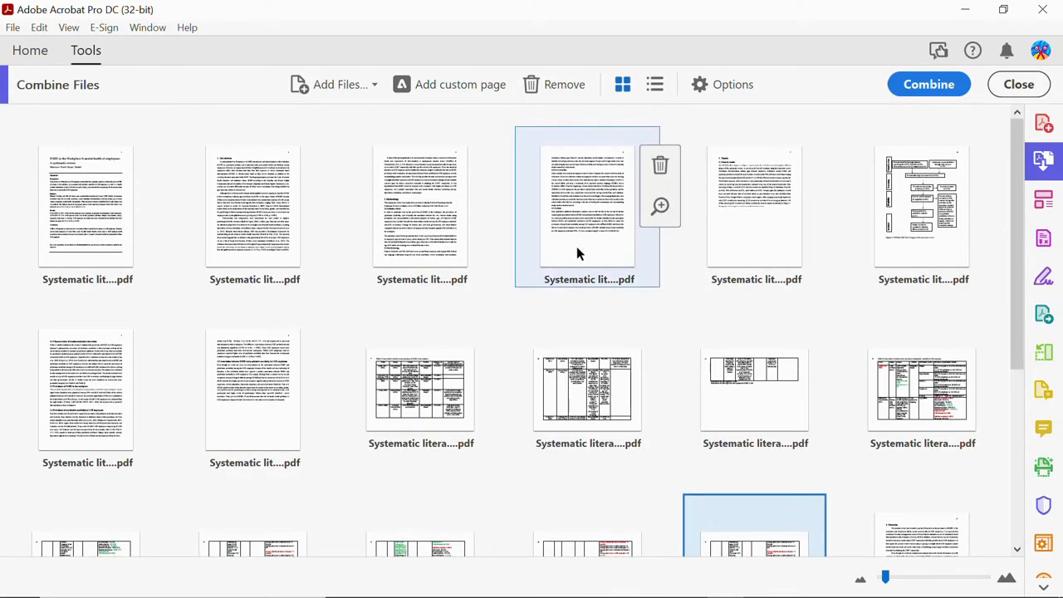
pyautogui.moveTo(580, 252)
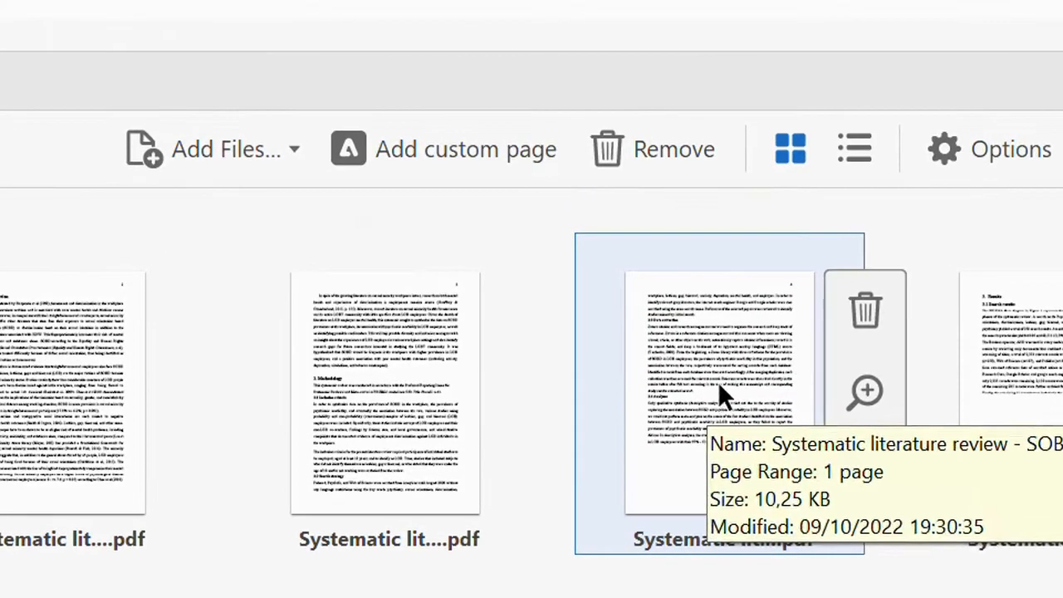
pyautogui.moveTo(867, 312)
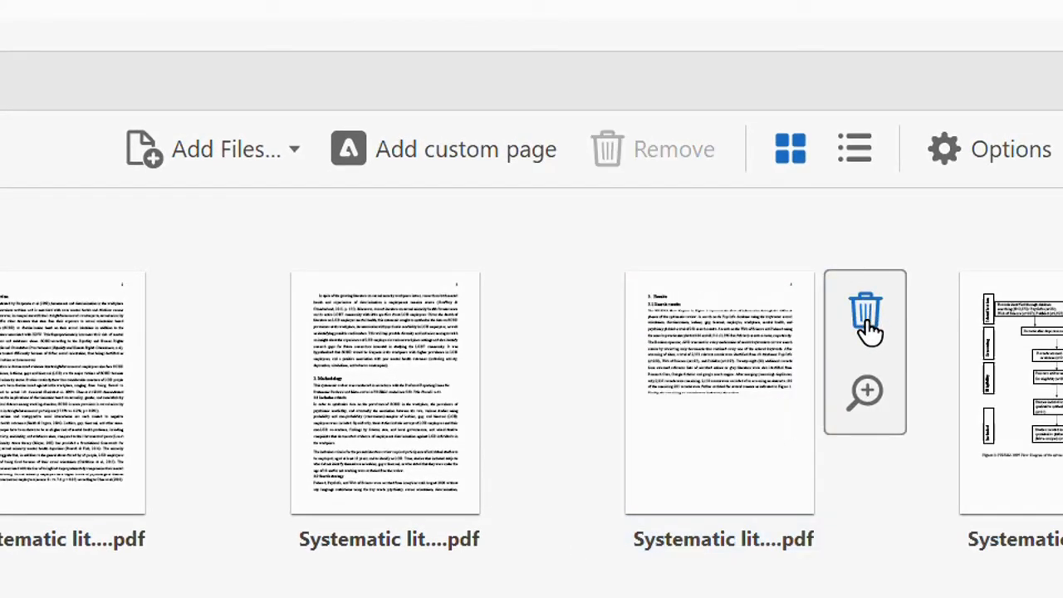
pyautogui.moveTo(762, 397)
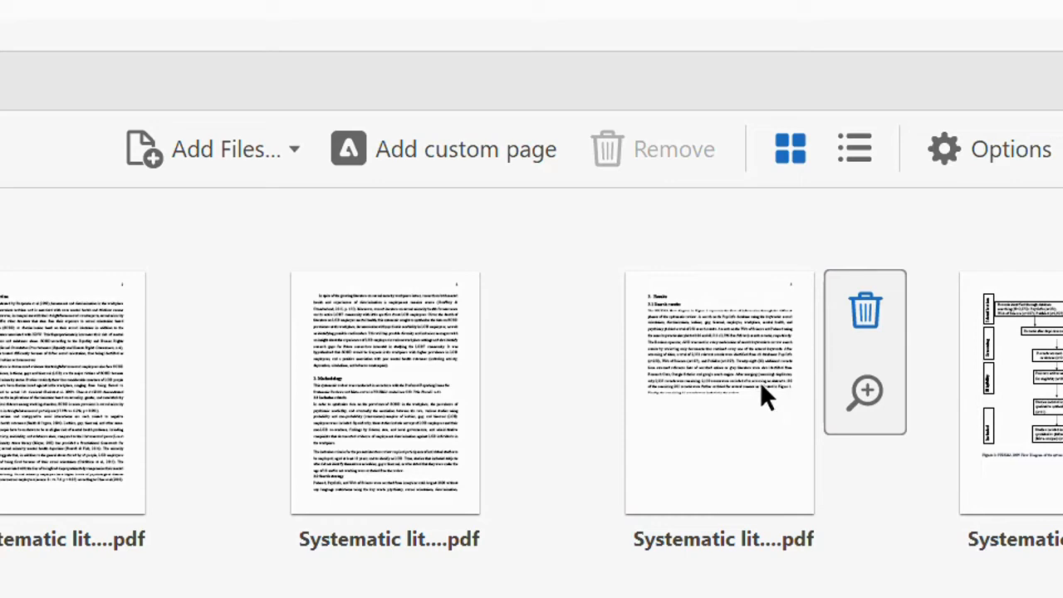
pyautogui.moveTo(864, 392)
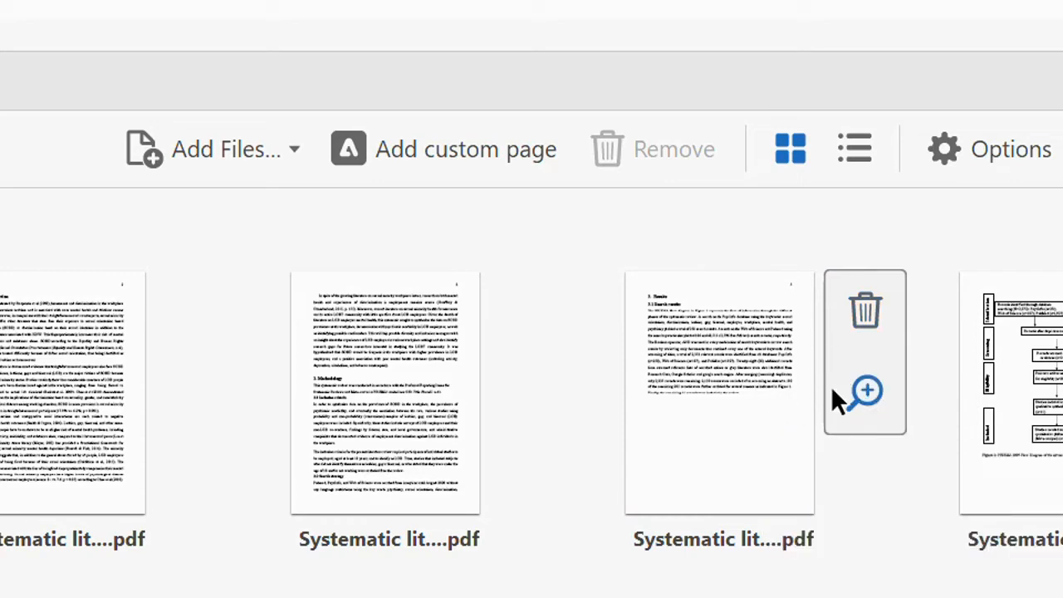
pyautogui.click(864, 392)
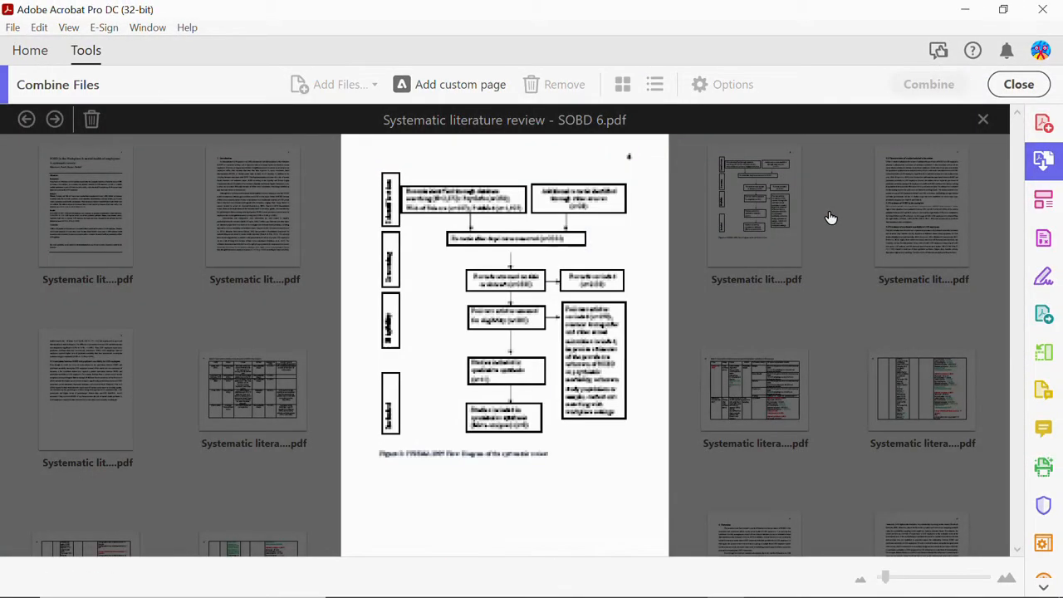
pyautogui.click(984, 120)
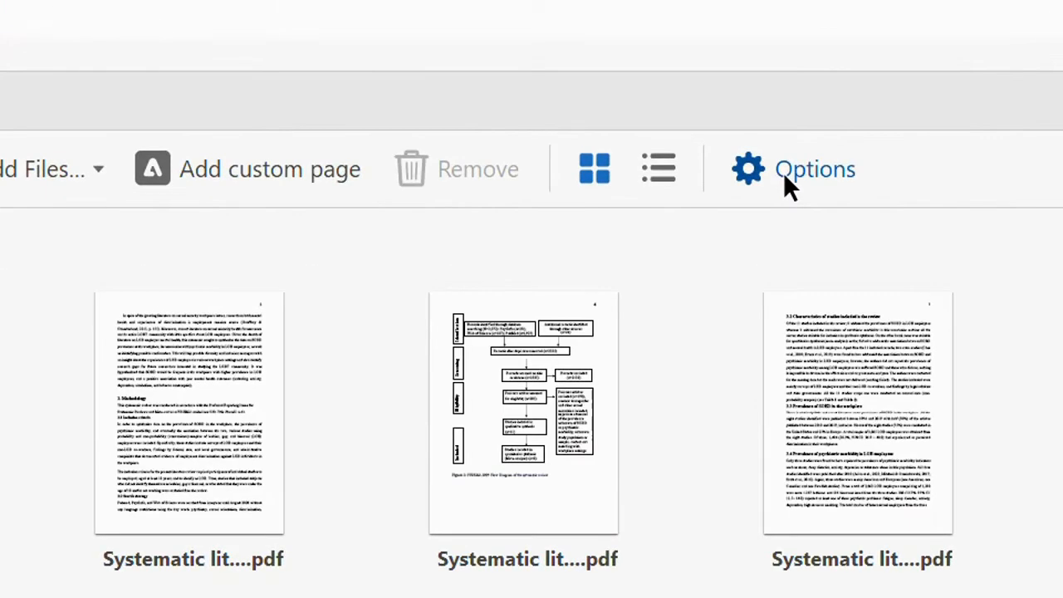
pyautogui.click(814, 170)
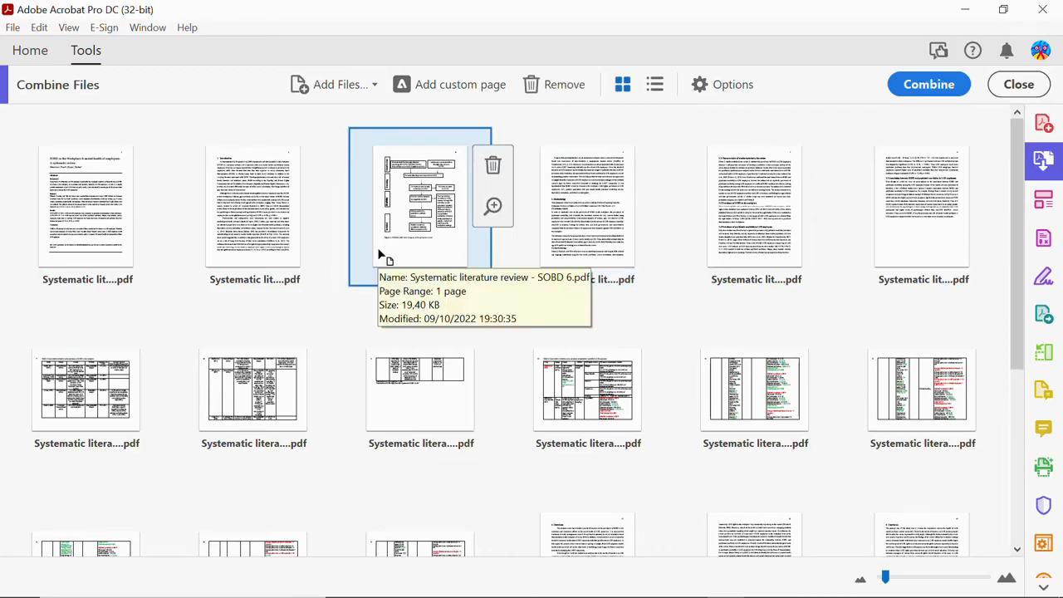
pyautogui.scroll(-3)
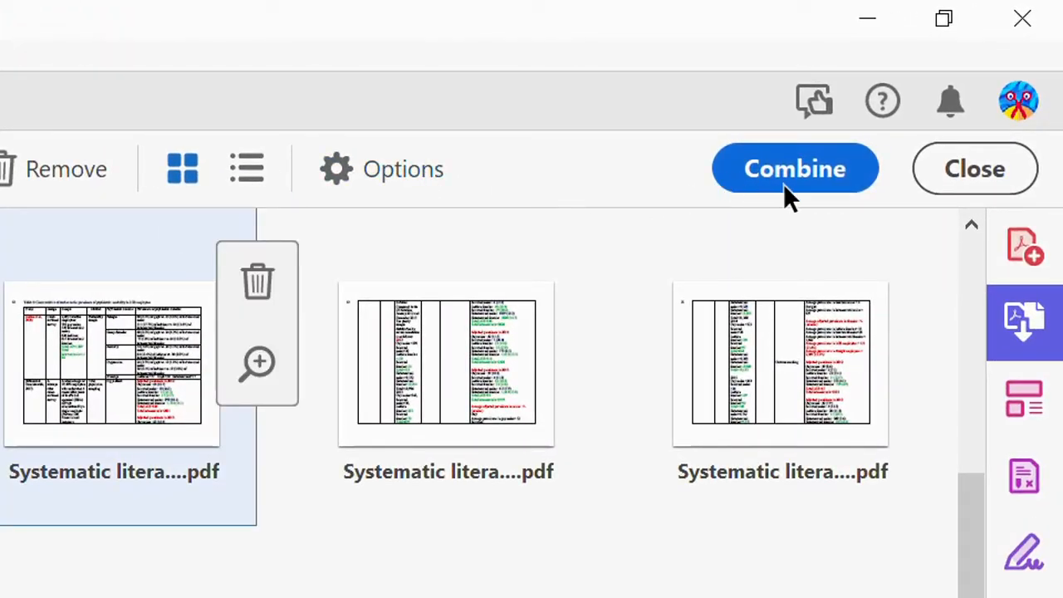
# - Merge the listed files into the 20-page Binder1.pdf and view its first page
pyautogui.click(794, 168)
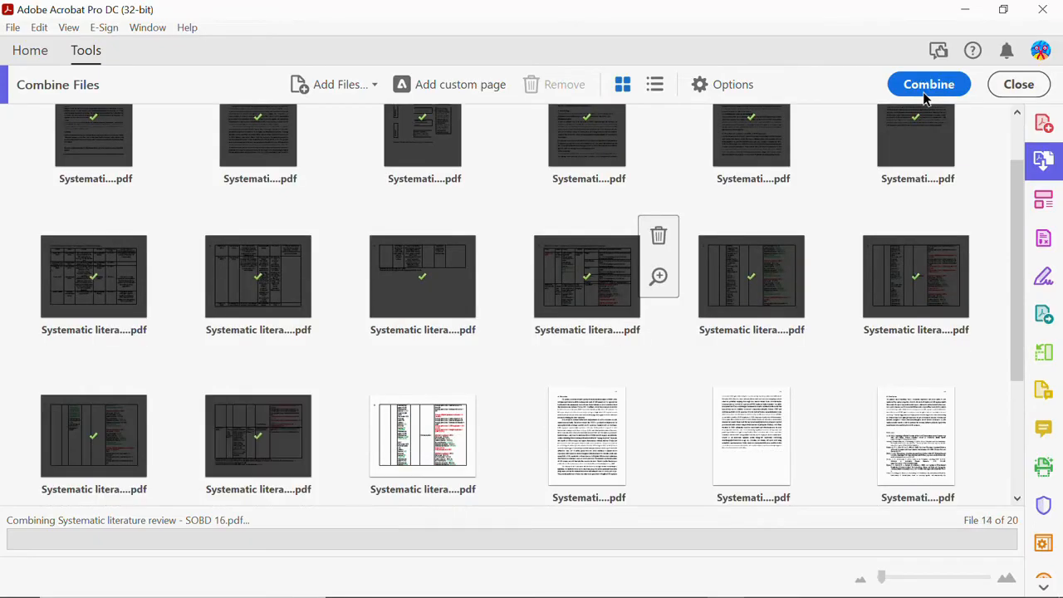
pyautogui.click(929, 84)
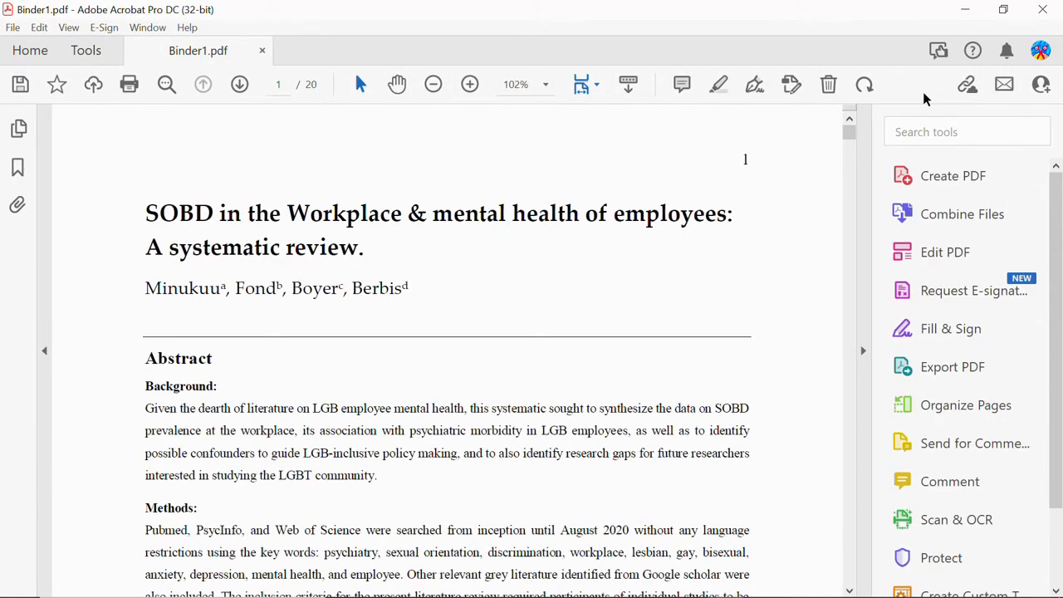
pyautogui.moveTo(515, 399)
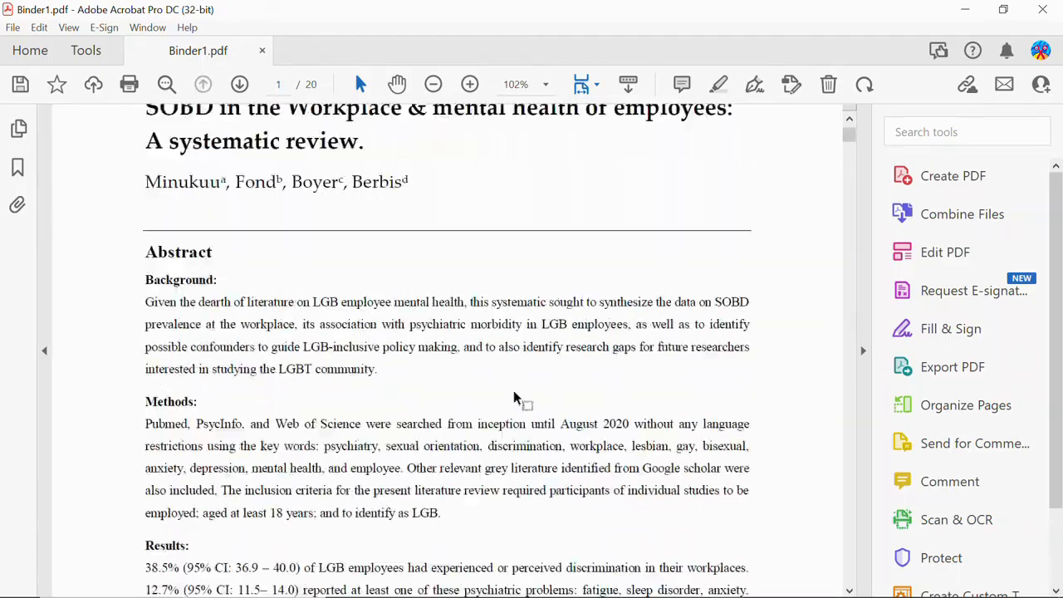
pyautogui.scroll(-3)
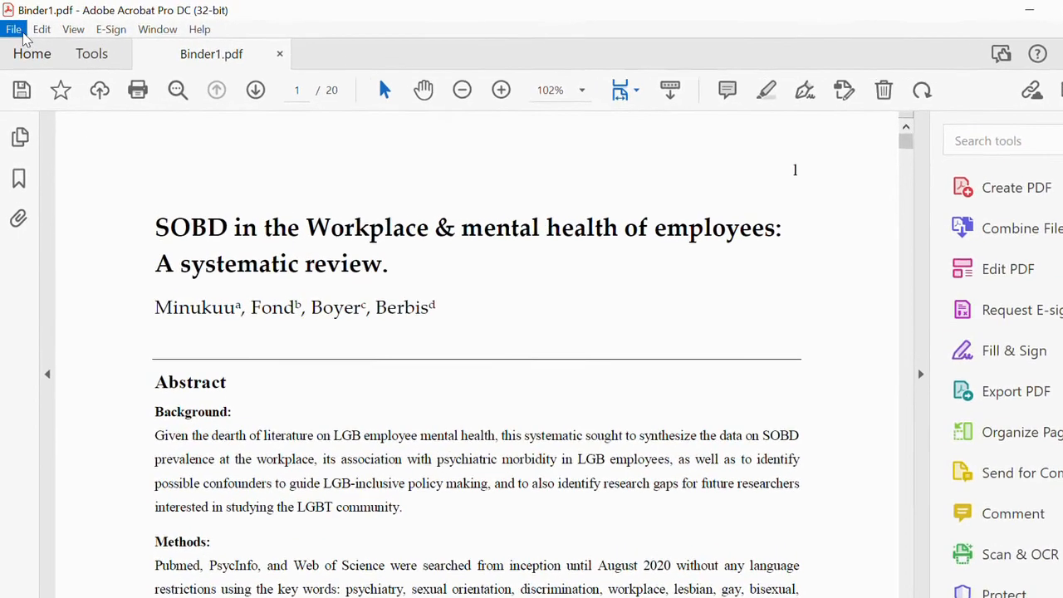
# - Start Save As for the combined PDF and create a new folder on the desktop (Bureau)
pyautogui.click(14, 30)
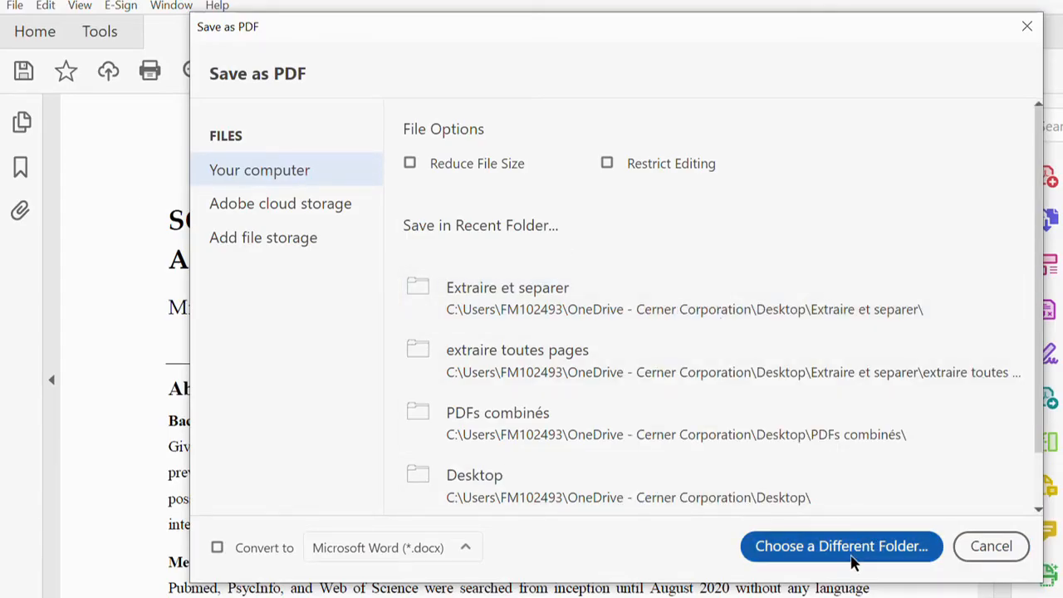
pyautogui.click(841, 545)
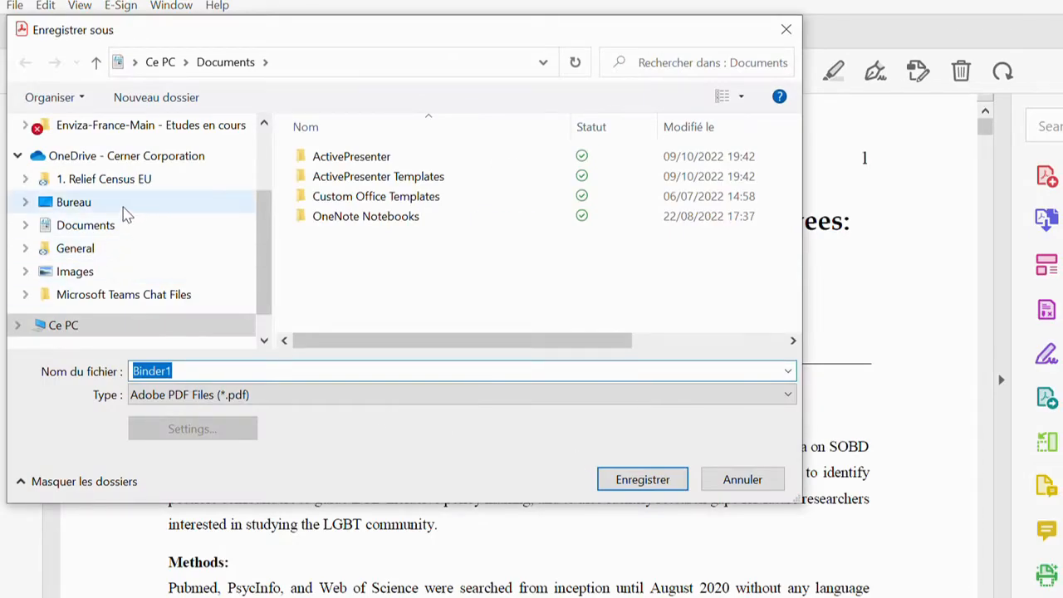
pyautogui.click(73, 202)
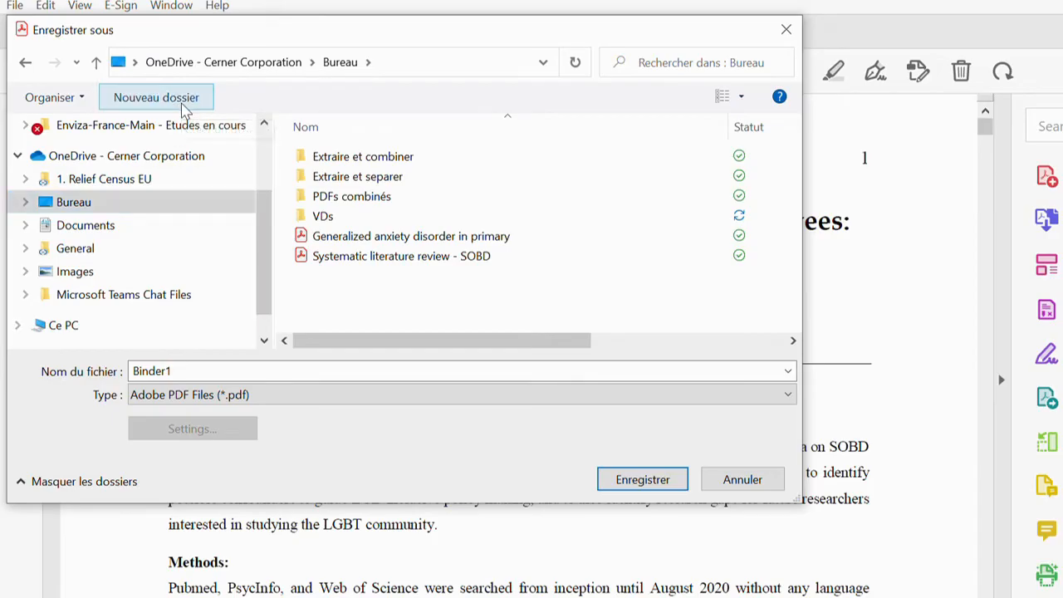
pyautogui.click(157, 97)
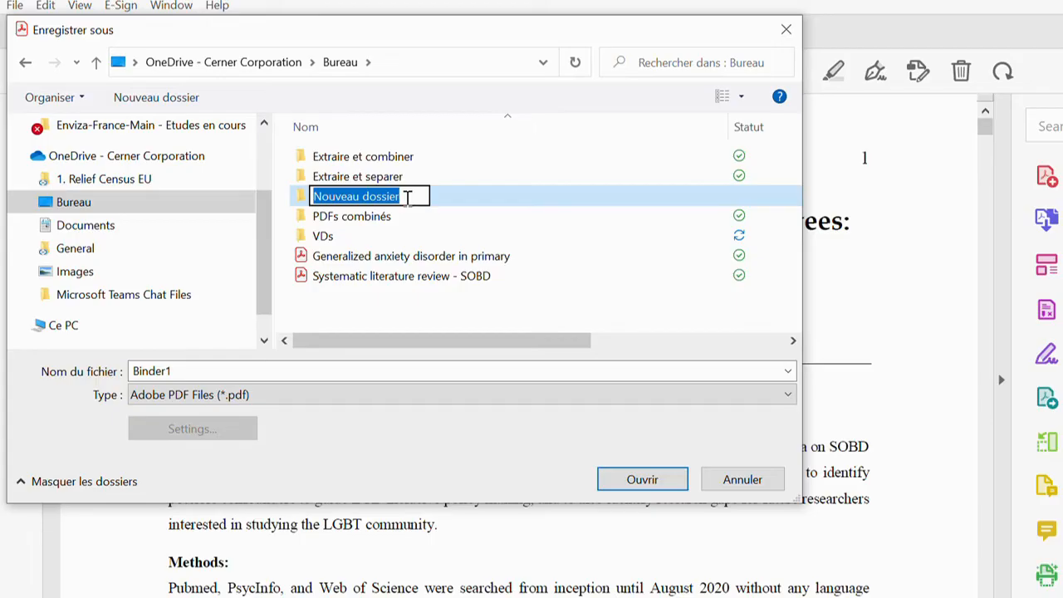
# - Name the new desktop folder 'Combined Pdfs' and confirm it
pyautogui.write('C')
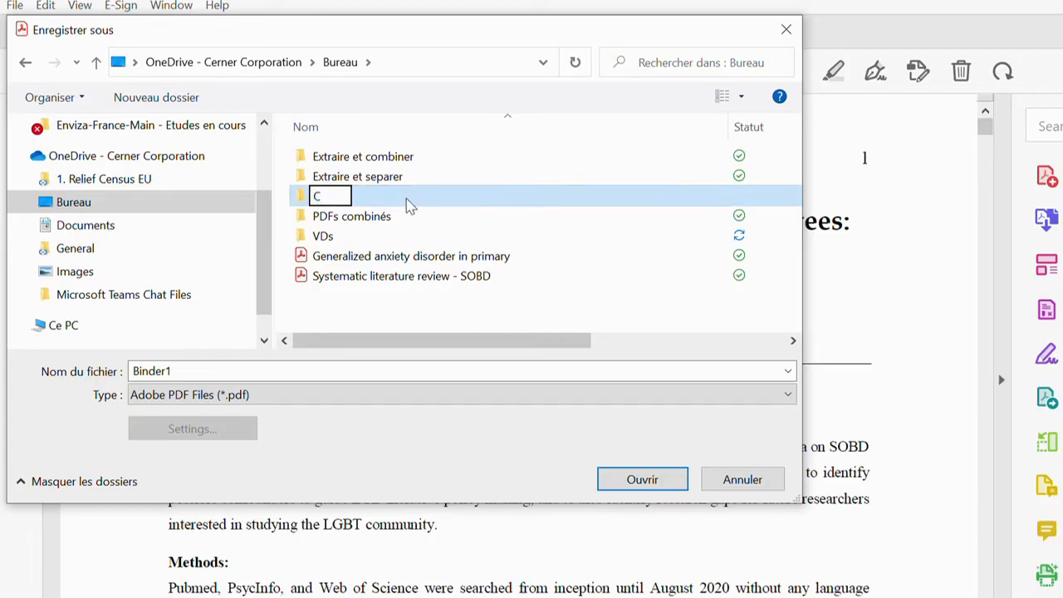
pyautogui.write('ombine')
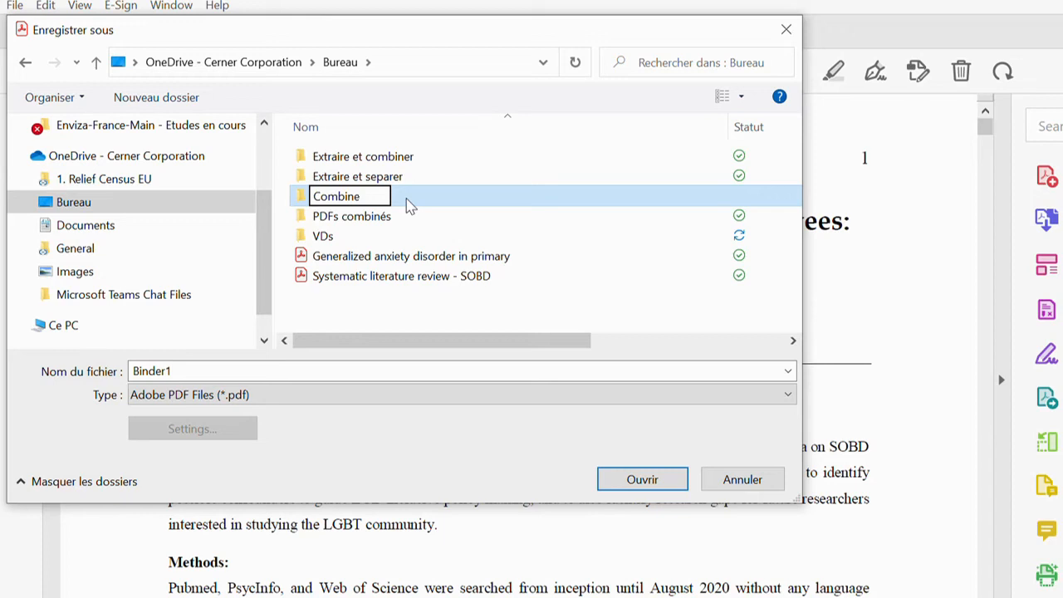
pyautogui.write('d')
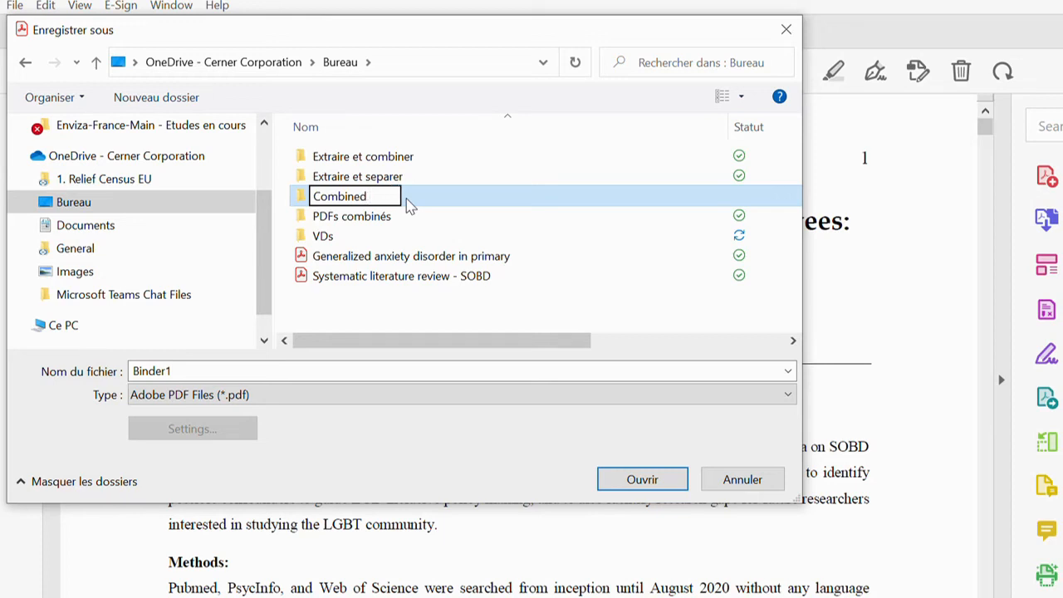
pyautogui.write('Pdfs')
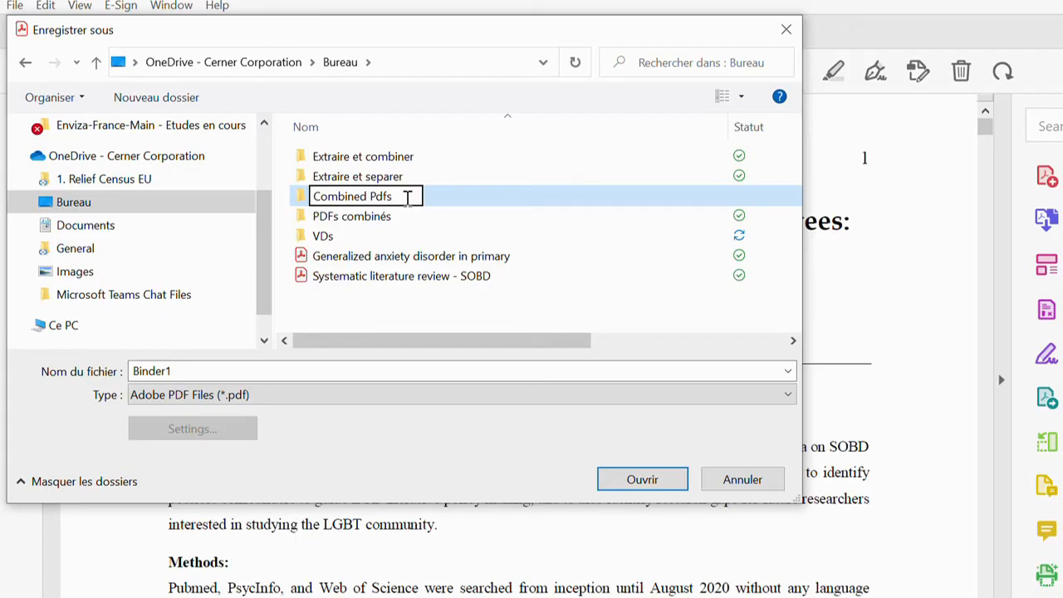
pyautogui.press('Backspace')
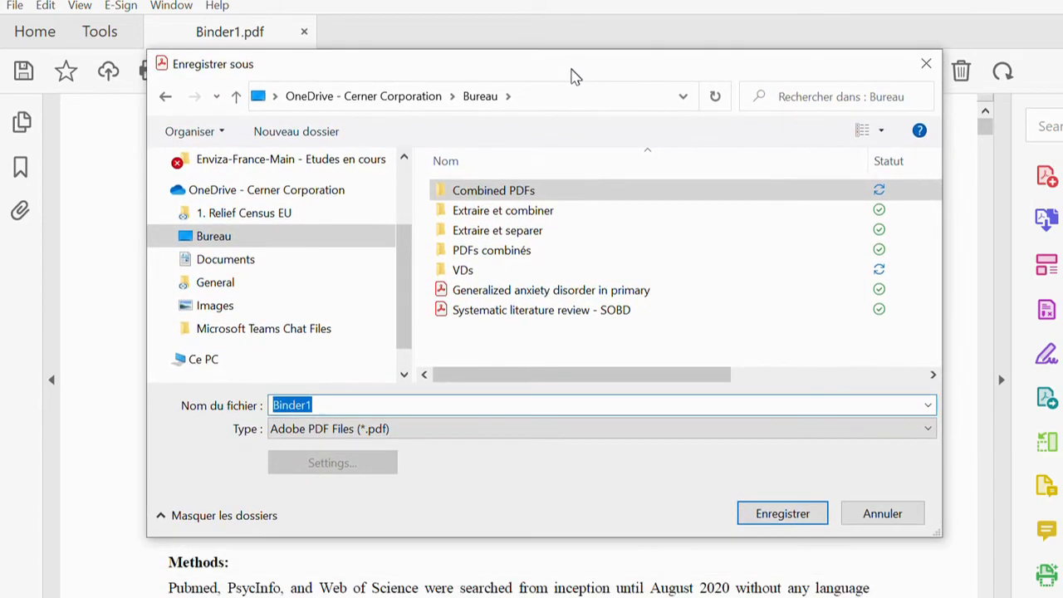
# - Save the merged PDF as 'SOBD in the Workplace' inside the Combined PDFs folder
pyautogui.write('SOBD in')
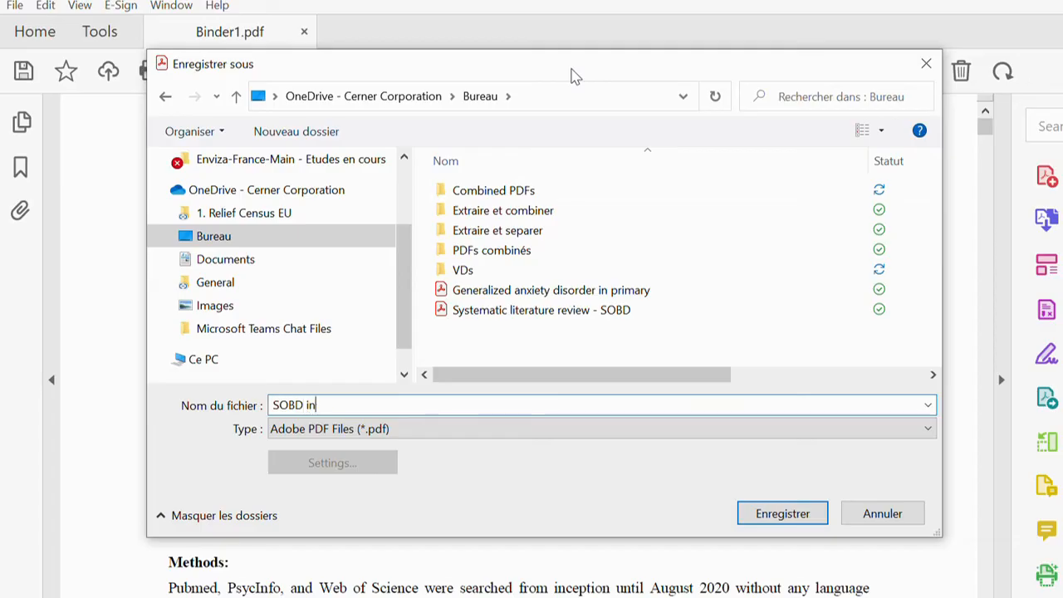
pyautogui.write('the')
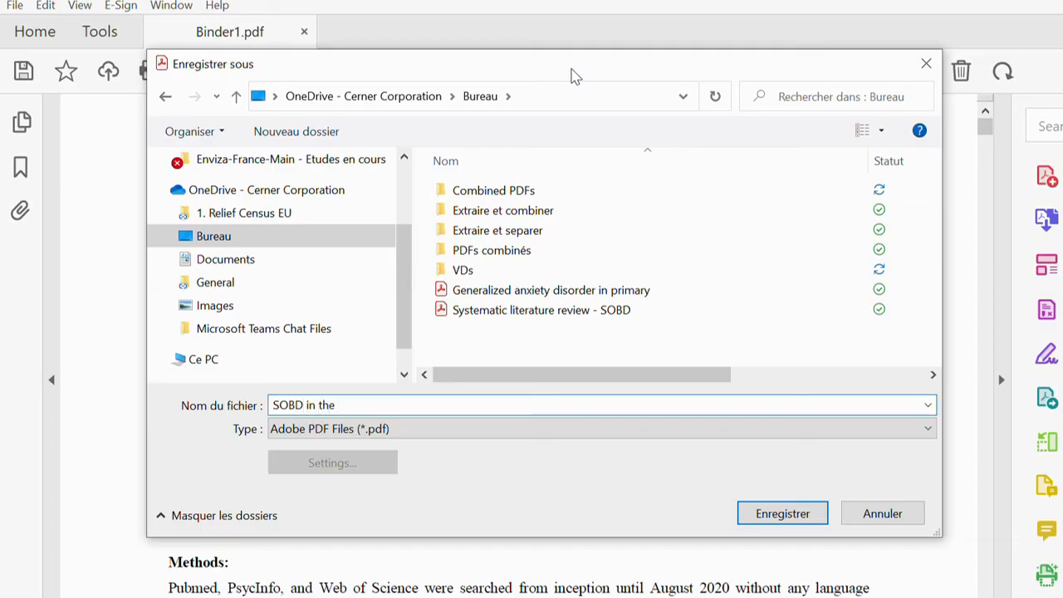
pyautogui.write('Workplace')
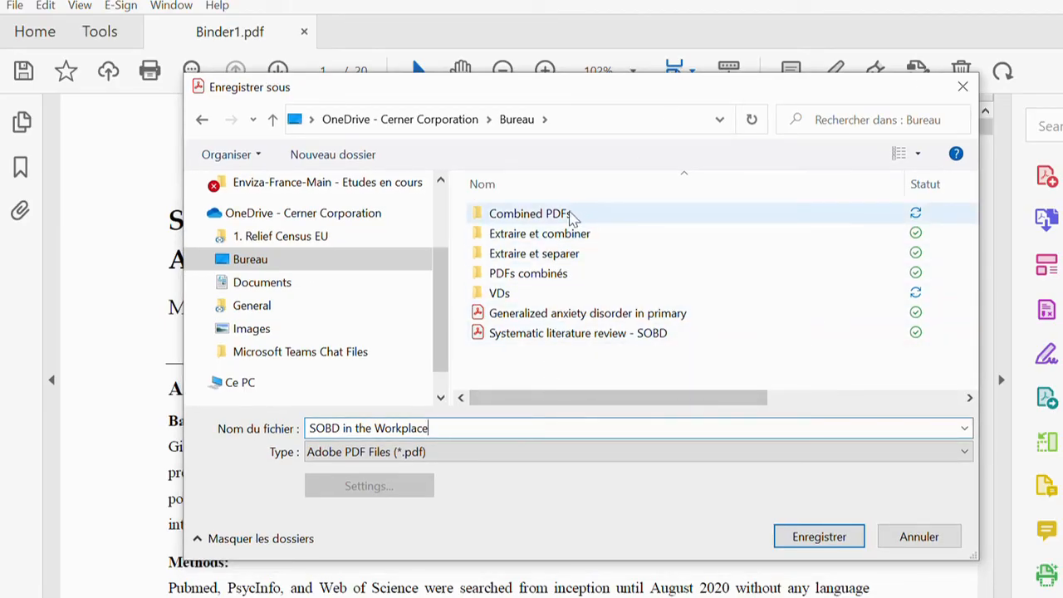
pyautogui.click(531, 212)
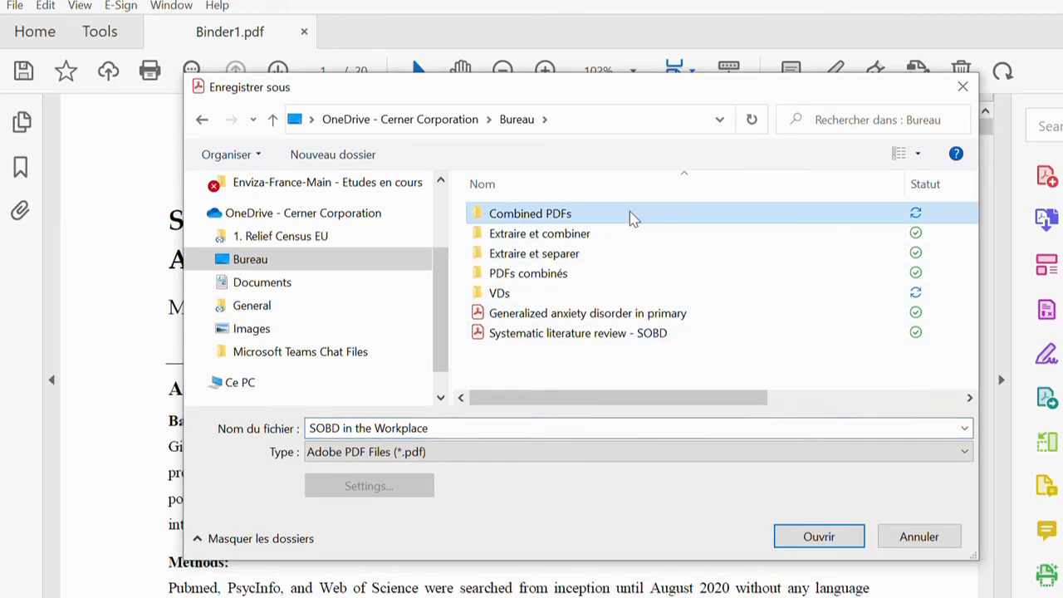
pyautogui.doubleClick(530, 213)
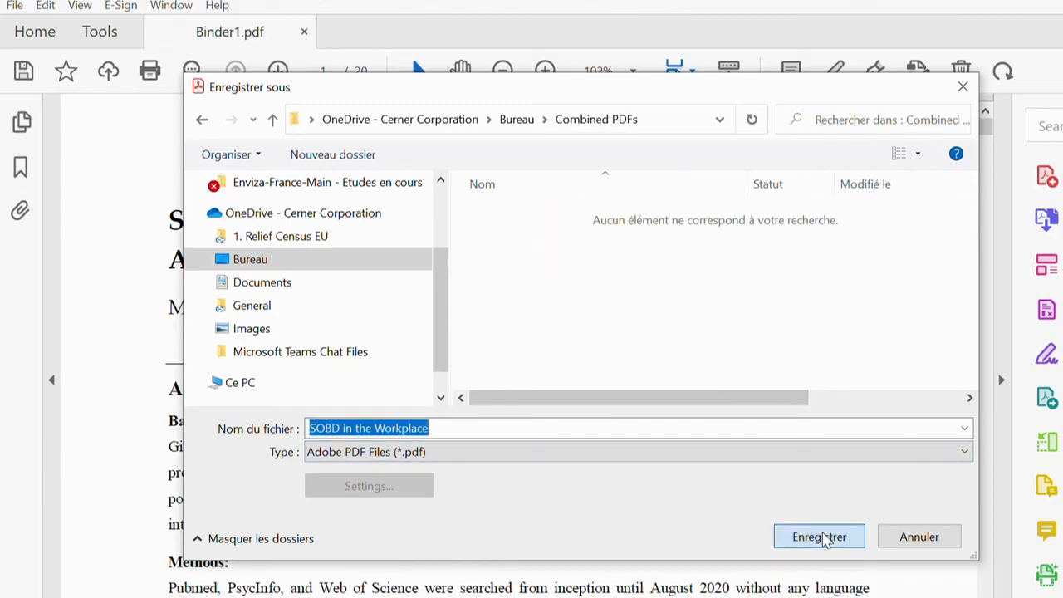
pyautogui.click(818, 535)
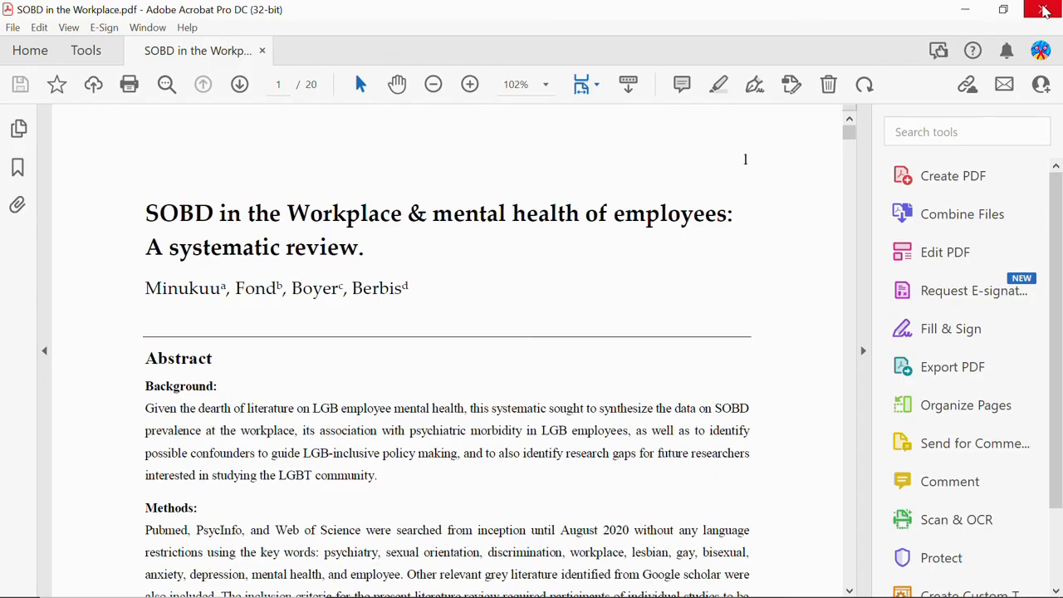
# - Close Acrobat and reopen 'SOBD in the Workplace' from the Combined PDFs desktop folder to verify it
pyautogui.click(1044, 10)
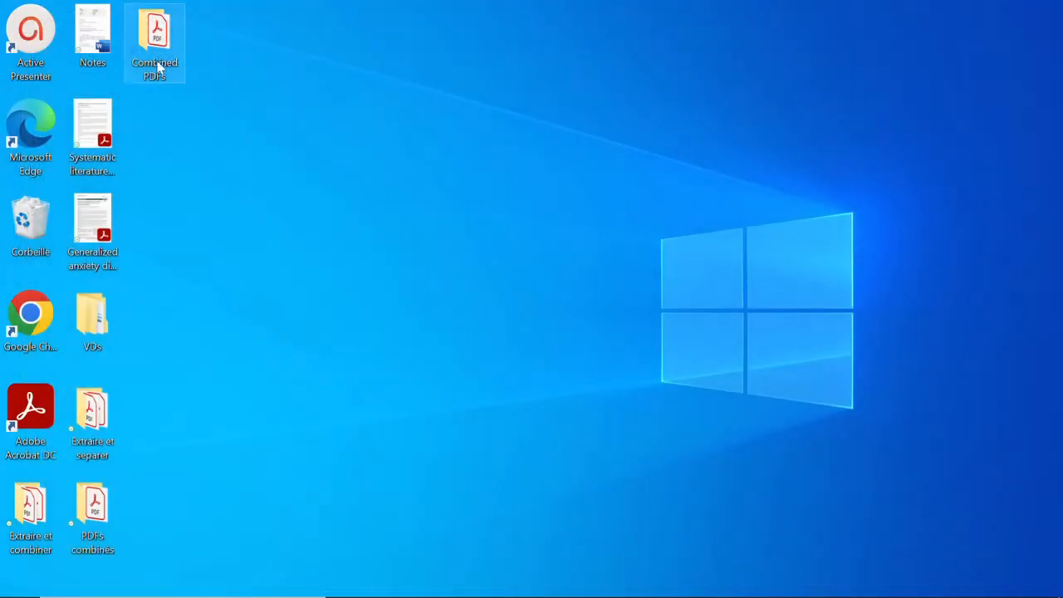
pyautogui.doubleClick(154, 33)
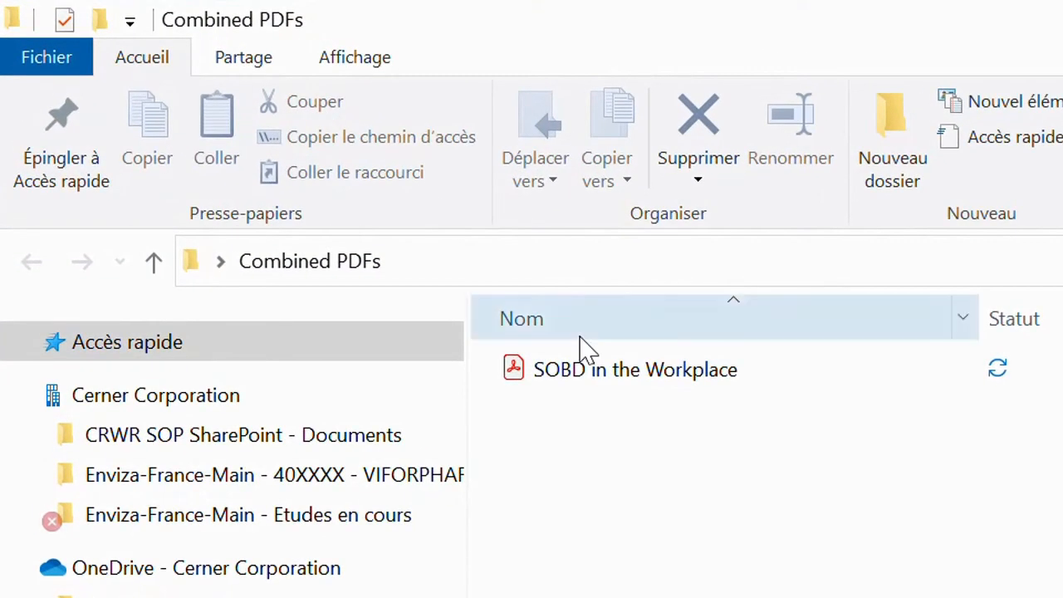
pyautogui.click(634, 369)
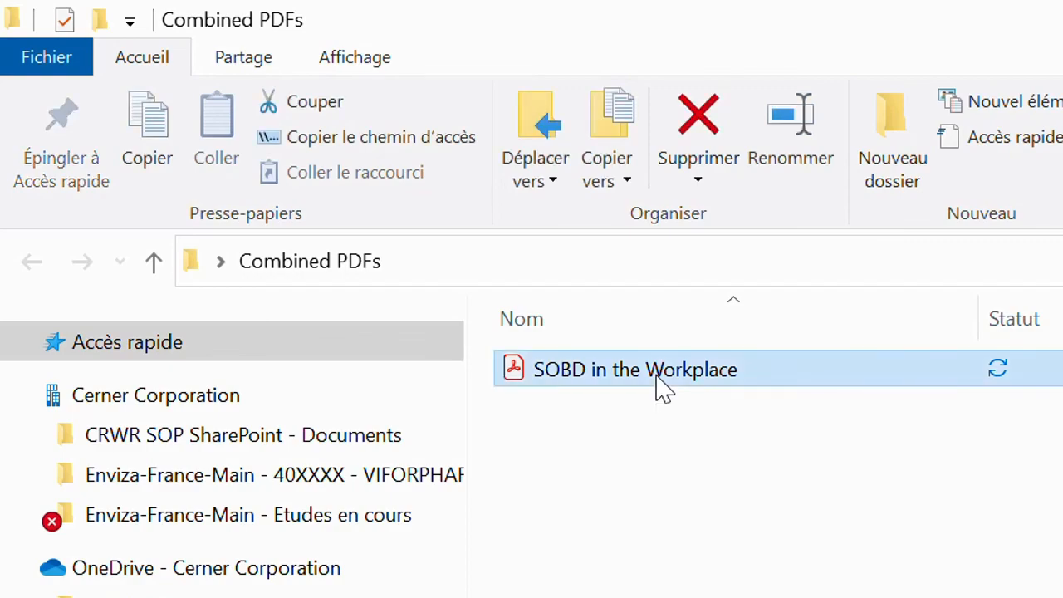
pyautogui.moveTo(844, 378)
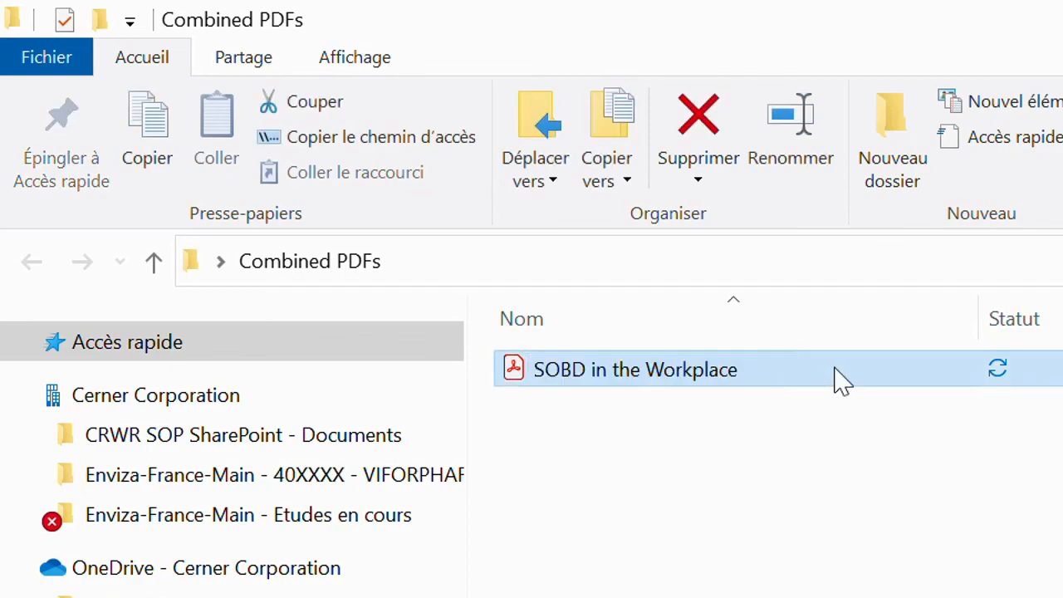
pyautogui.doubleClick(634, 369)
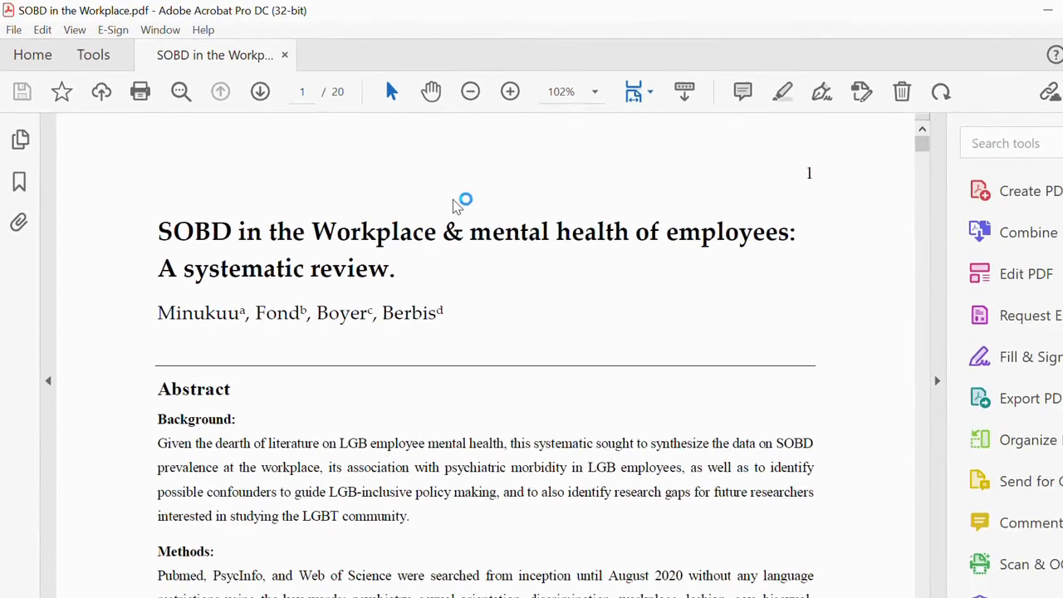